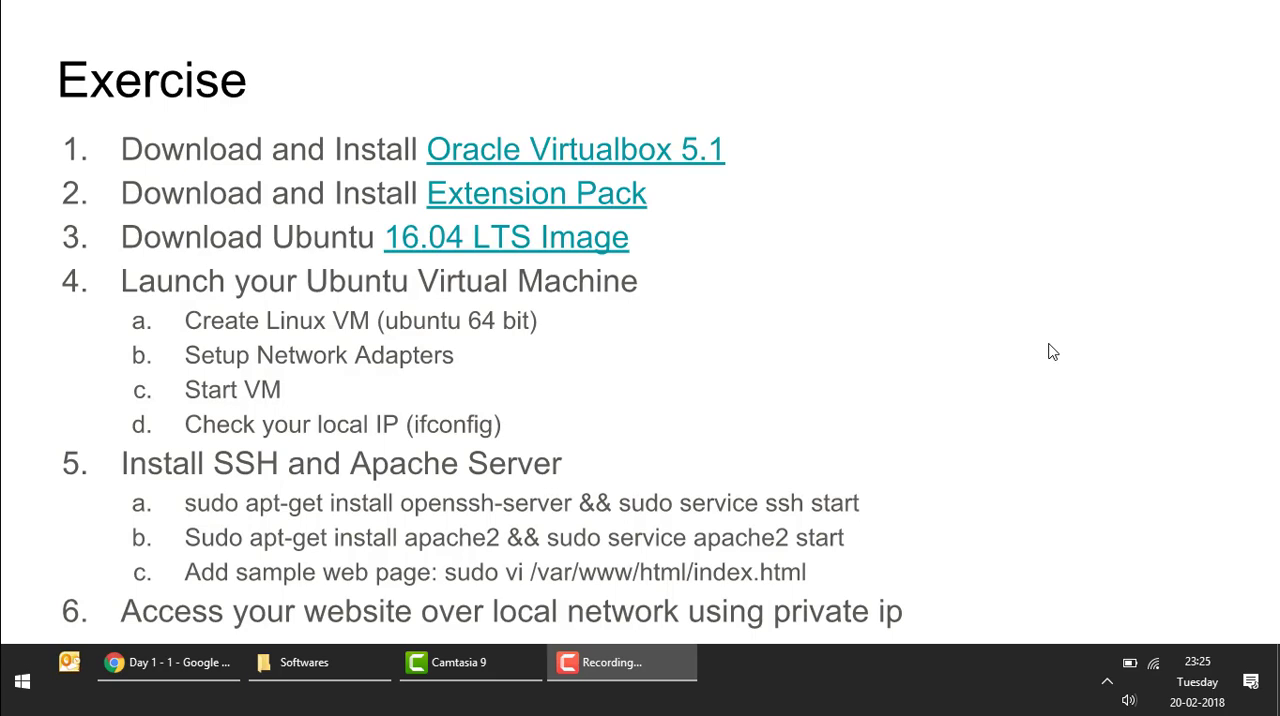
mouse_move(583, 231)
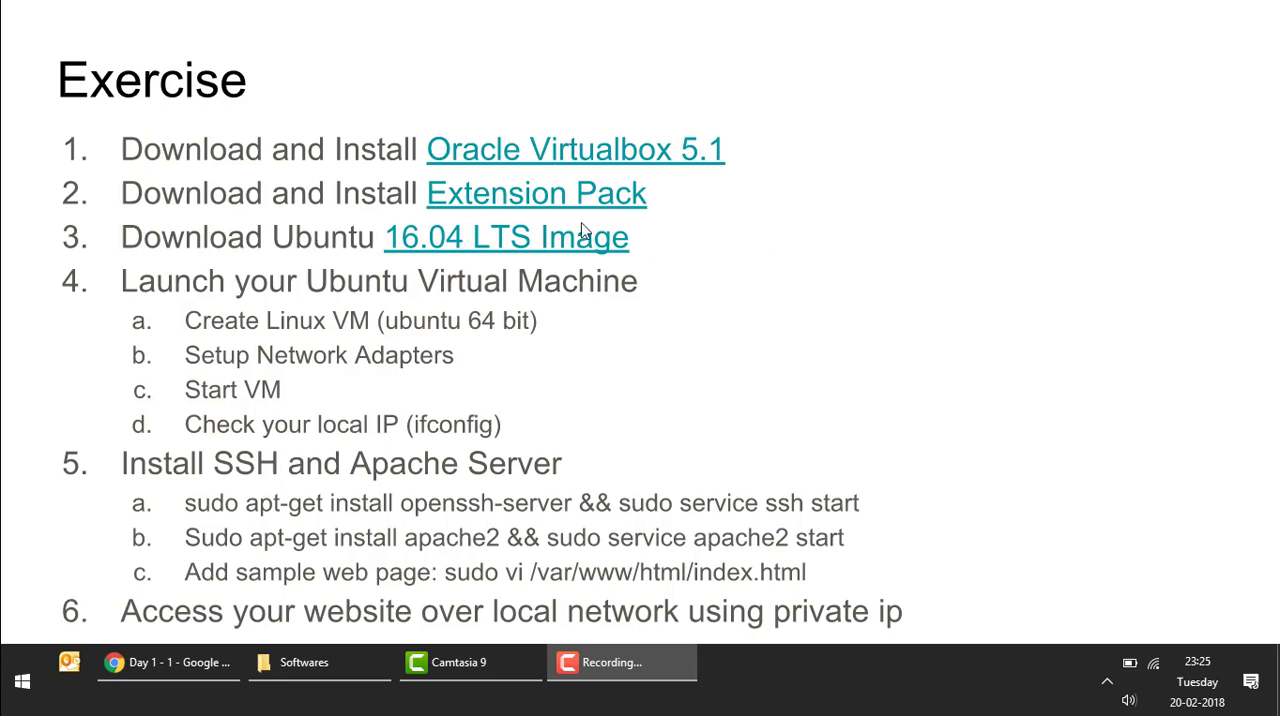
mouse_move(122, 160)
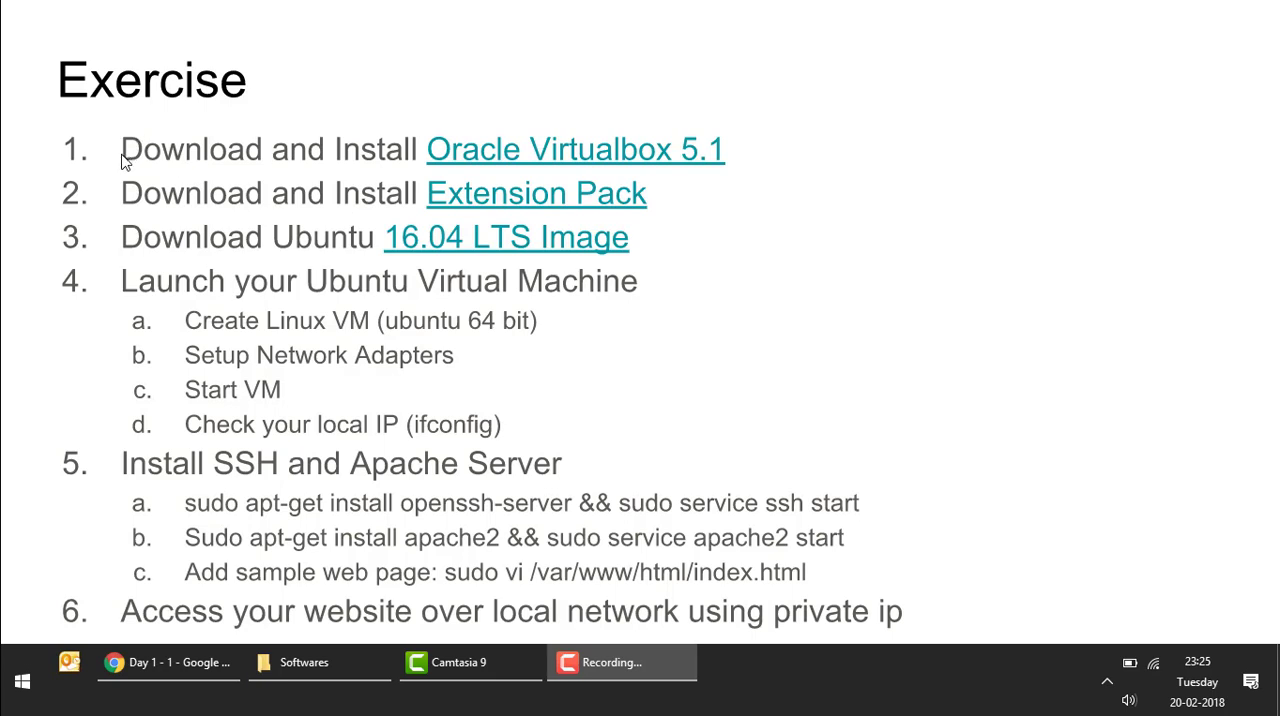
mouse_move(213, 240)
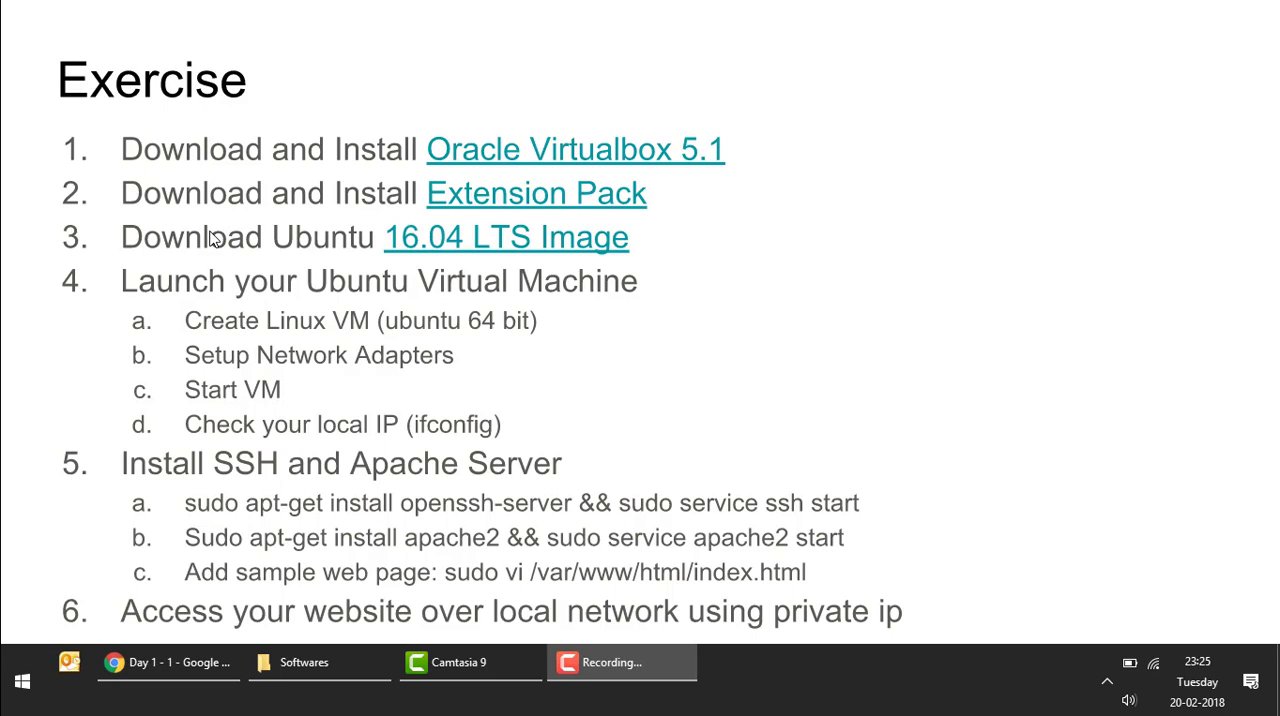
mouse_move(616, 175)
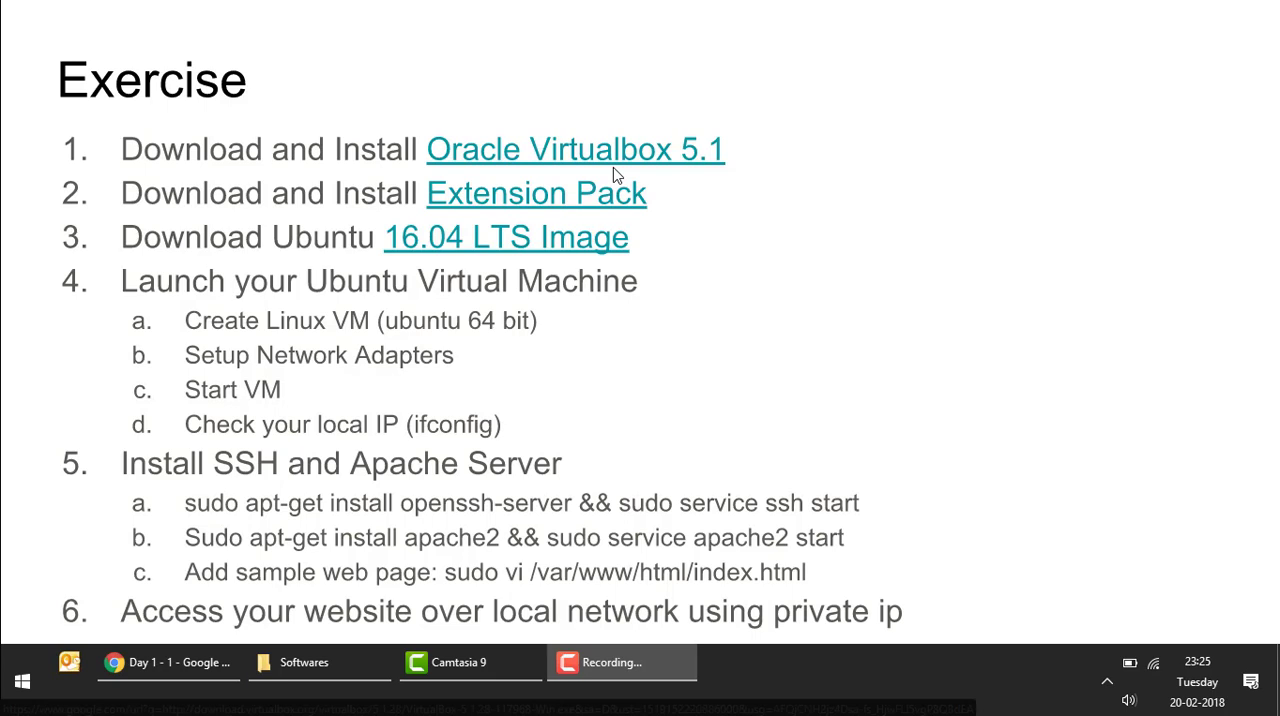
mouse_move(557, 211)
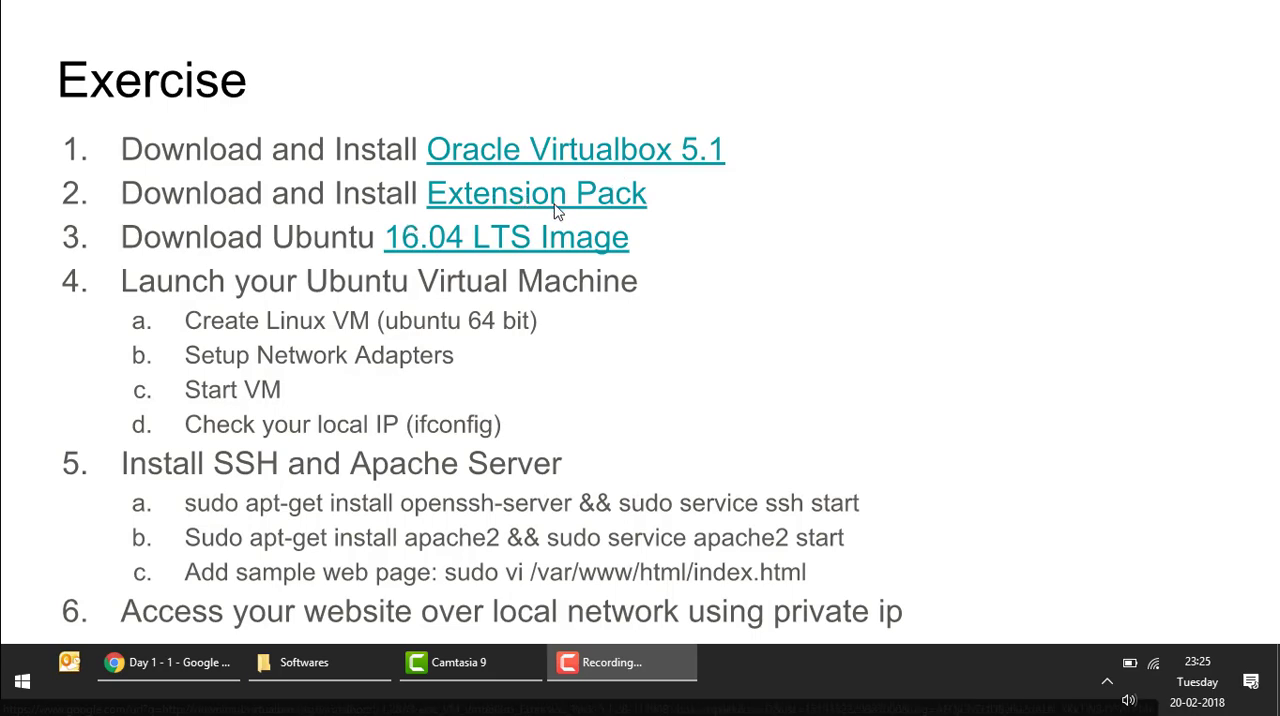
mouse_move(435, 247)
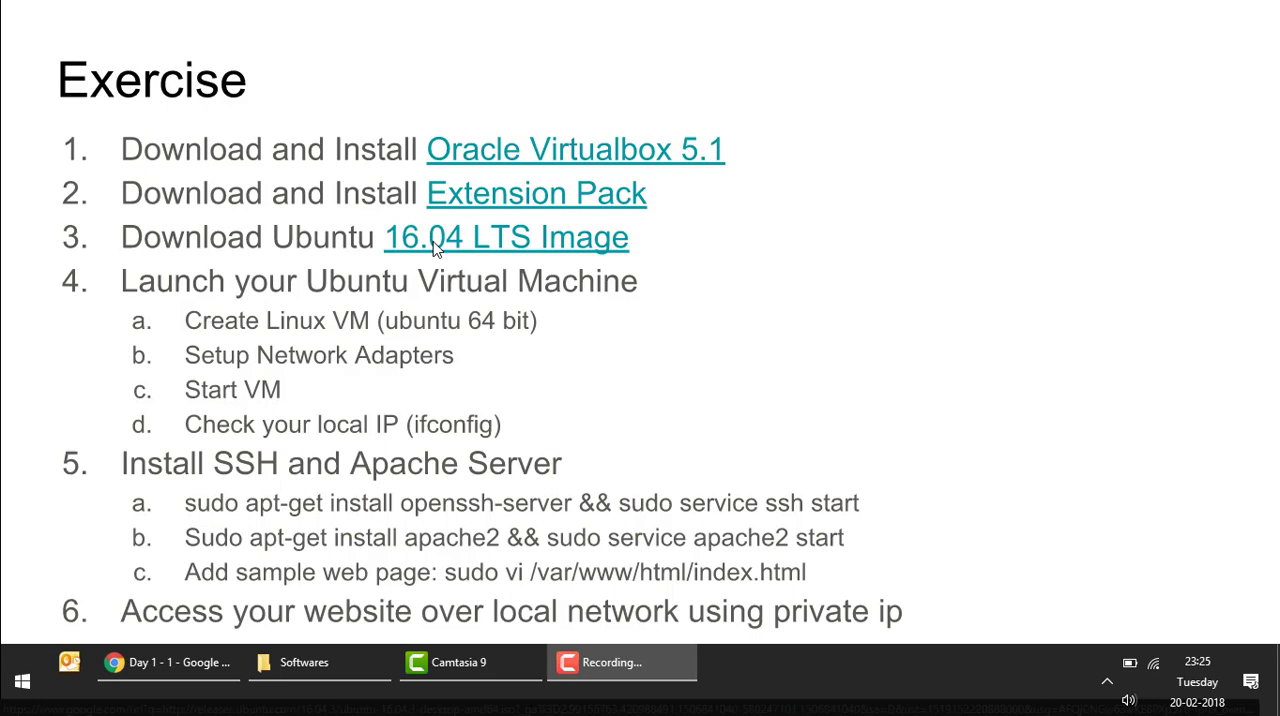
mouse_move(455, 249)
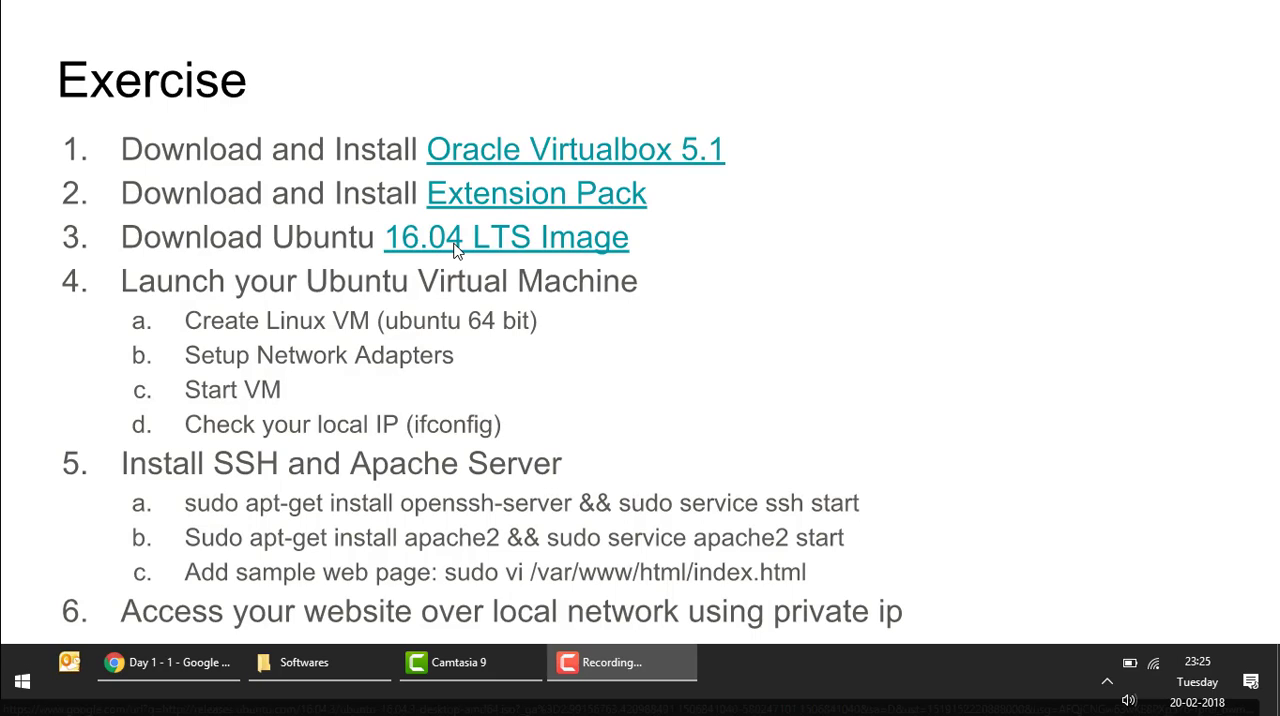
mouse_move(172, 162)
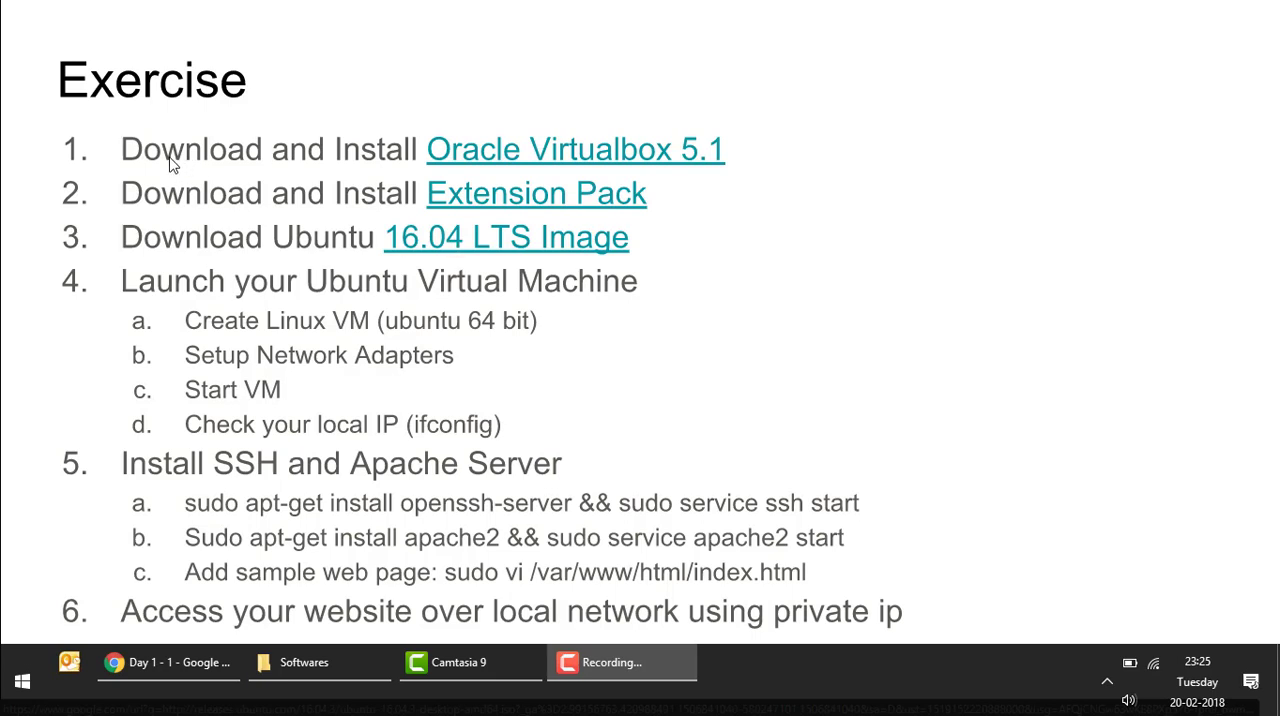
mouse_move(135, 150)
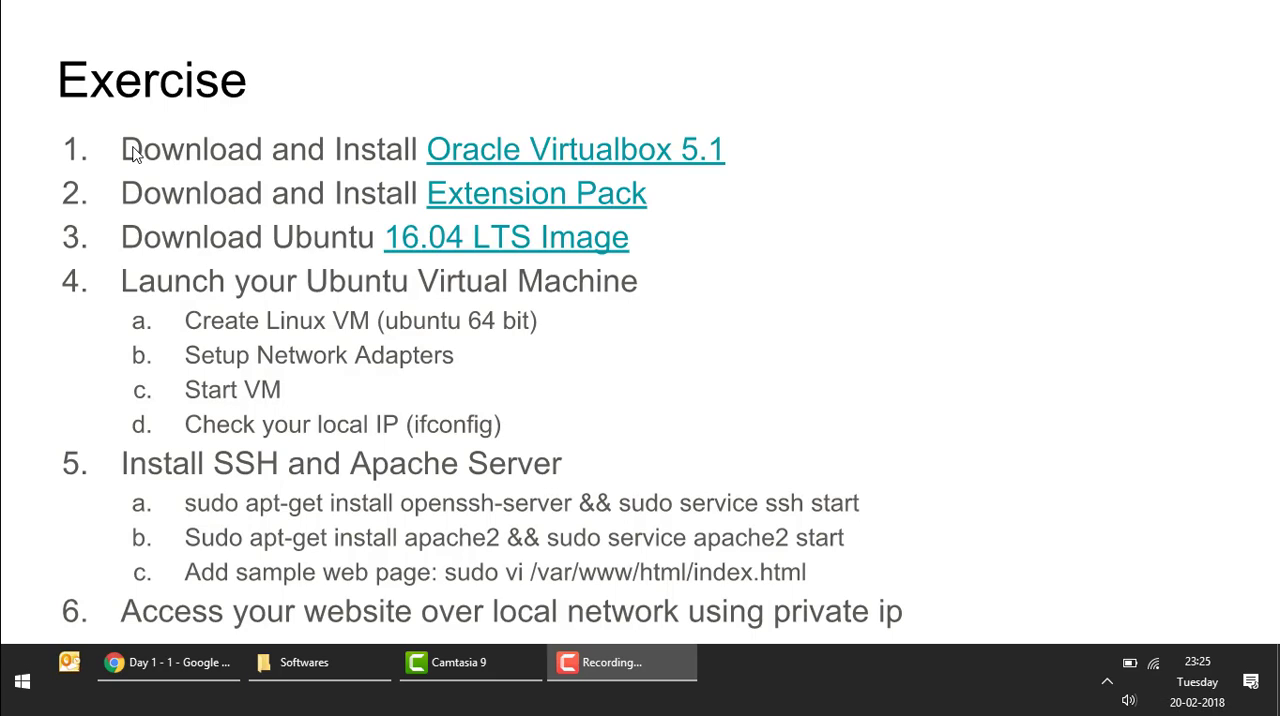
mouse_move(397, 315)
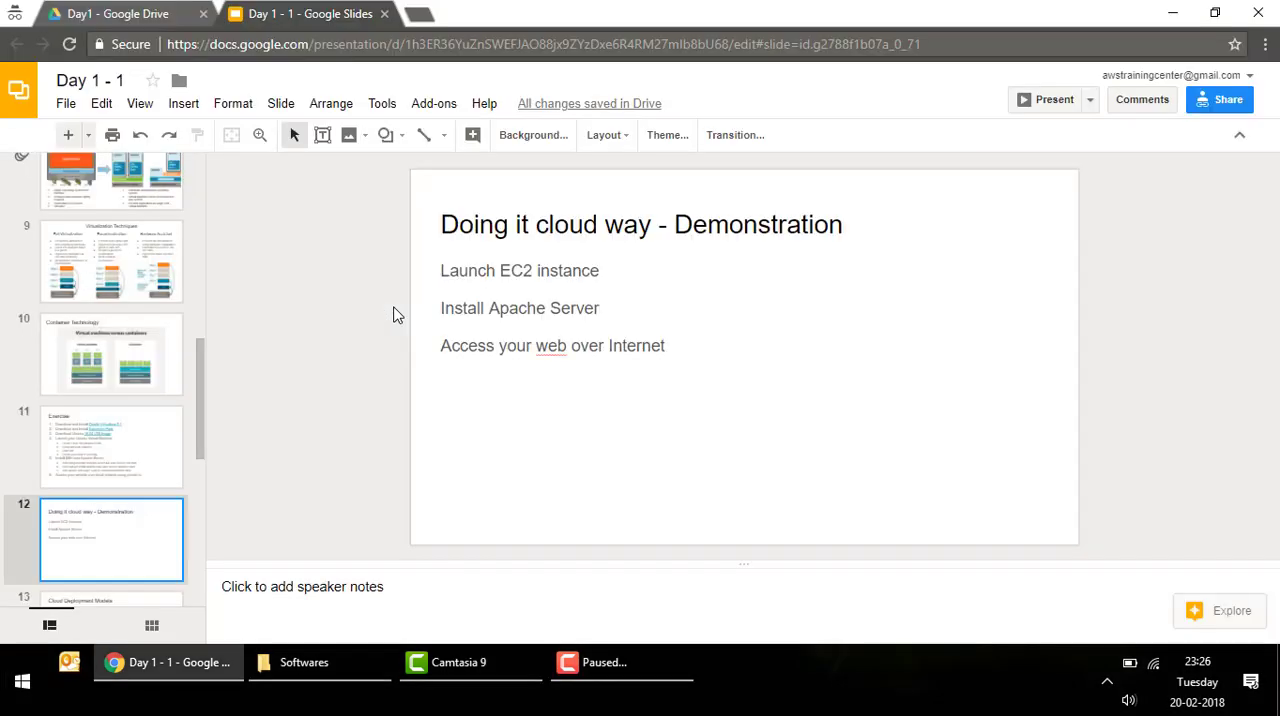
Launch Oracle VM VirtualBox from the Start menu.
click(22, 681)
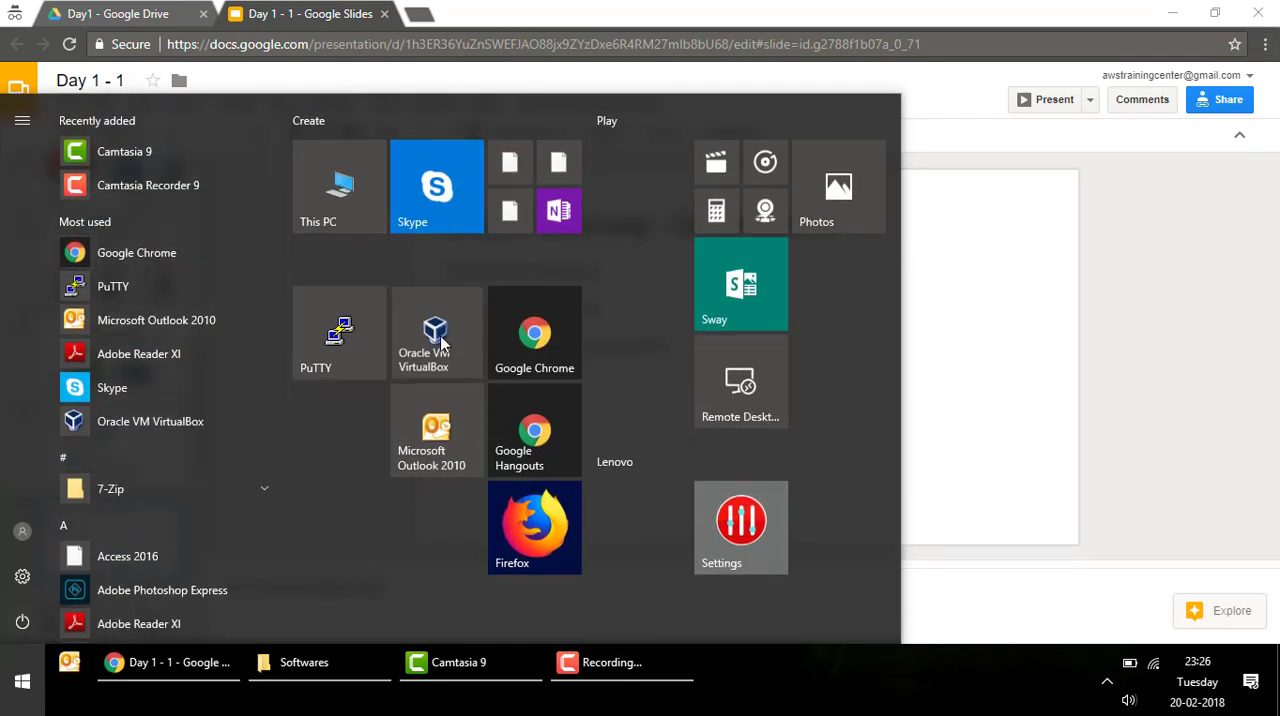
click(435, 340)
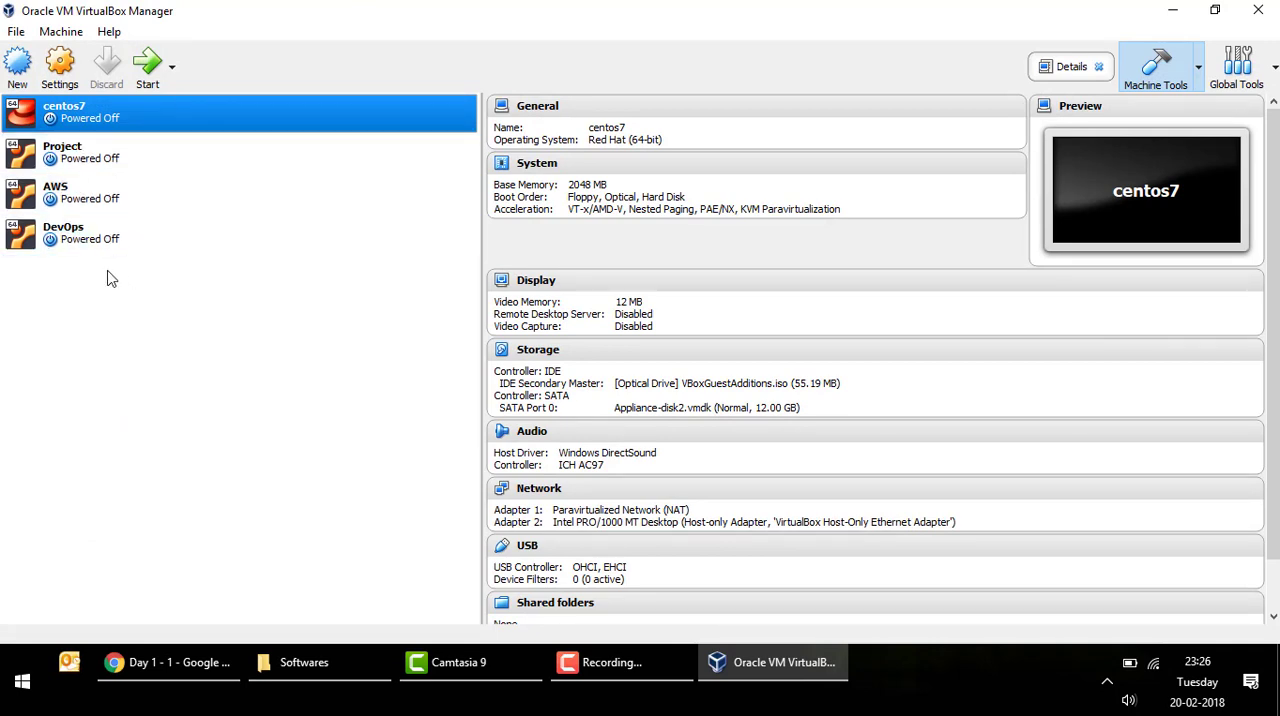
mouse_move(141, 358)
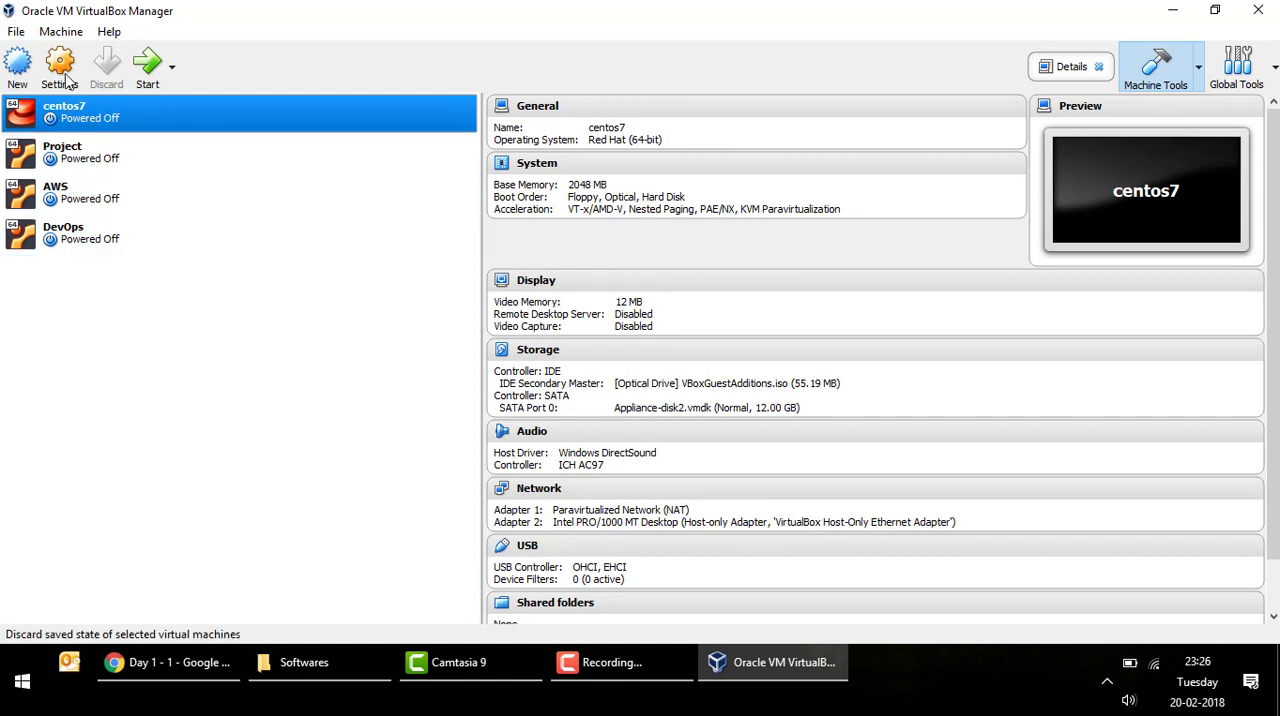
Create a new VM named 'Ubuntu' with version Ubuntu (64-bit).
click(17, 66)
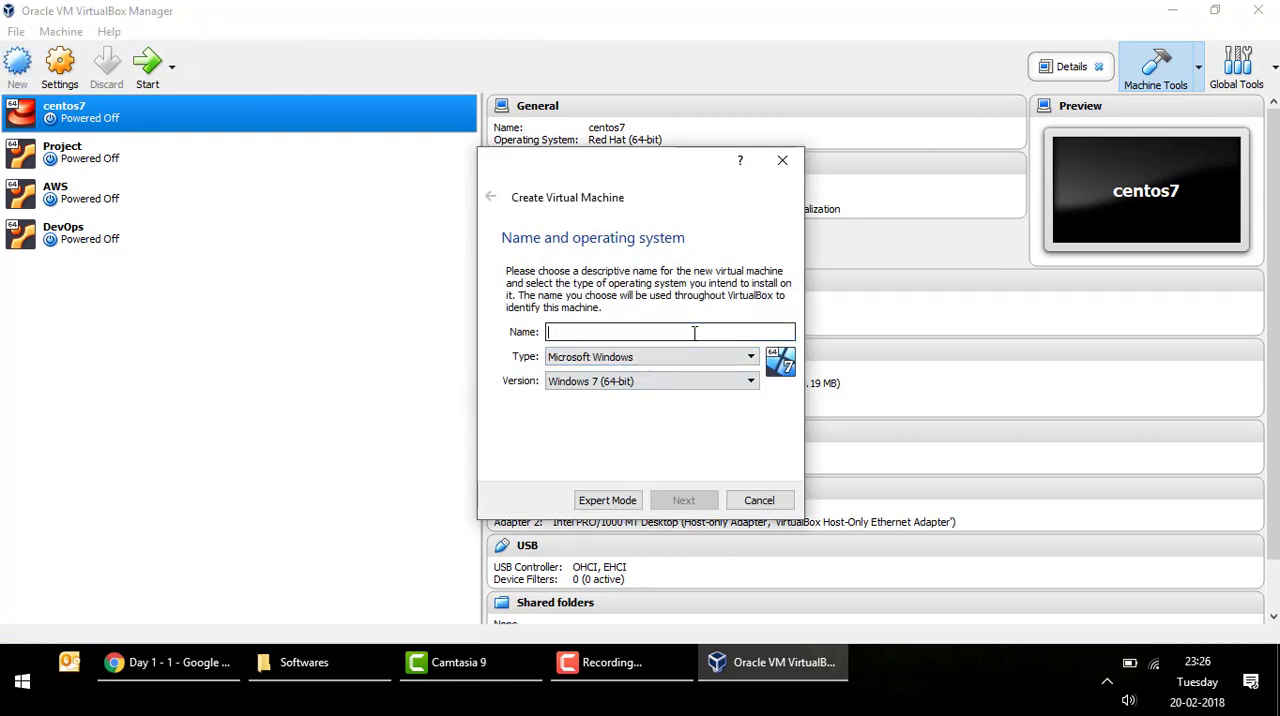
text(Ubuntu)
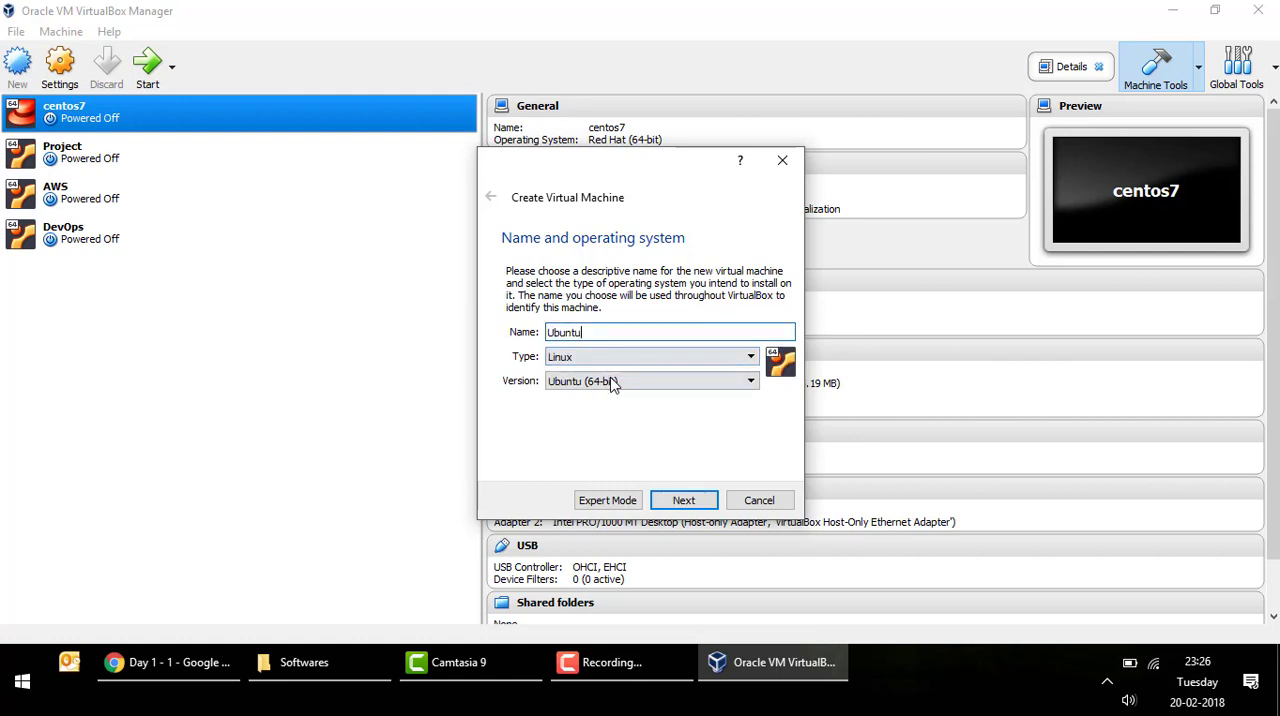
click(750, 381)
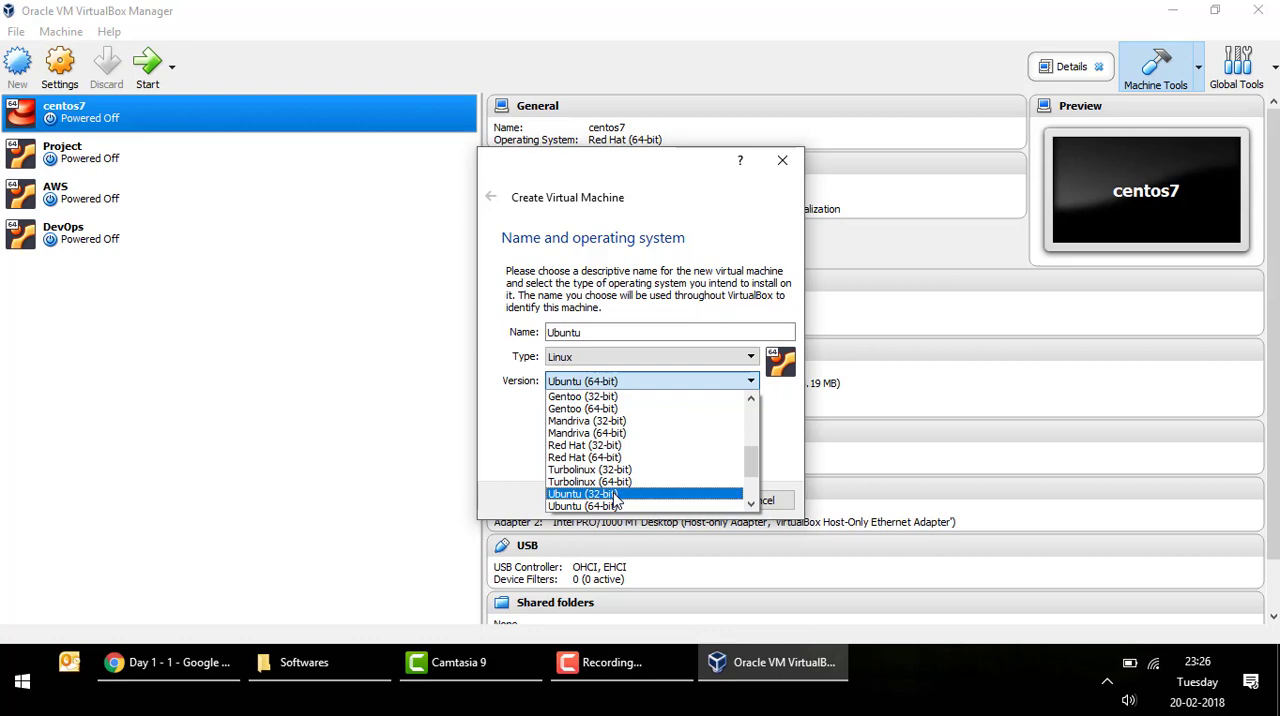
click(584, 505)
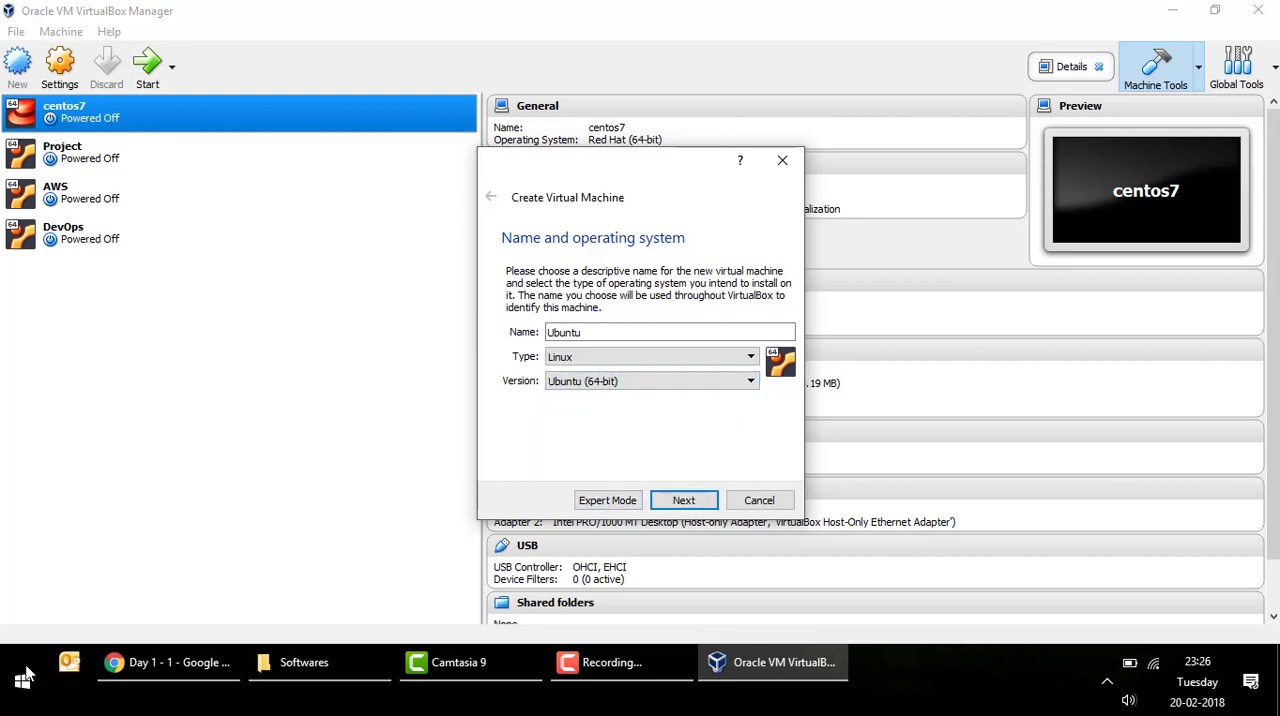
Open This PC's System properties to confirm a 64-bit OS with 16 GB RAM.
click(22, 680)
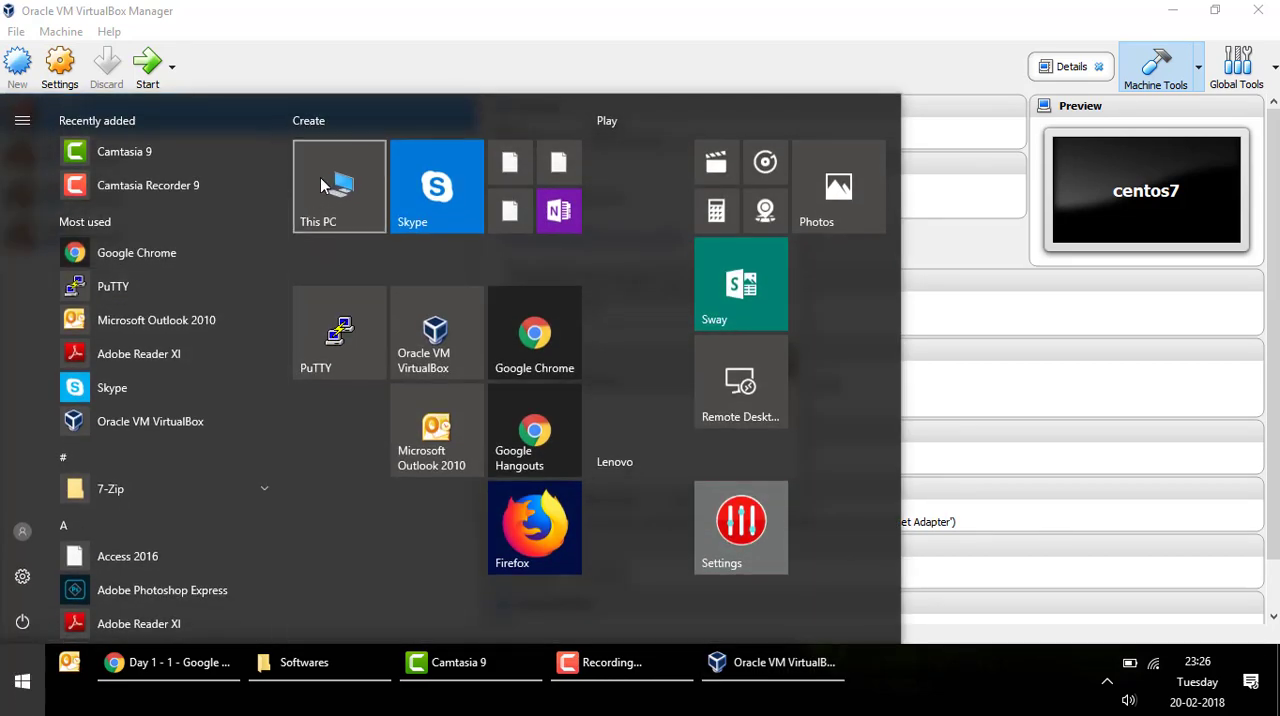
right_click(338, 186)
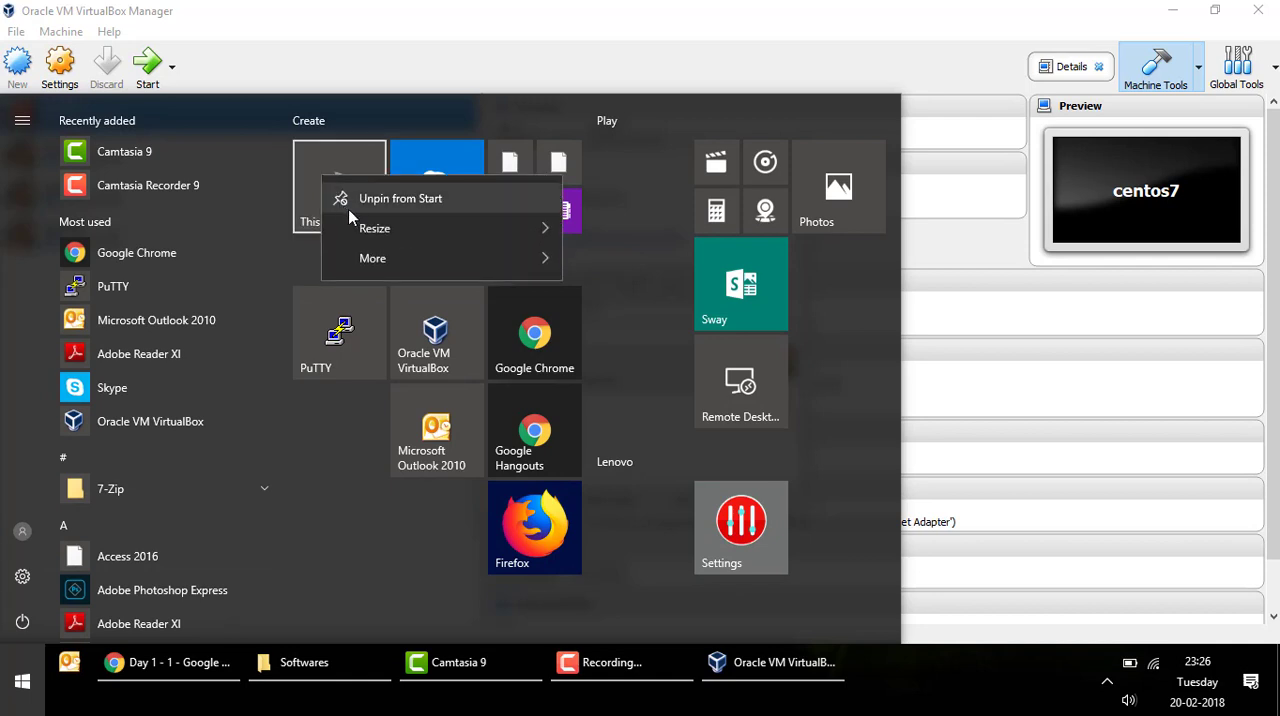
click(372, 258)
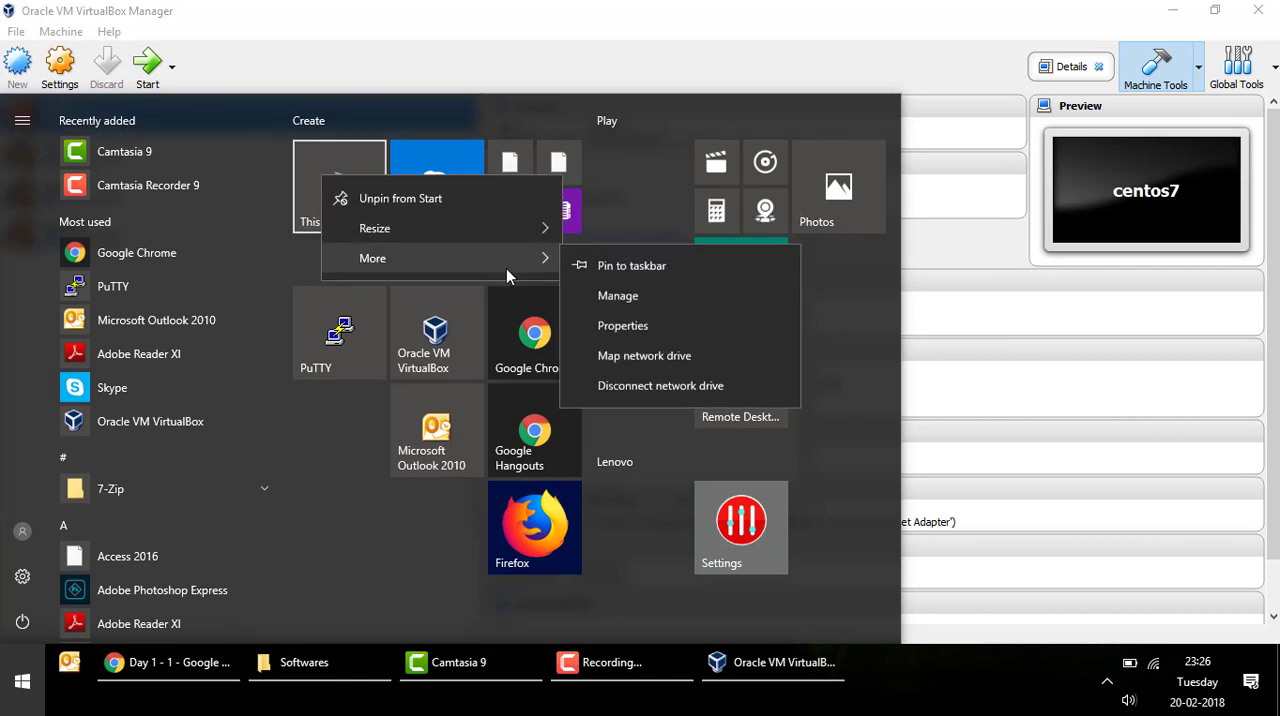
mouse_move(658, 287)
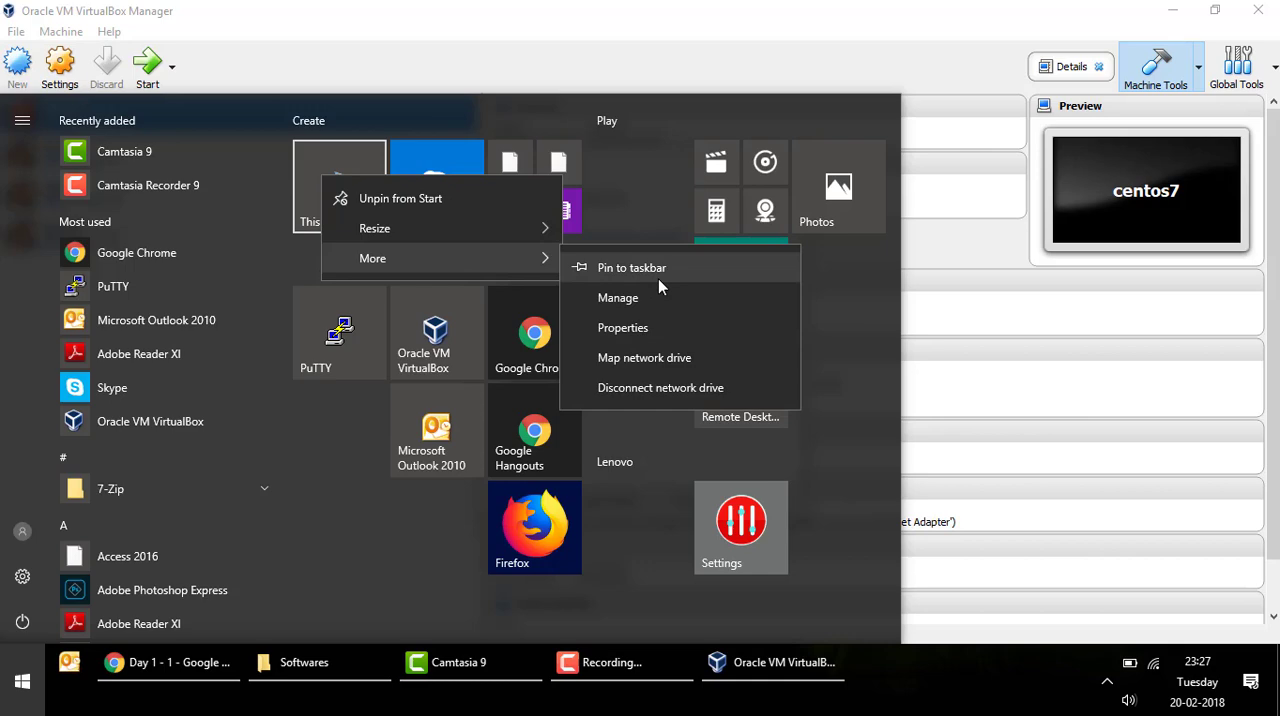
mouse_move(675, 327)
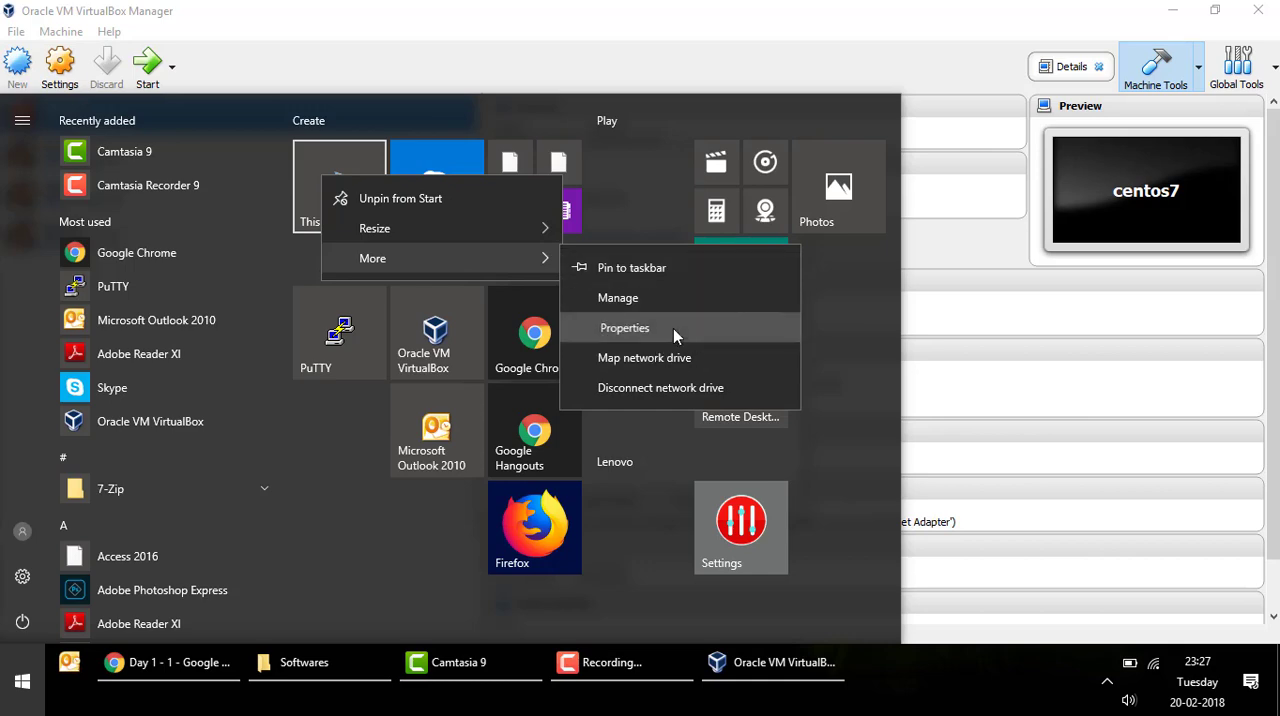
click(624, 327)
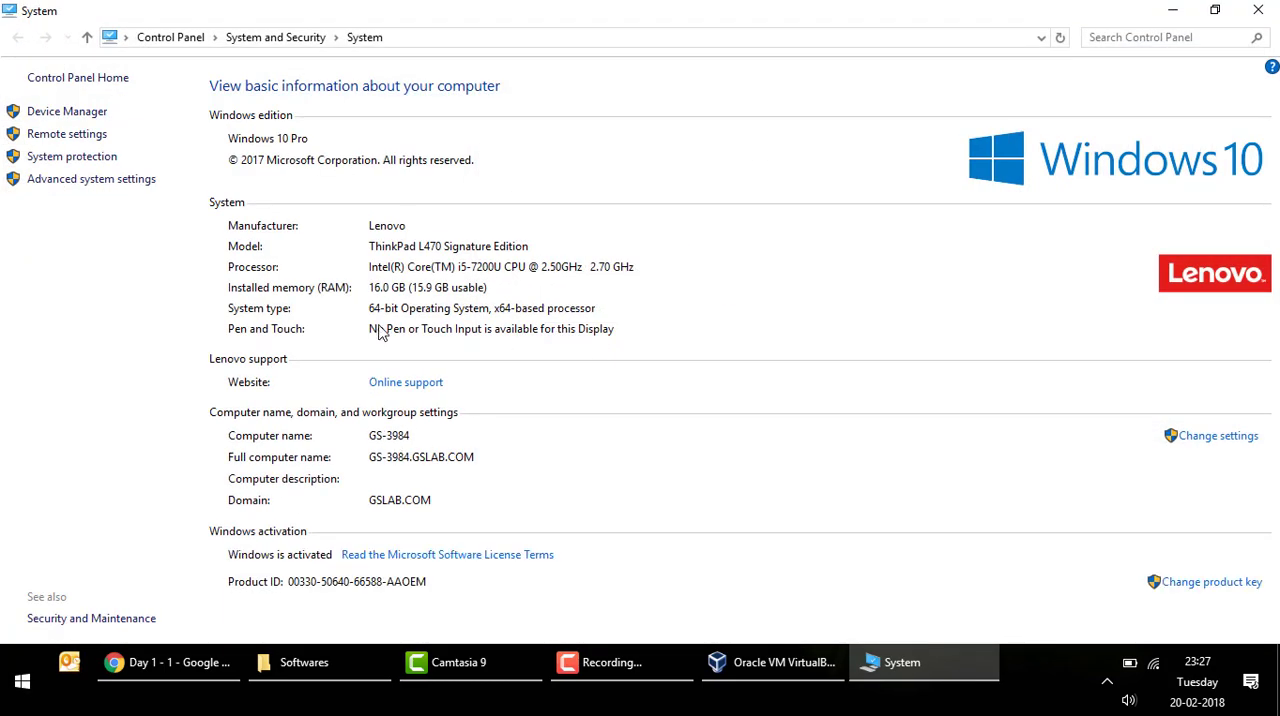
mouse_move(560, 310)
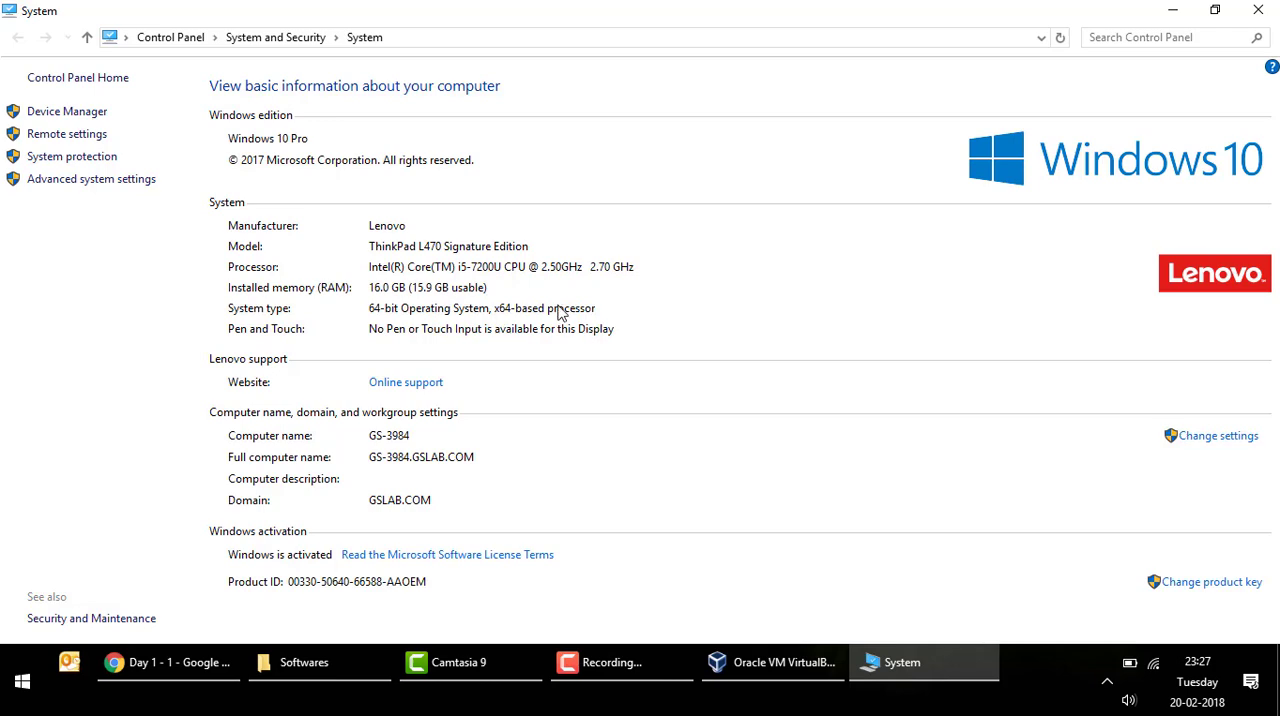
Return to the wizard and accept 1024 MB memory, advancing to the hard disk step.
click(770, 662)
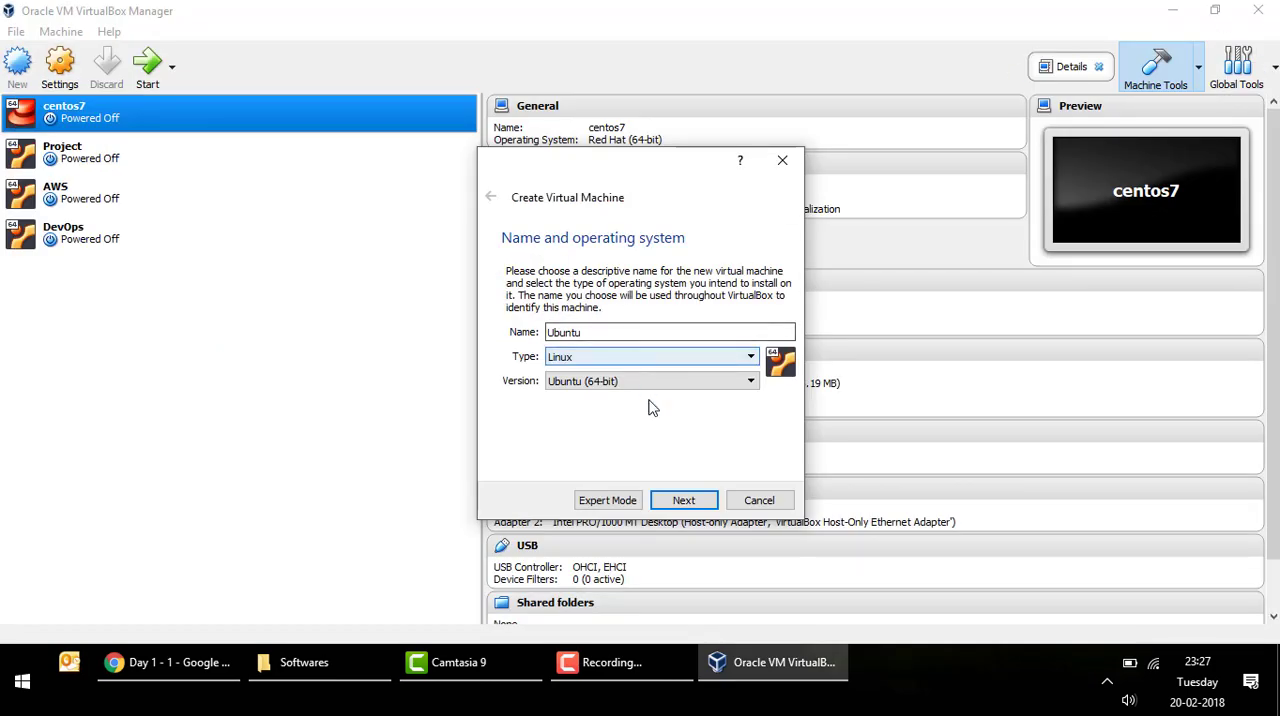
mouse_move(658, 374)
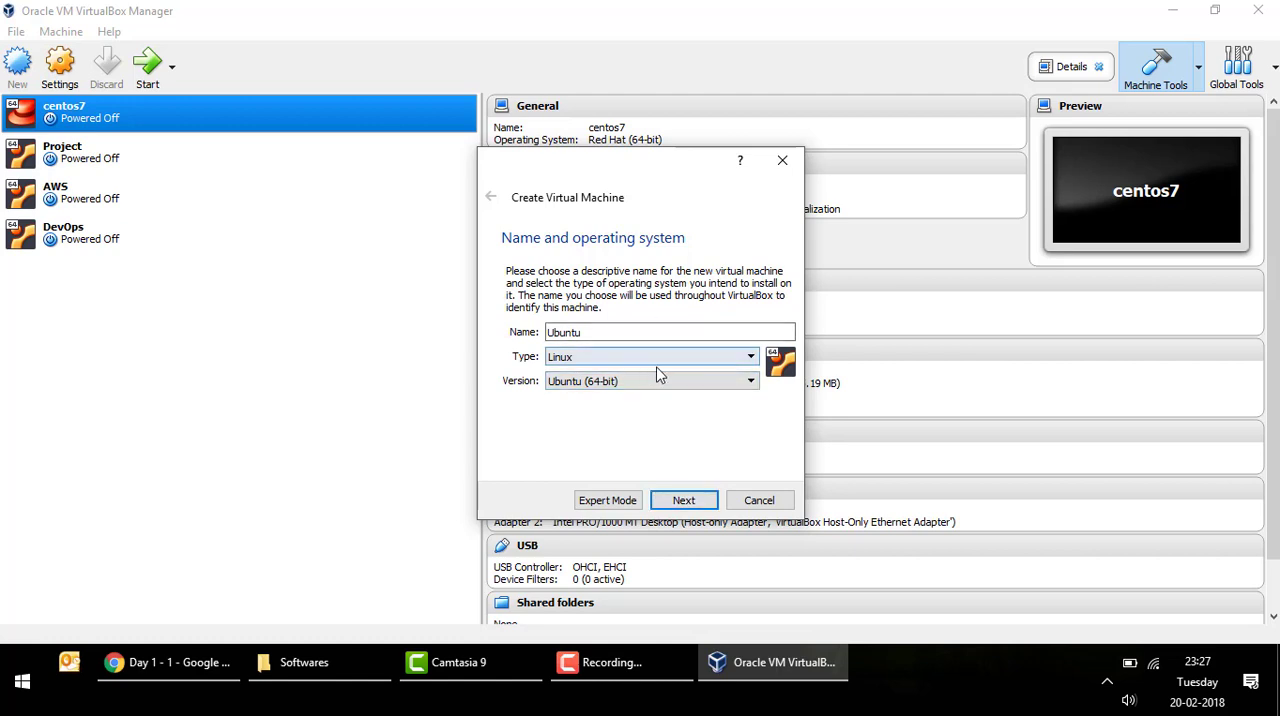
click(684, 500)
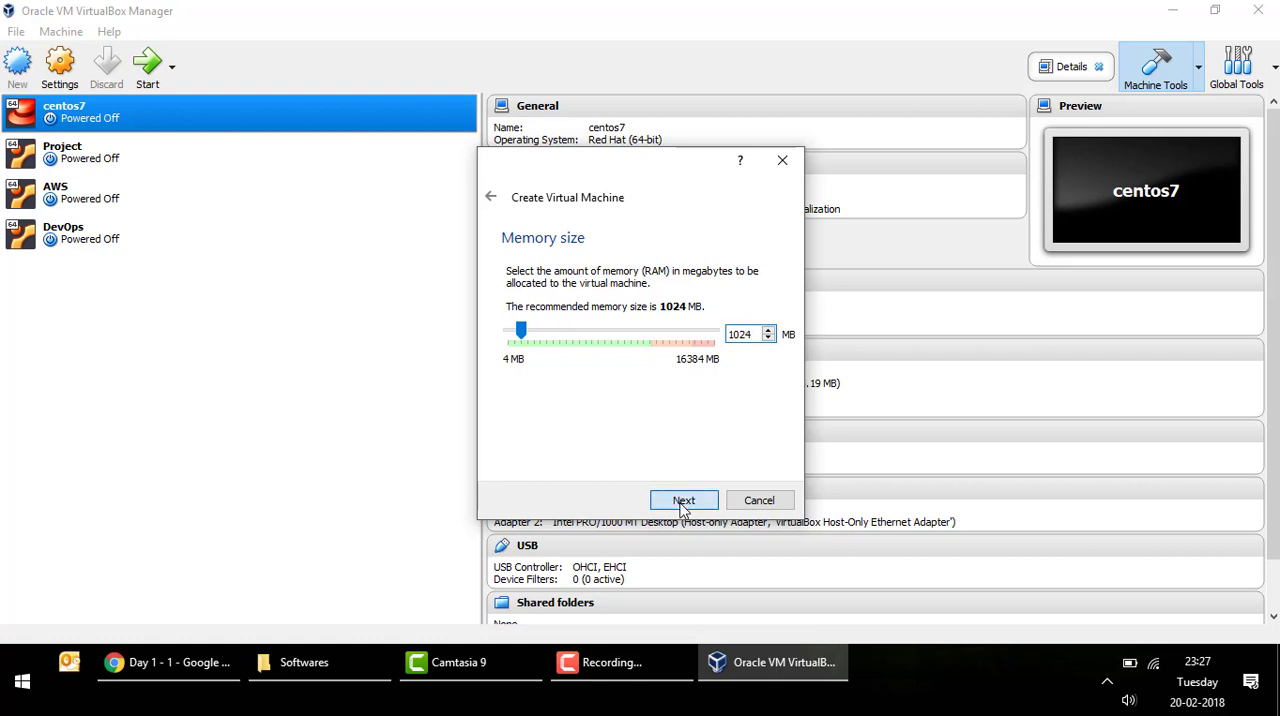
click(684, 500)
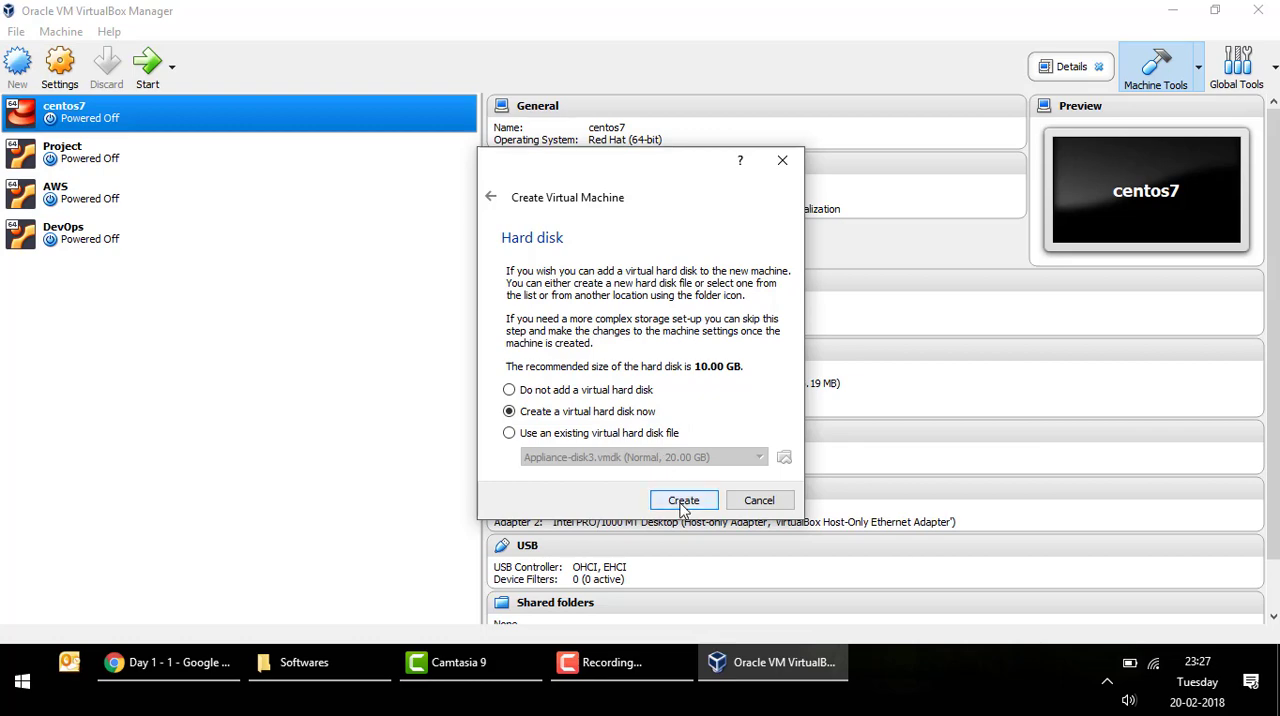
Create a 20 GB dynamically allocated VDI hard disk for the Ubuntu VM.
click(684, 500)
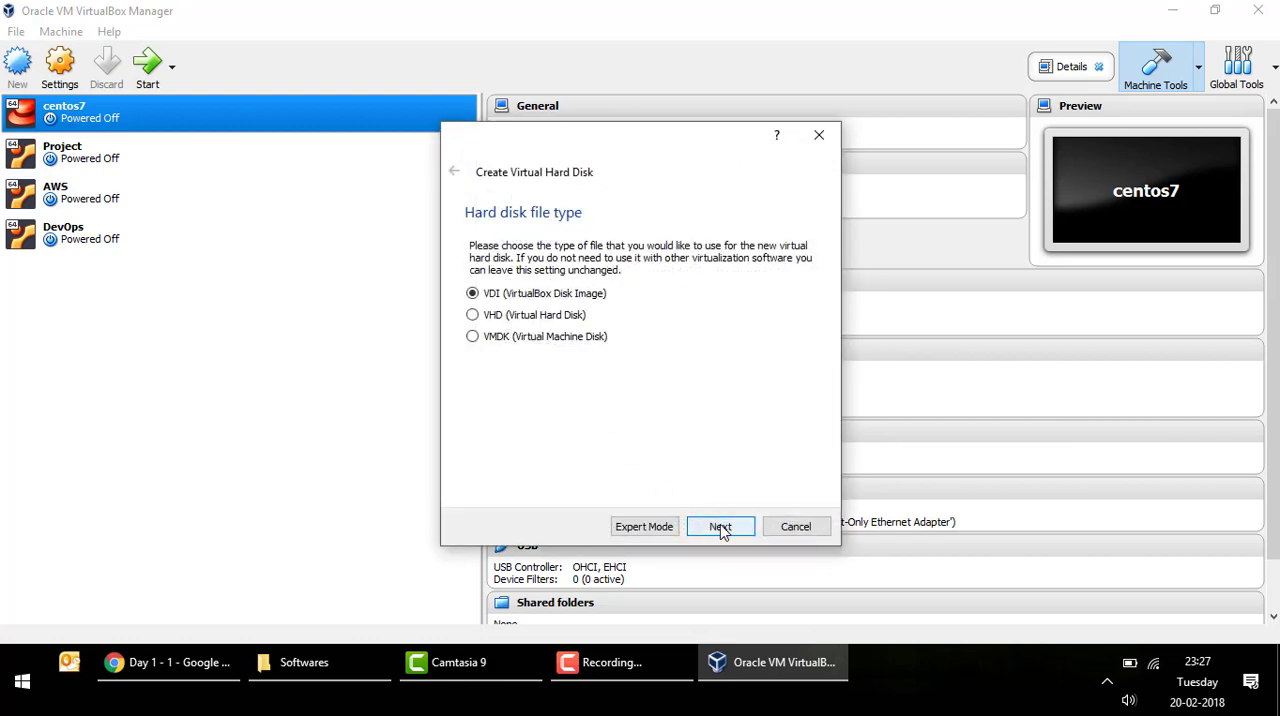
click(720, 527)
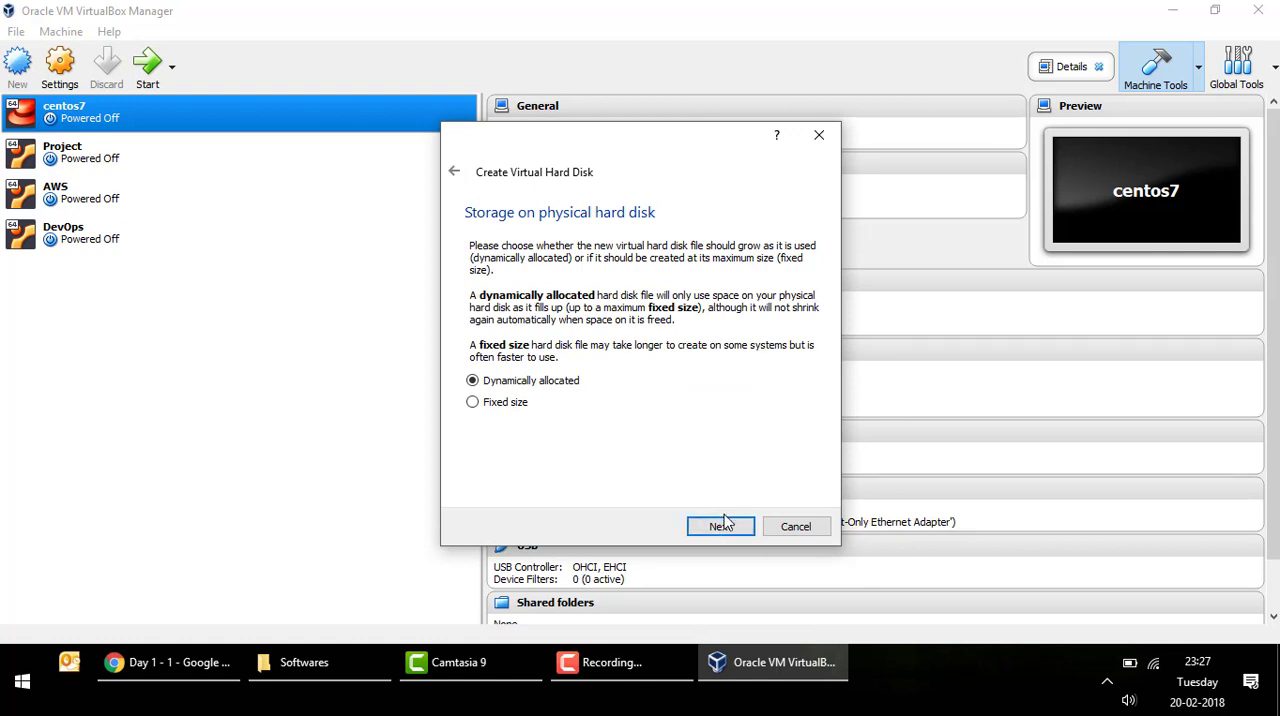
click(720, 526)
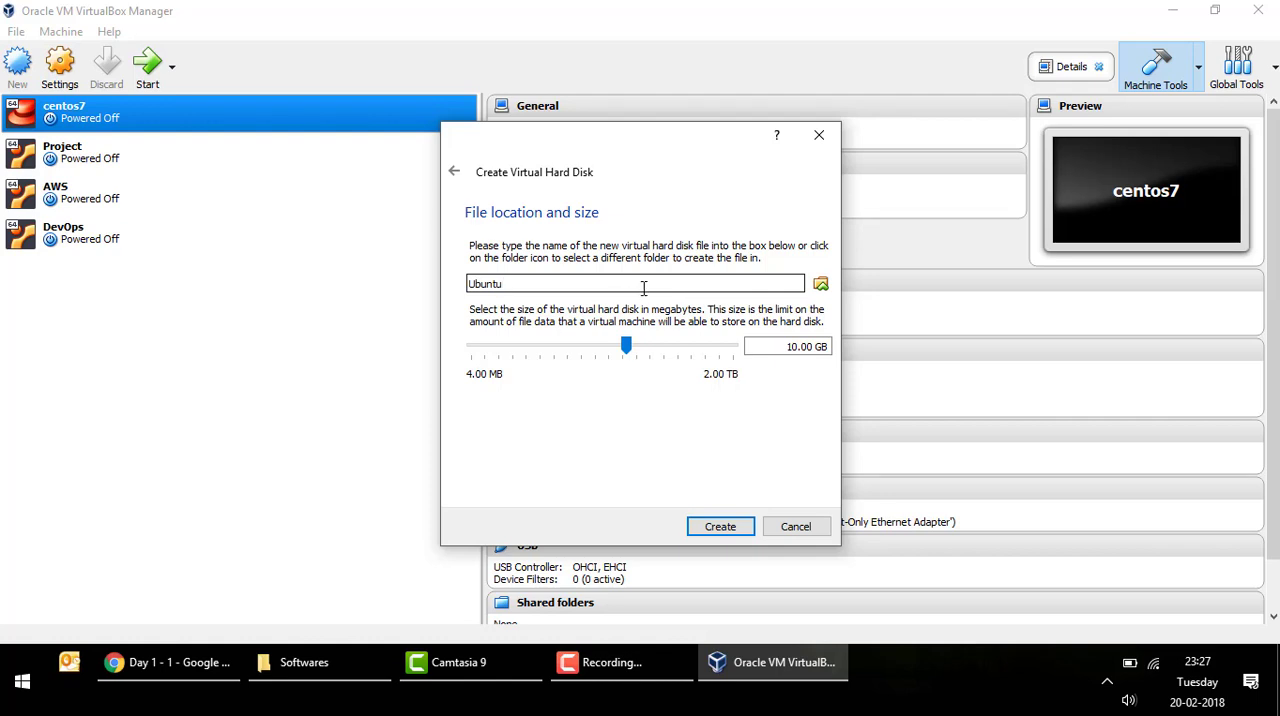
mouse_move(779, 391)
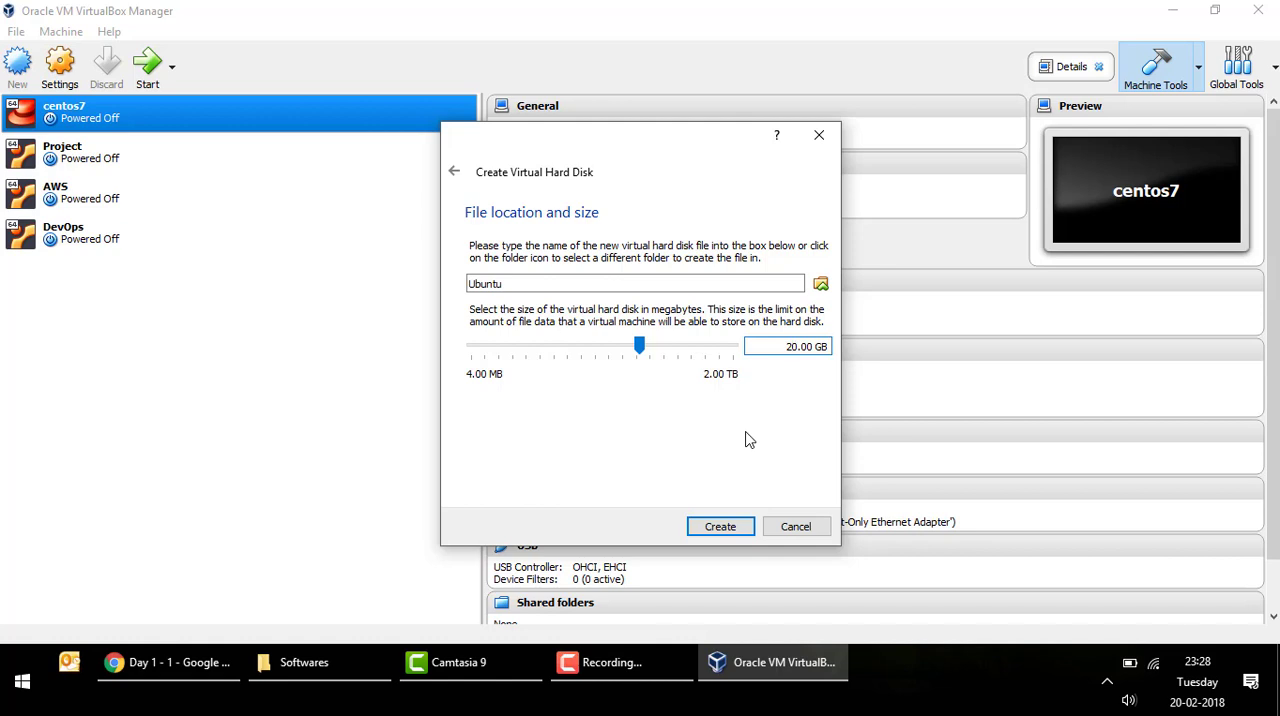
mouse_move(746, 488)
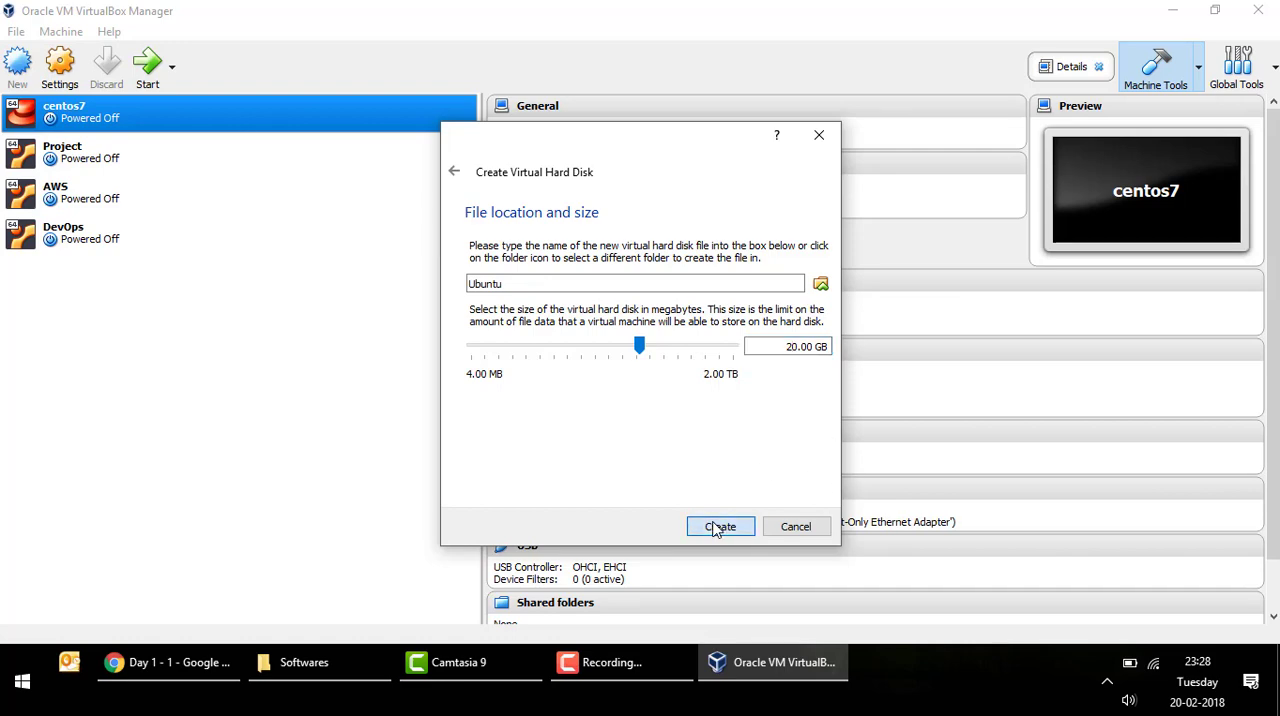
click(720, 526)
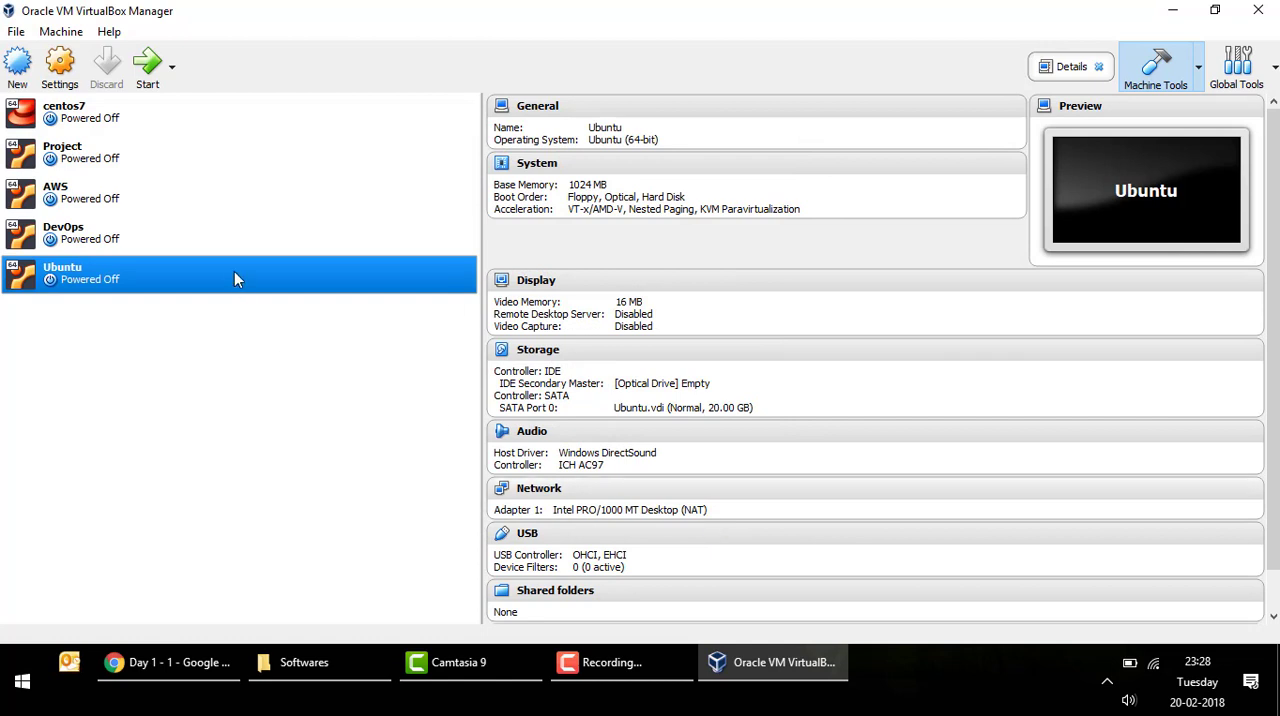
mouse_move(120, 280)
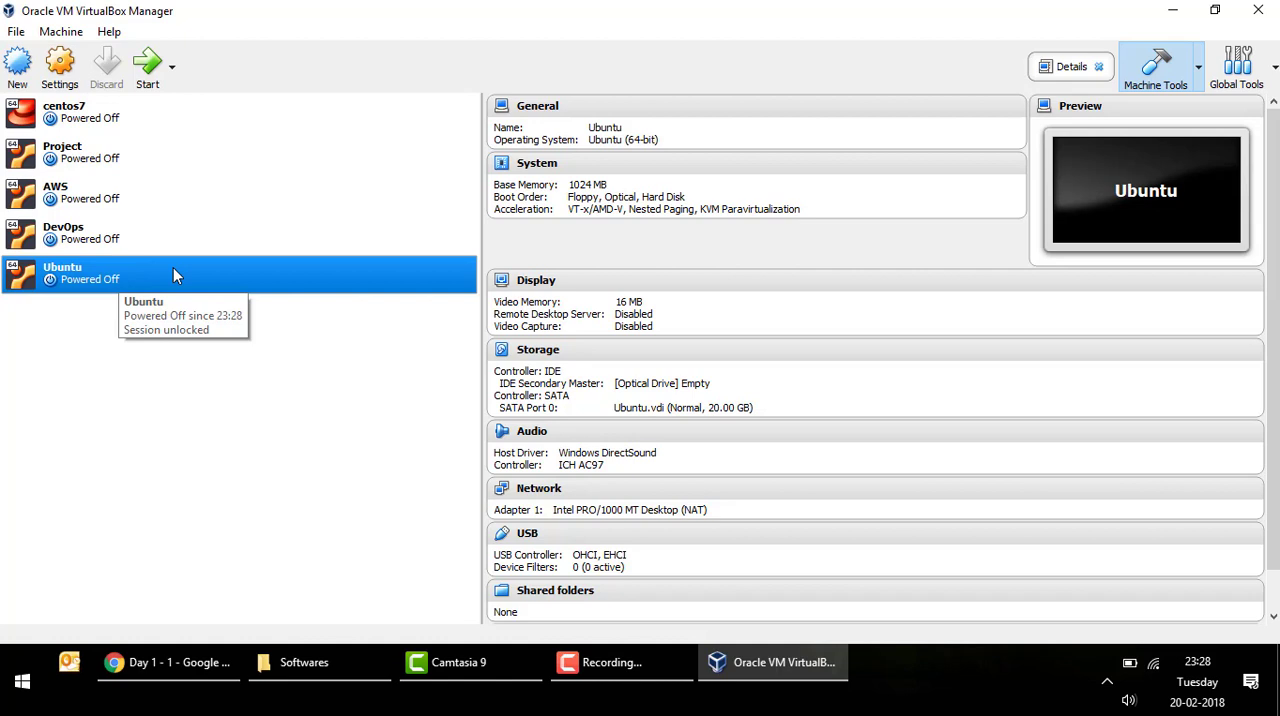
mouse_move(59, 63)
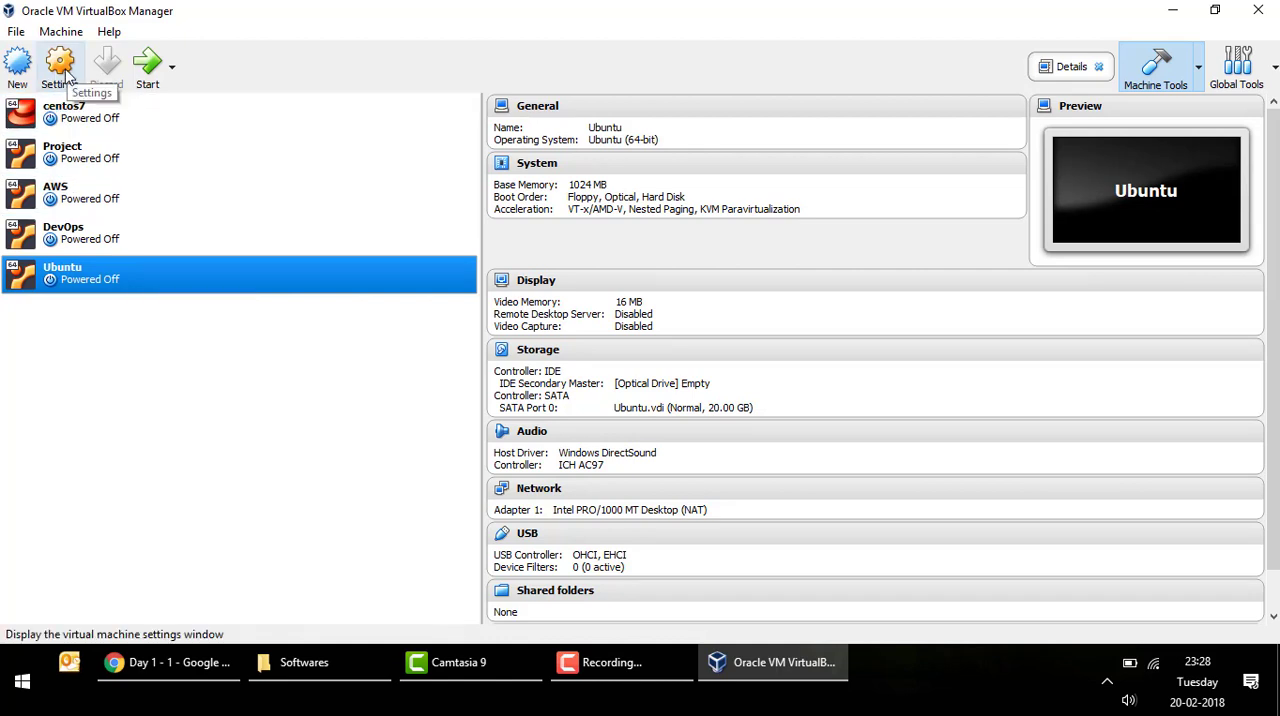
mouse_move(75, 110)
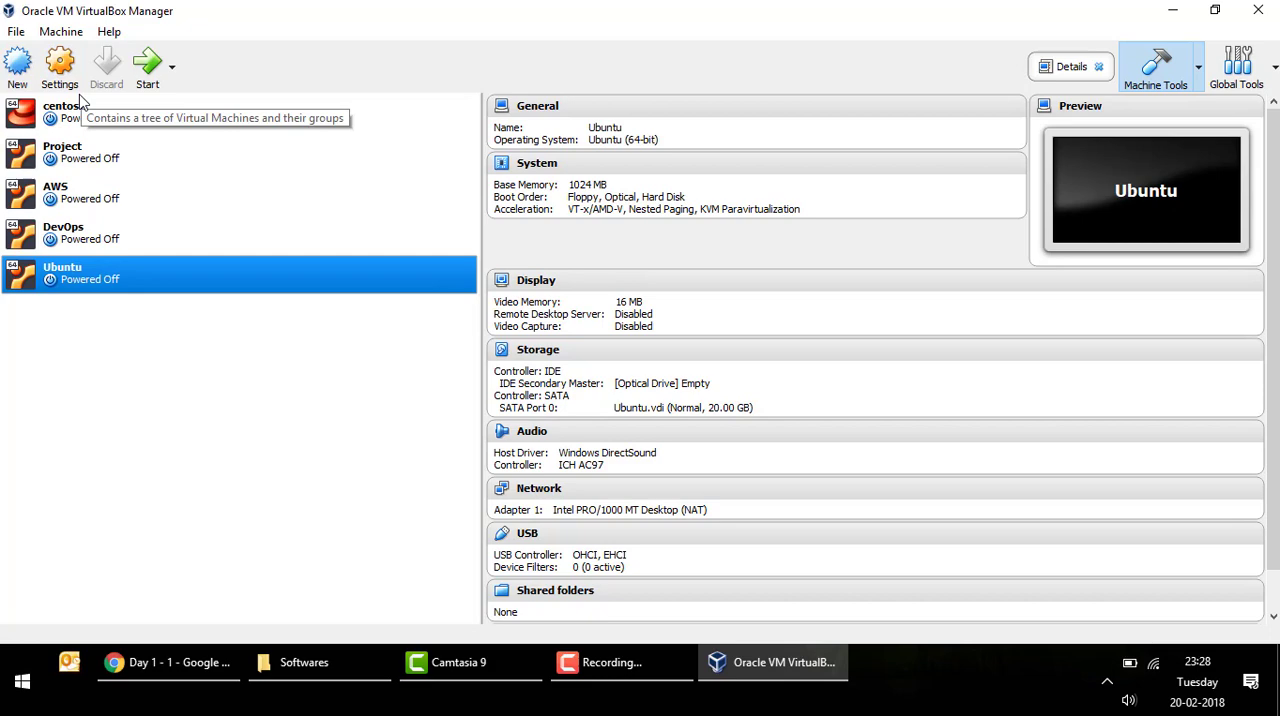
Open Settings for the Ubuntu machine.
click(59, 65)
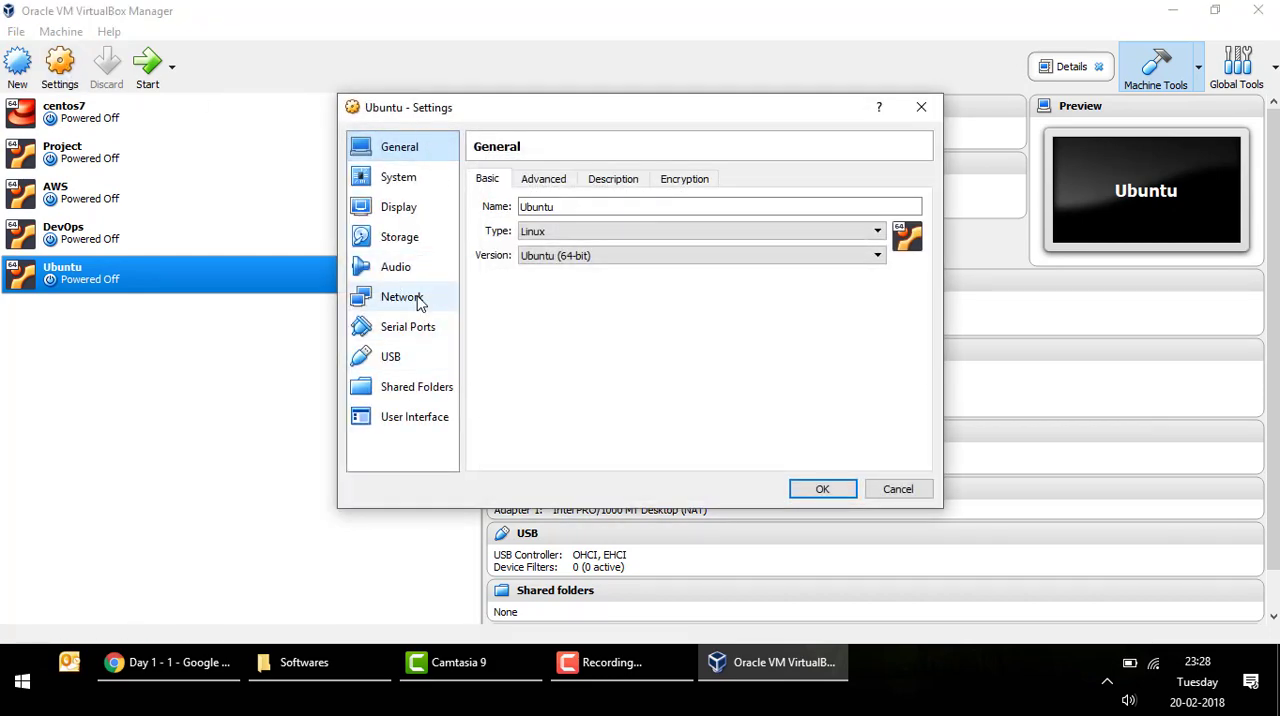
Enable Network Adapter 2 attached to Host-only Adapter and save.
click(402, 296)
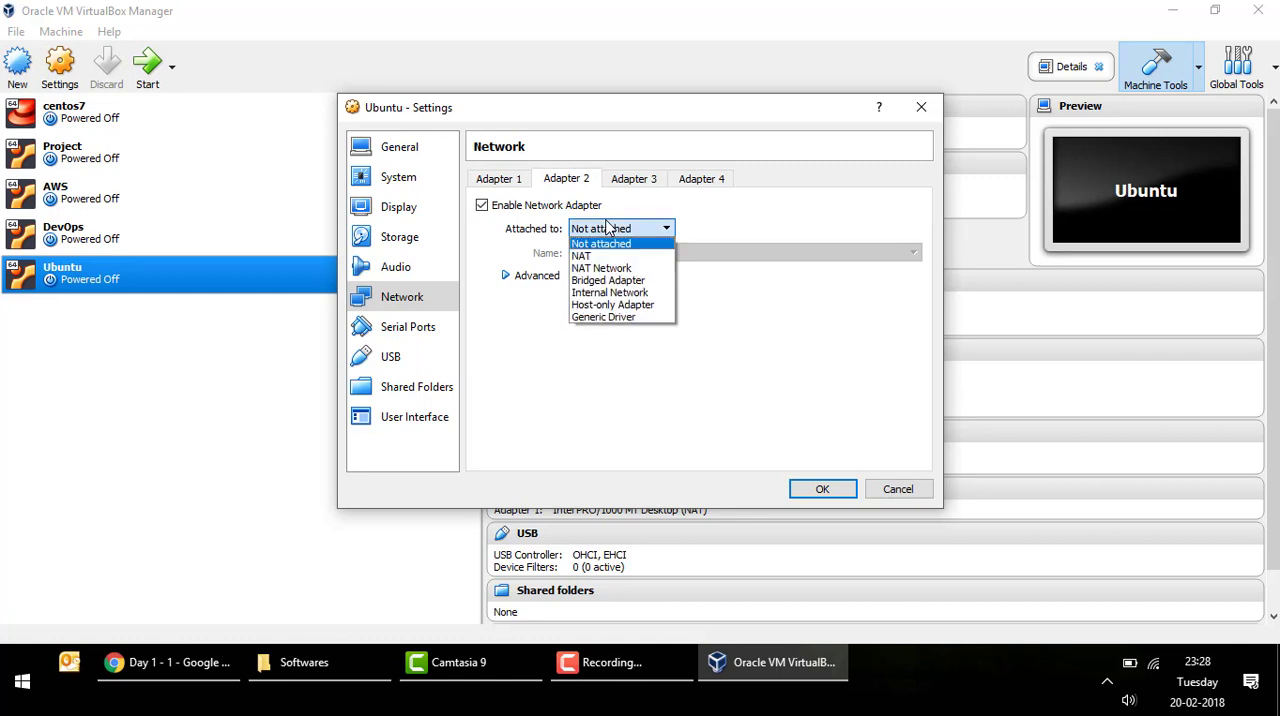
click(612, 304)
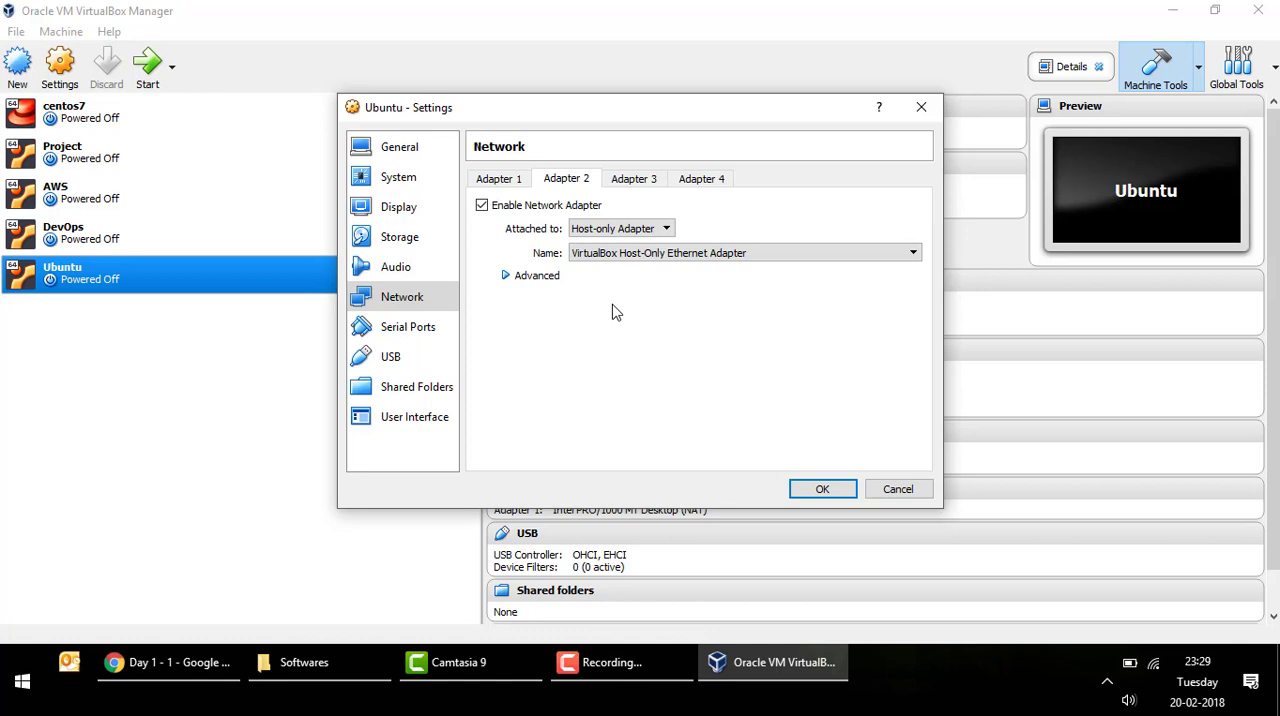
mouse_move(142, 217)
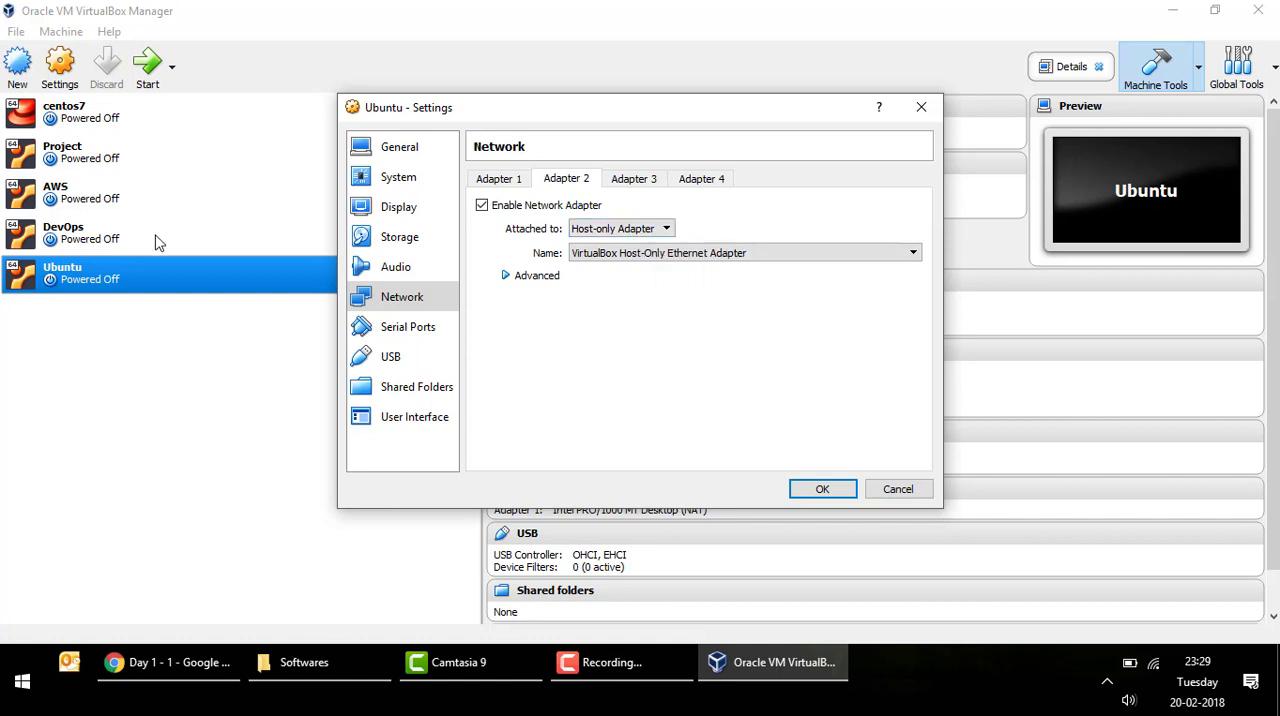
mouse_move(90, 120)
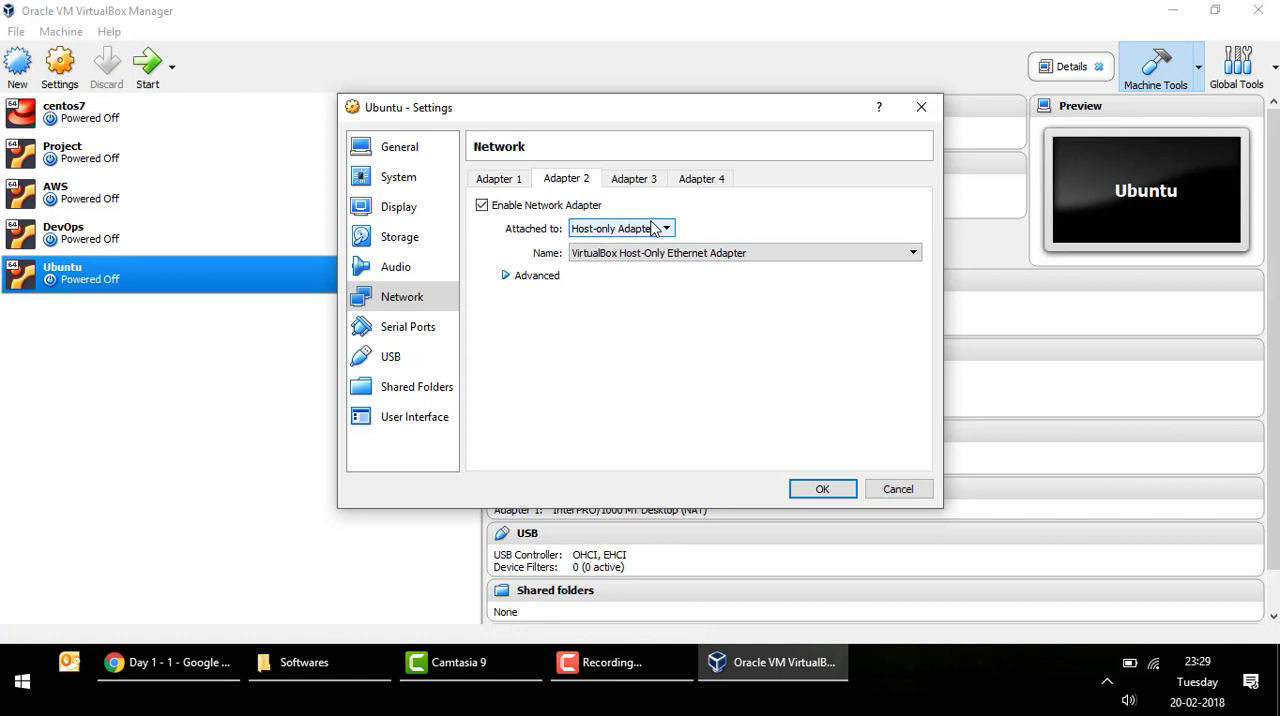
mouse_move(620, 228)
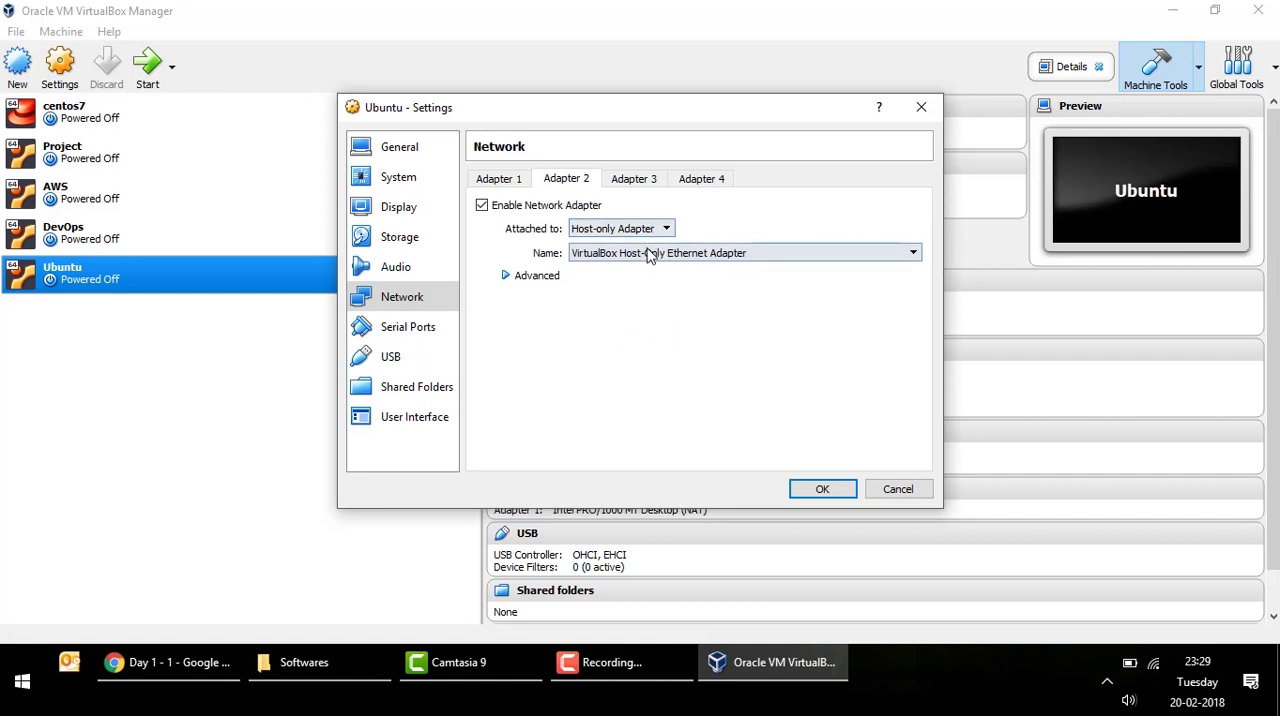
mouse_move(643, 258)
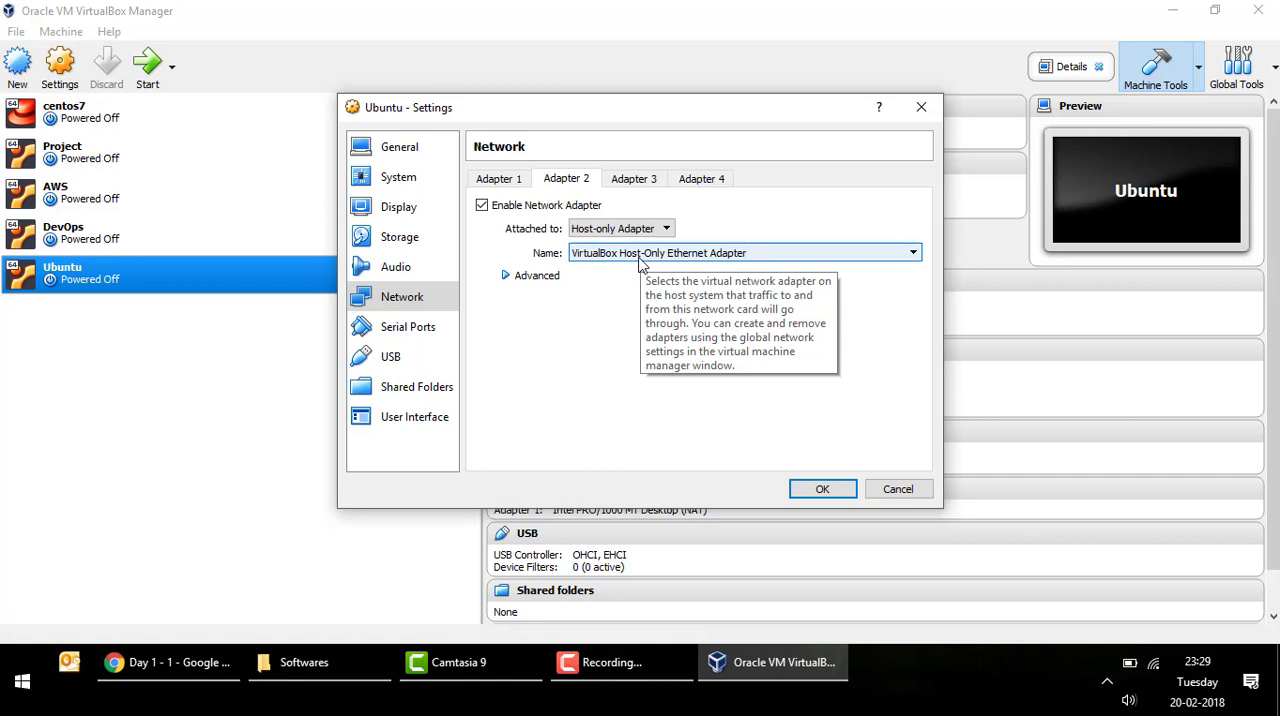
mouse_move(822, 489)
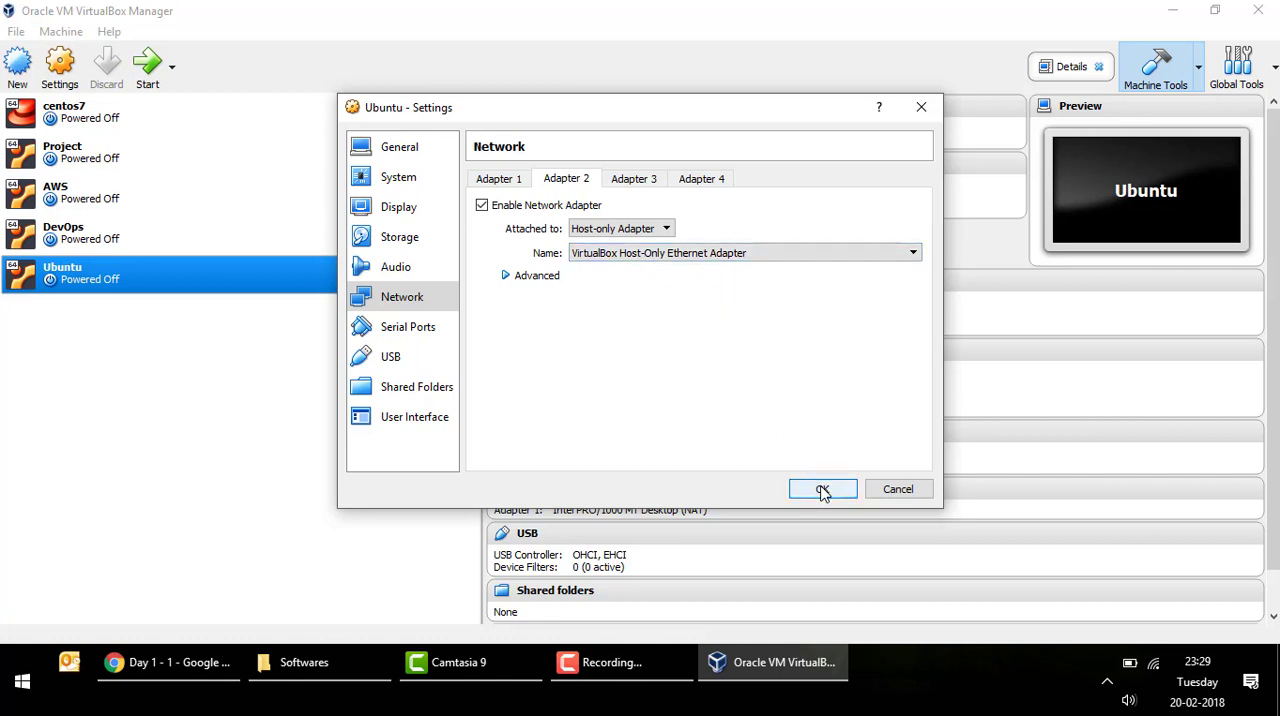
click(822, 489)
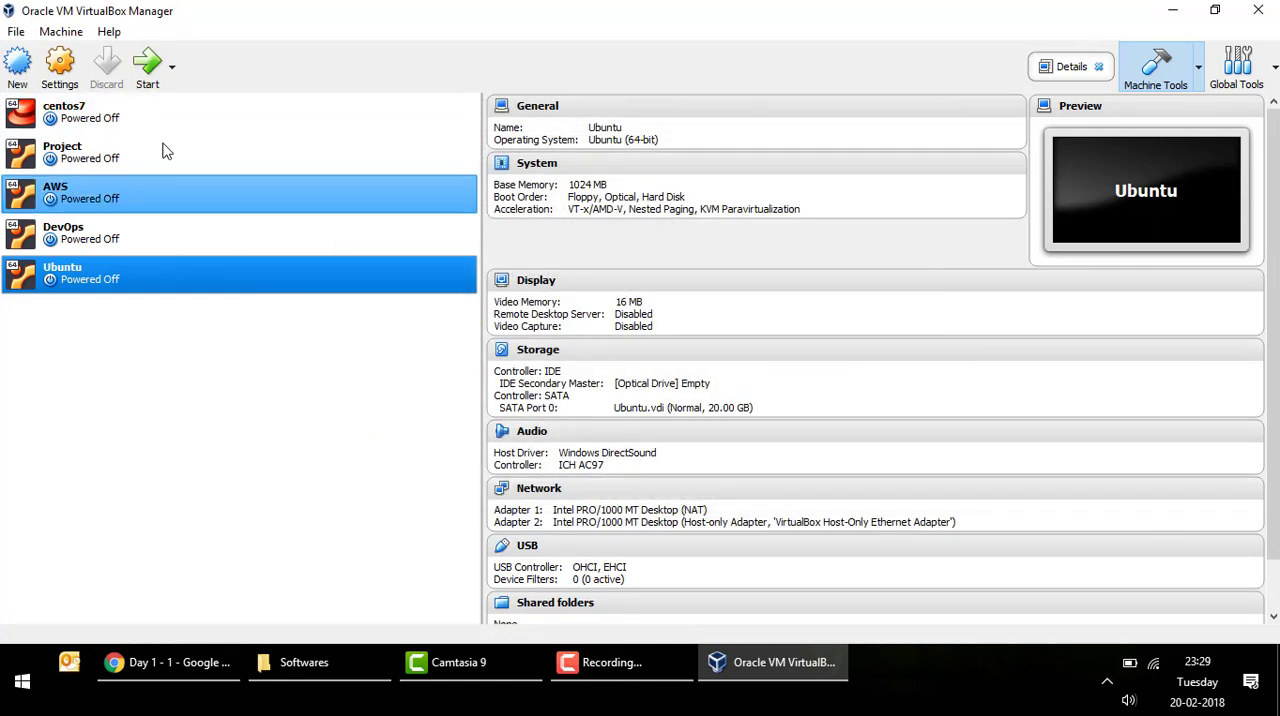
mouse_move(147, 68)
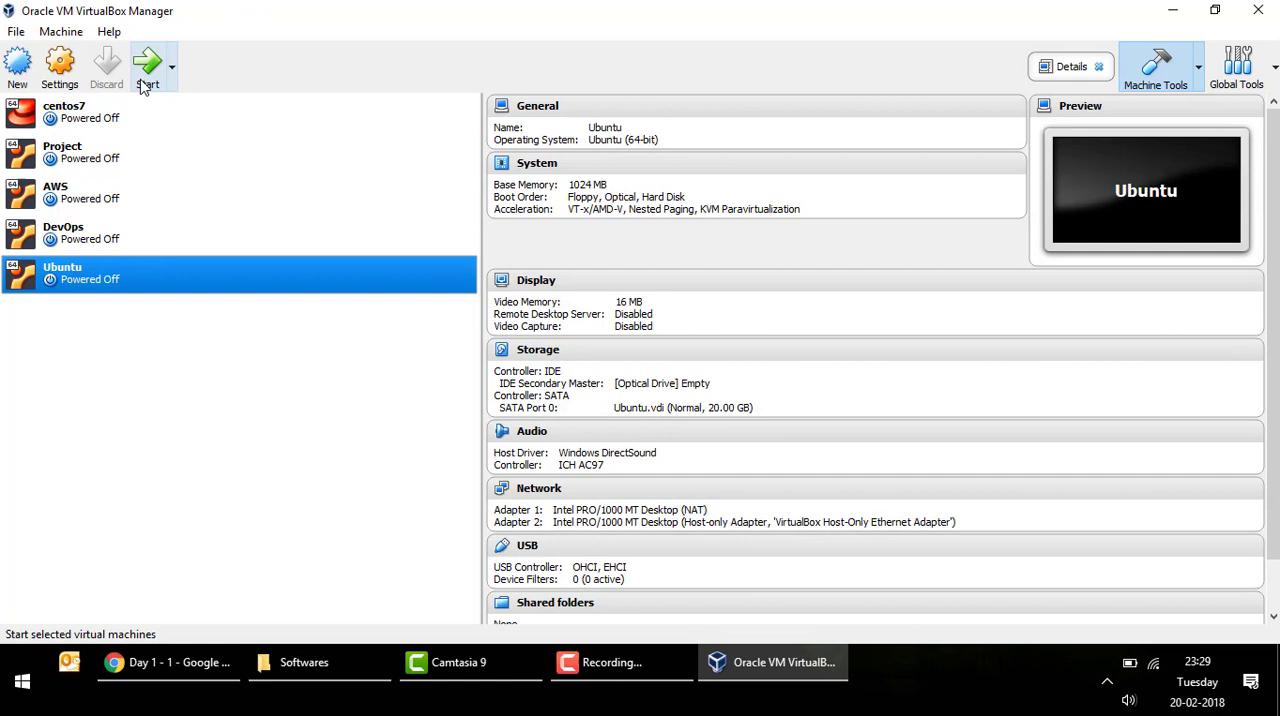
mouse_move(148, 67)
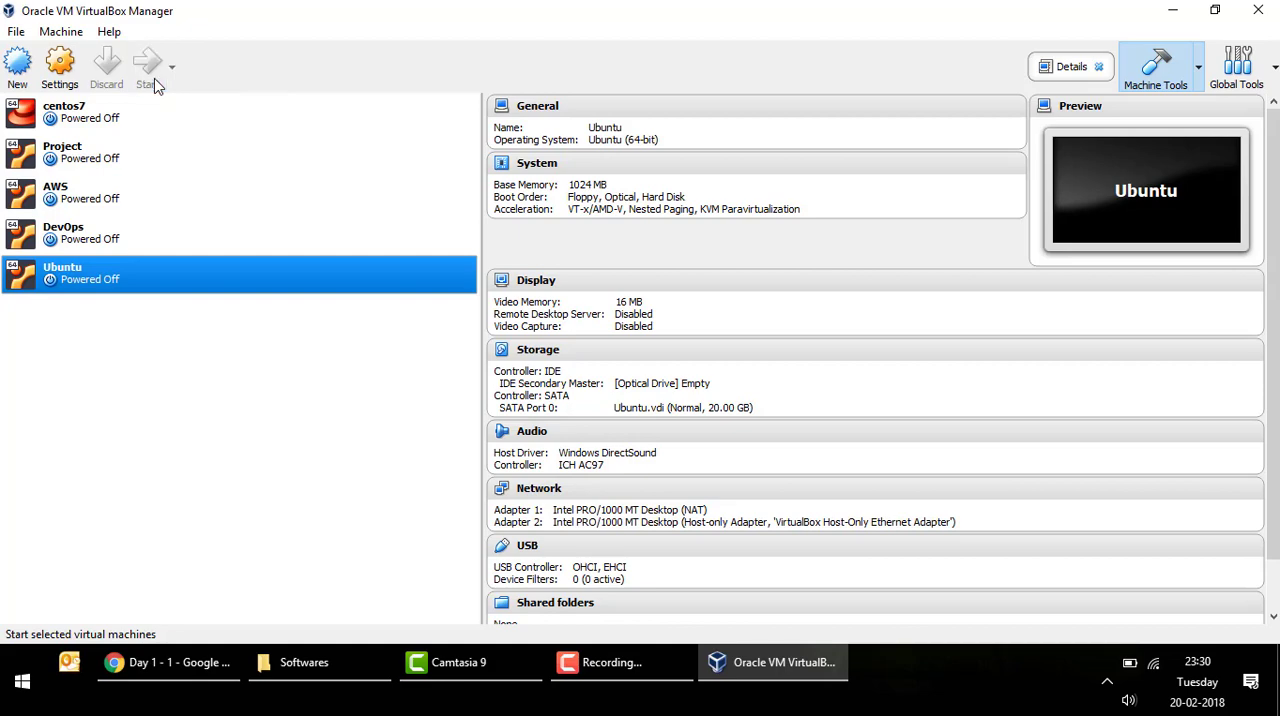
Start the Ubuntu virtual machine.
click(145, 67)
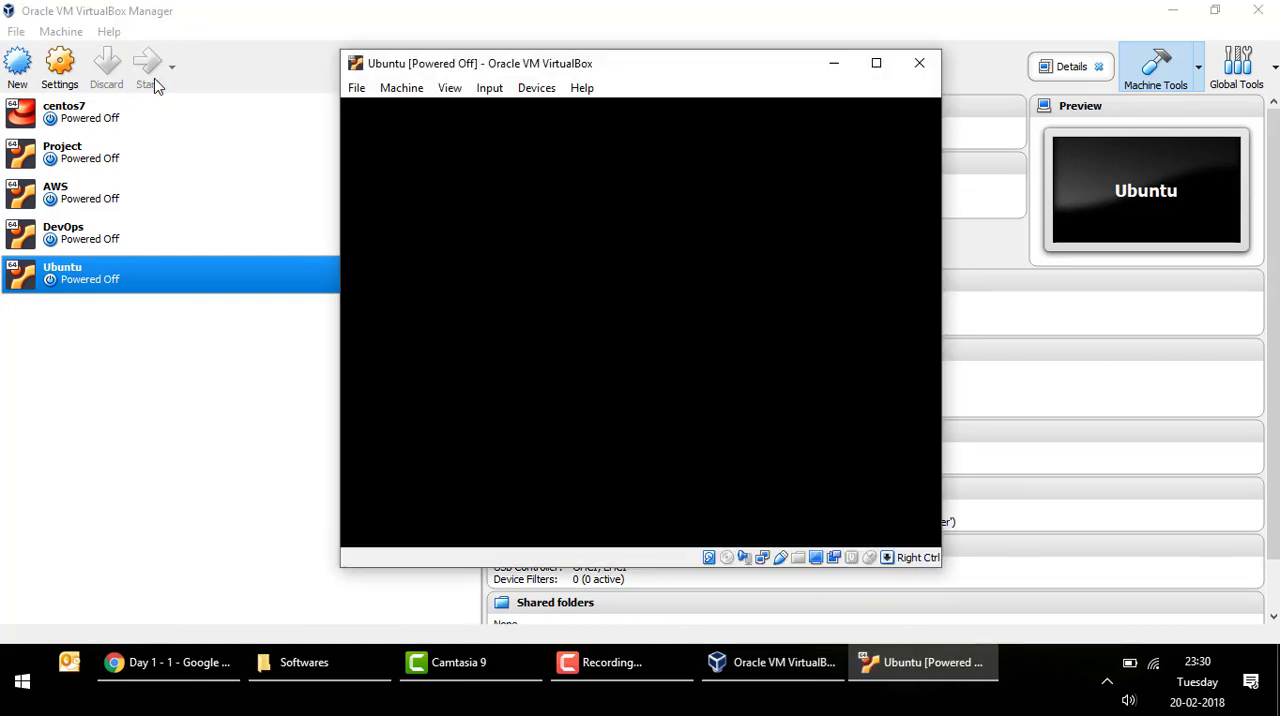
Boot the VM from the ubuntu-16.04.3-desktop-amd64 disc image and dismiss the capture notice.
click(147, 66)
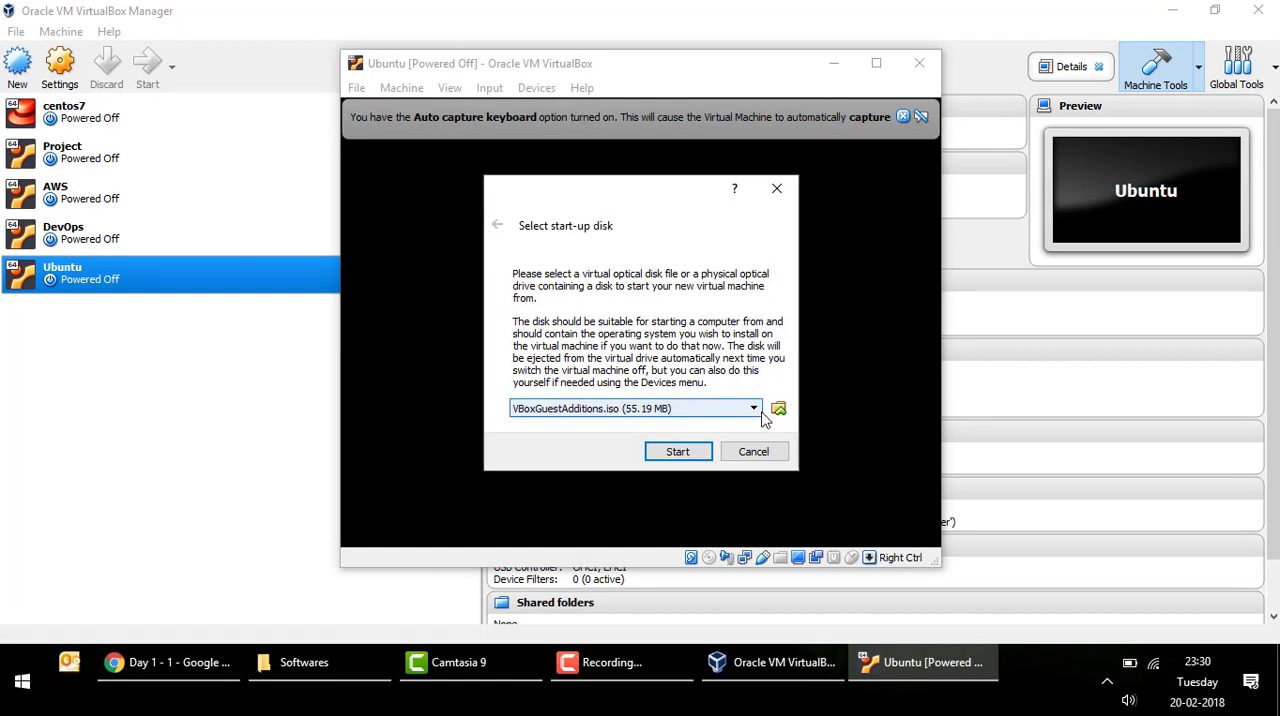
mouse_move(778, 410)
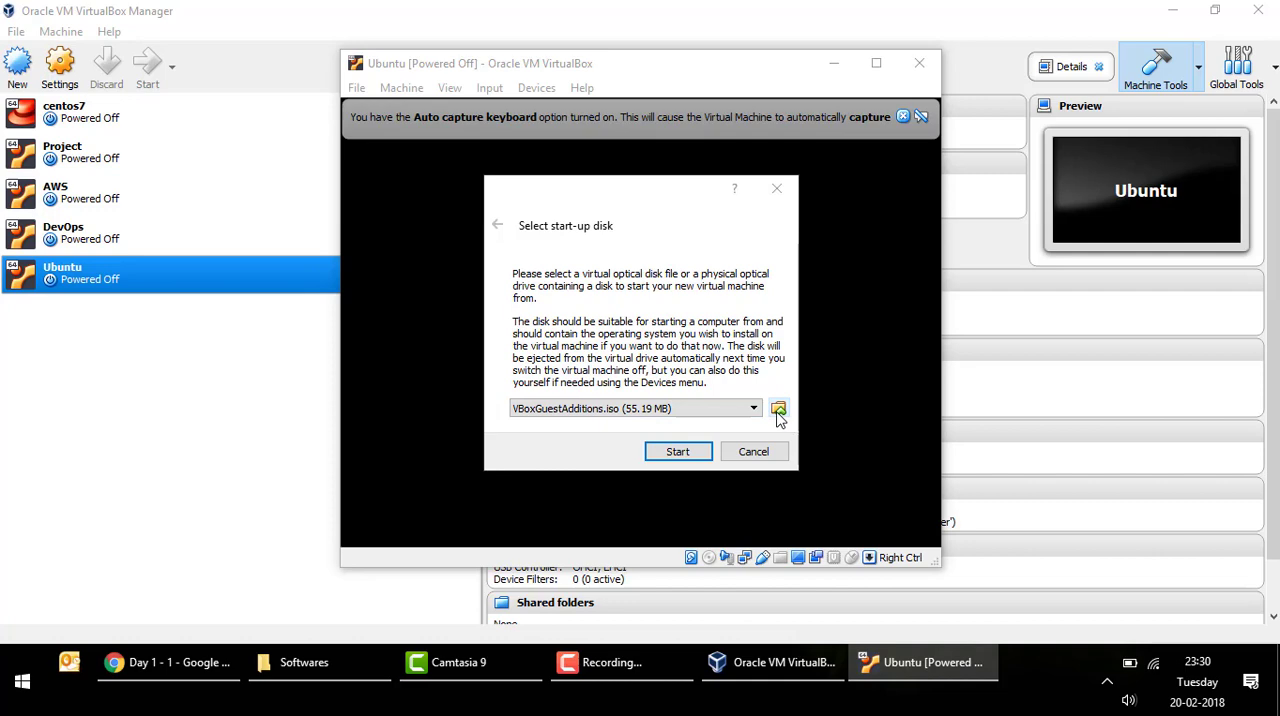
click(779, 408)
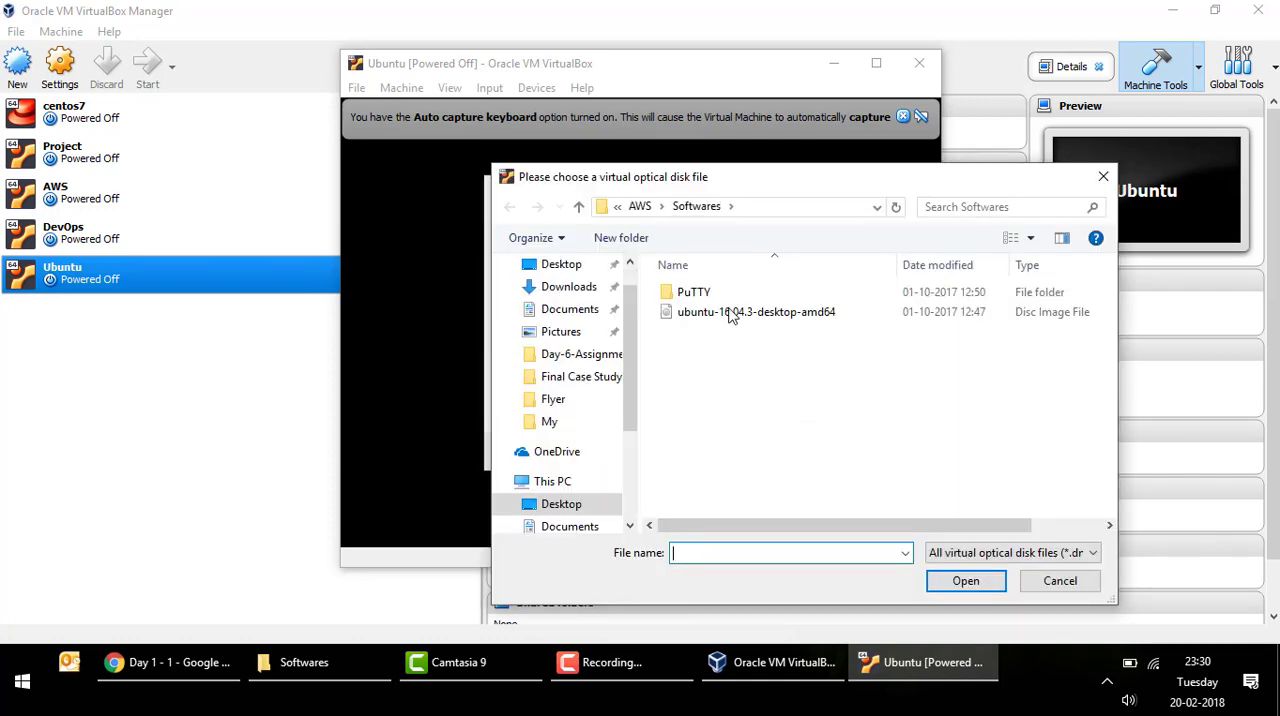
click(756, 311)
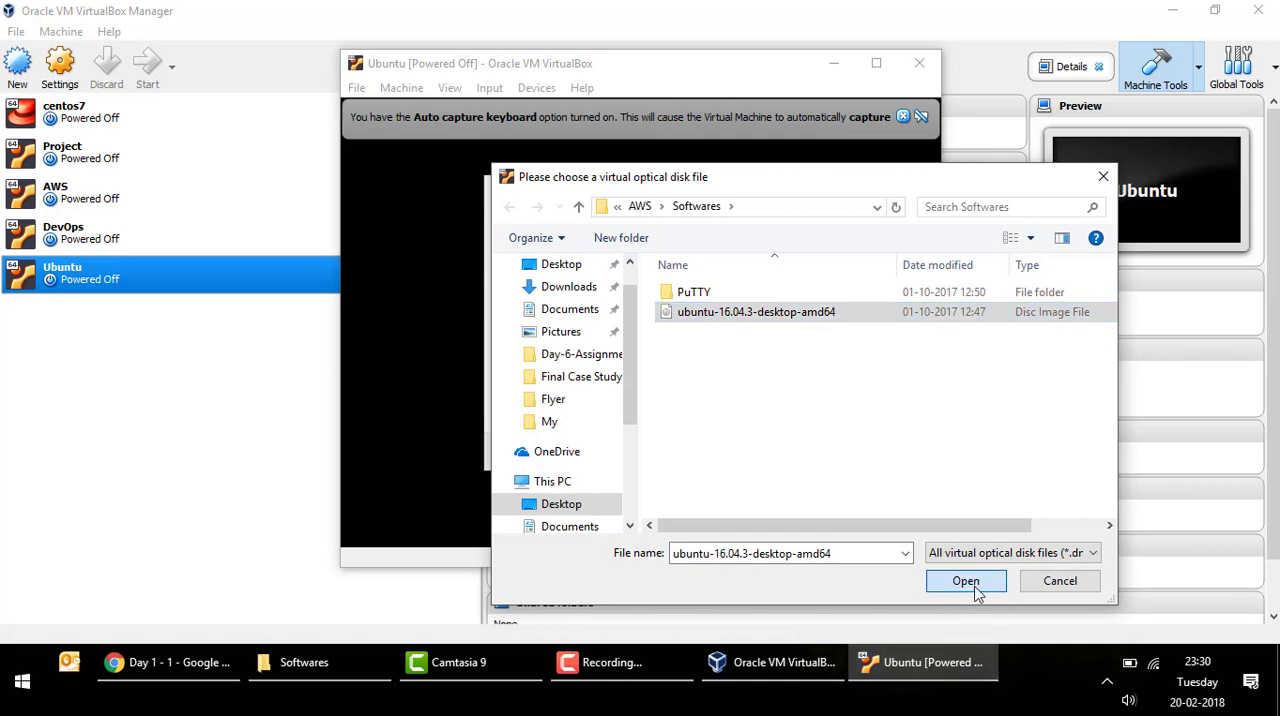
click(965, 581)
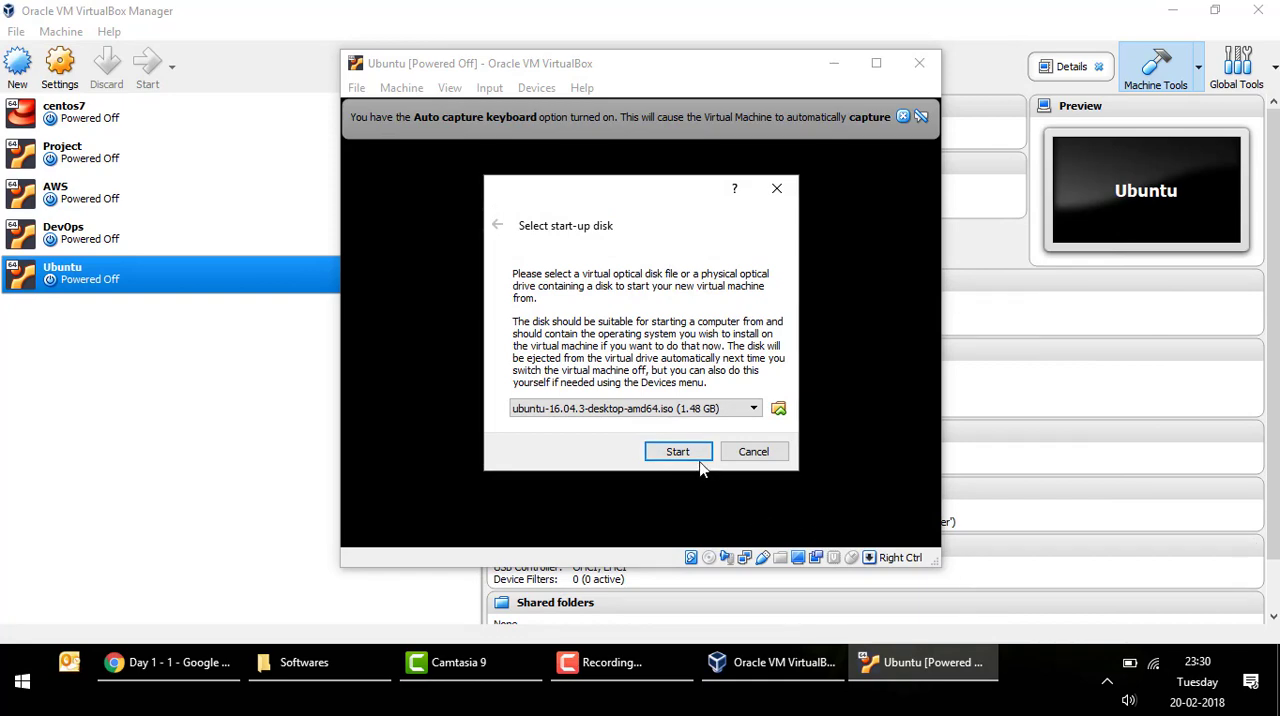
click(678, 451)
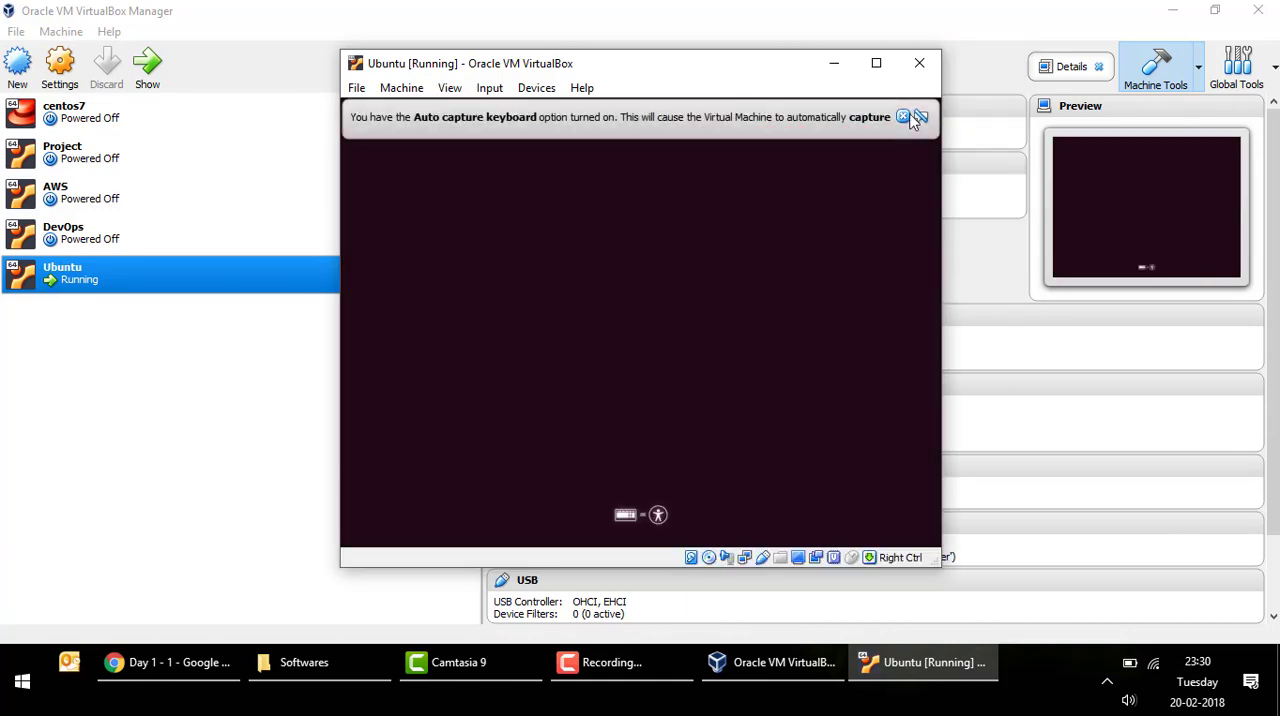
click(918, 117)
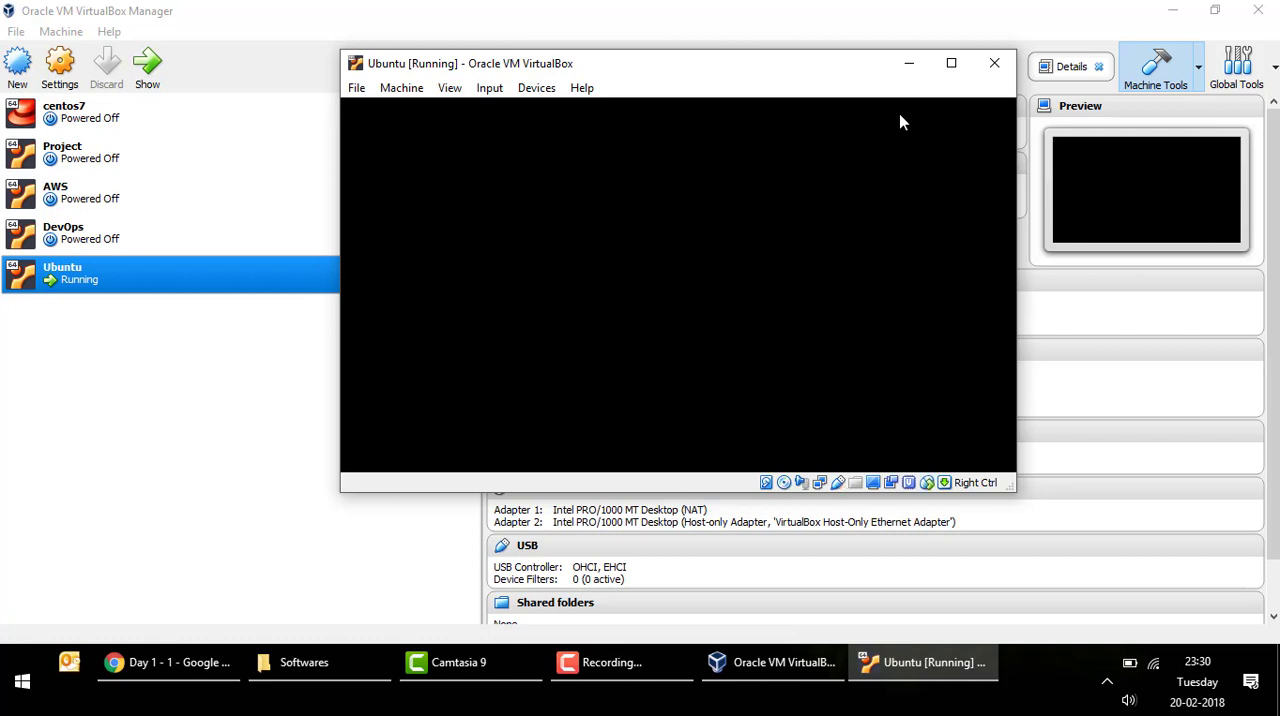
mouse_move(610, 238)
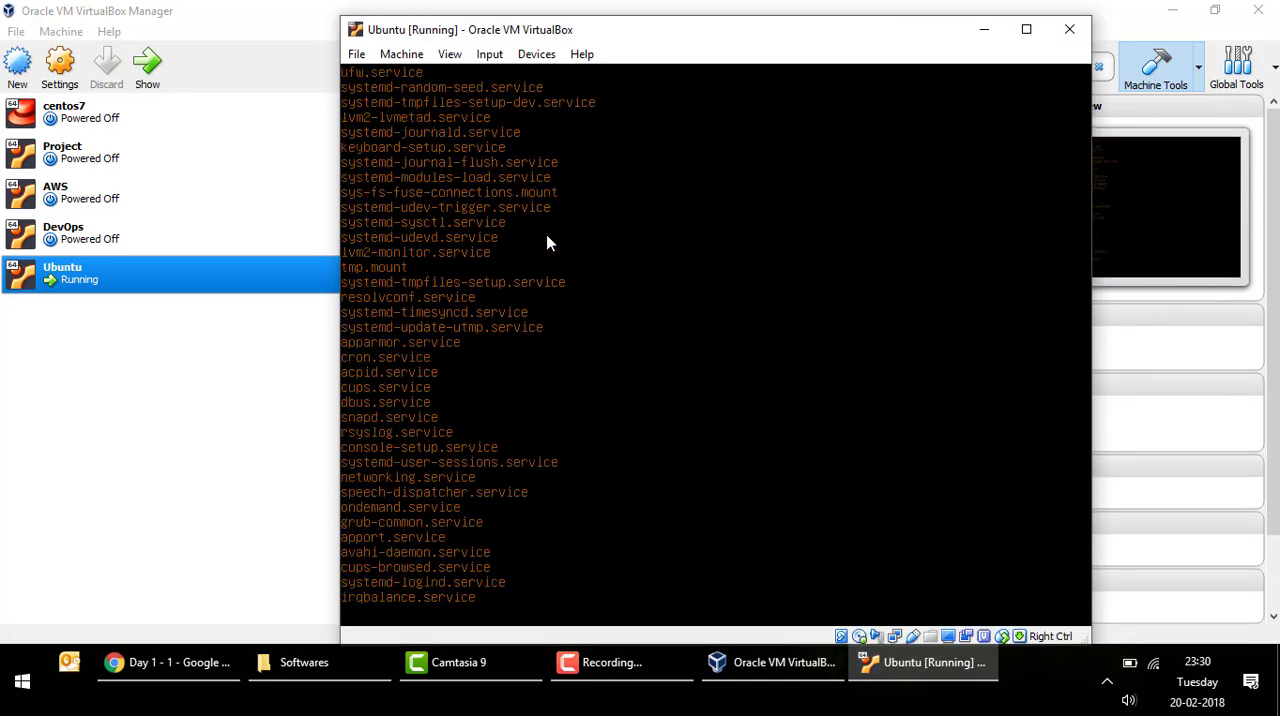
Scroll while the VM boots from the Ubuntu disc.
scroll(down, 3)
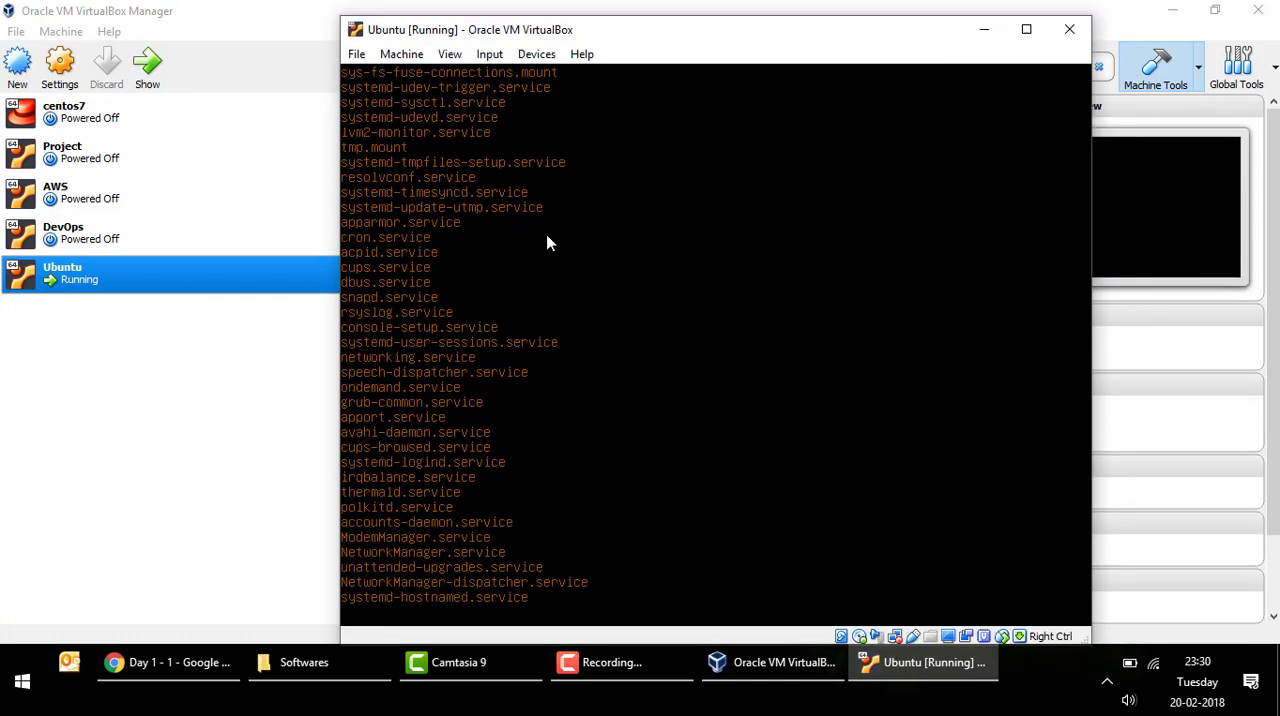
mouse_move(561, 332)
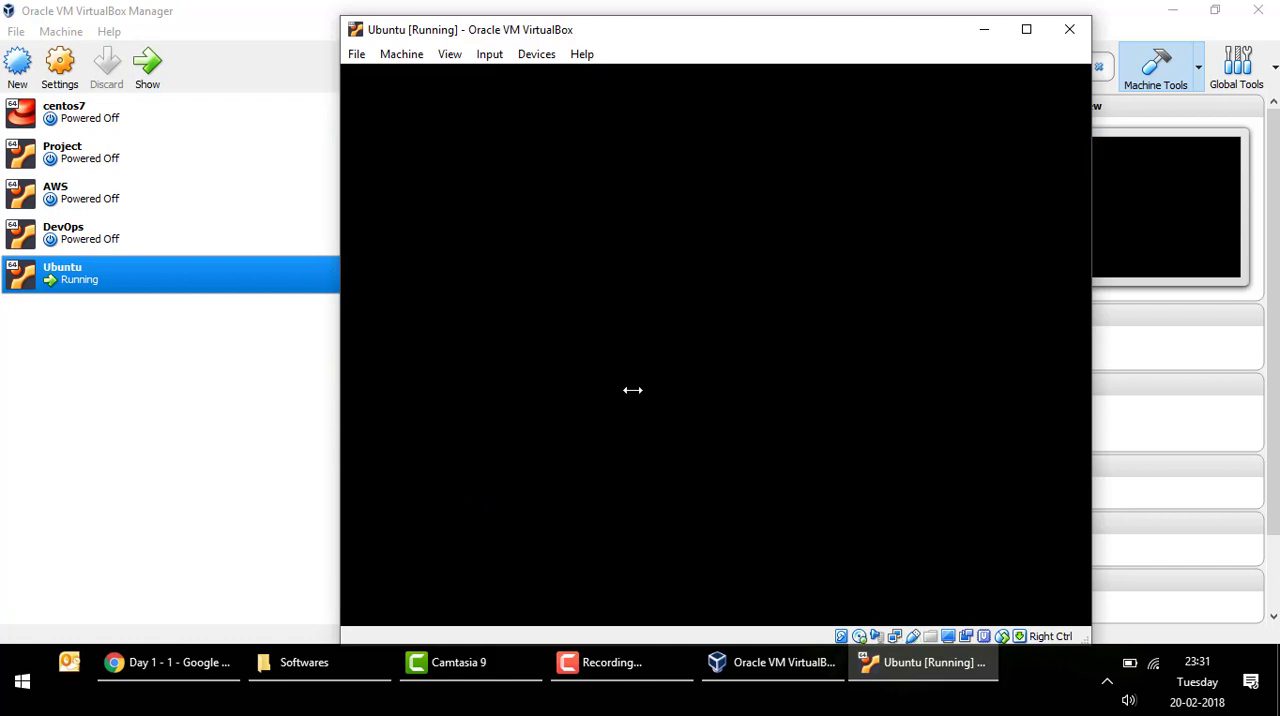
mouse_move(558, 330)
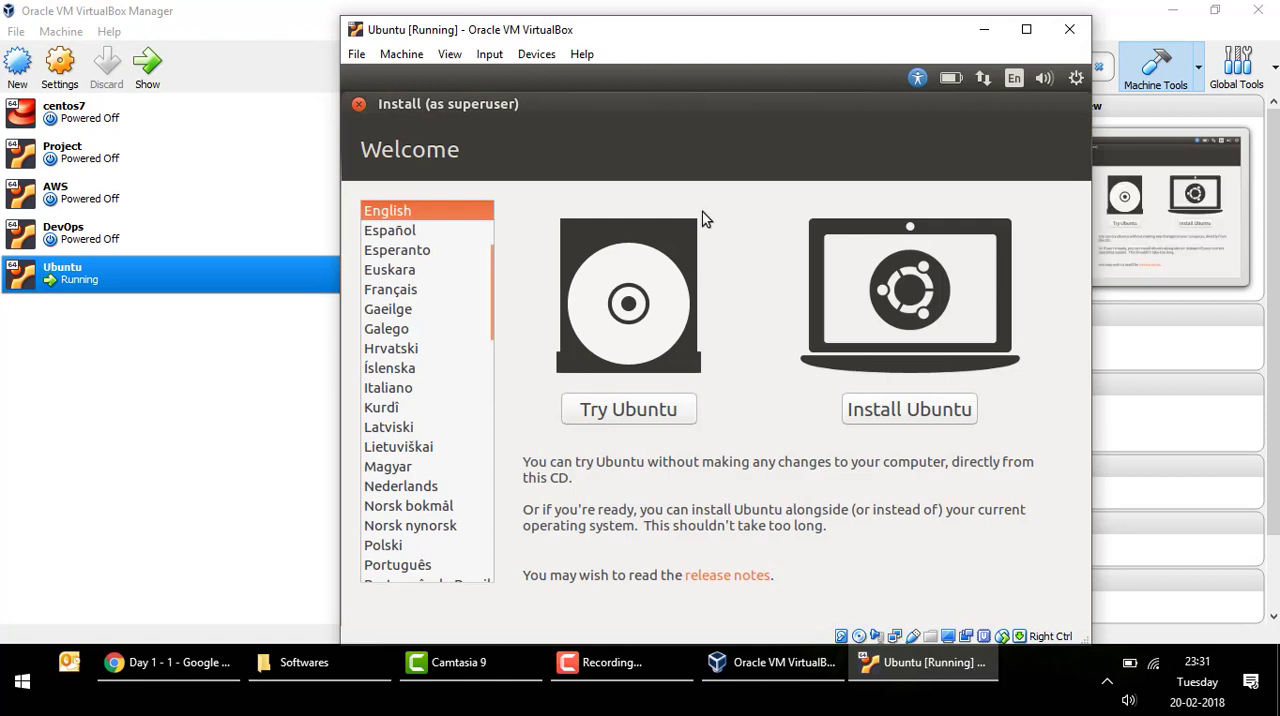
mouse_move(717, 265)
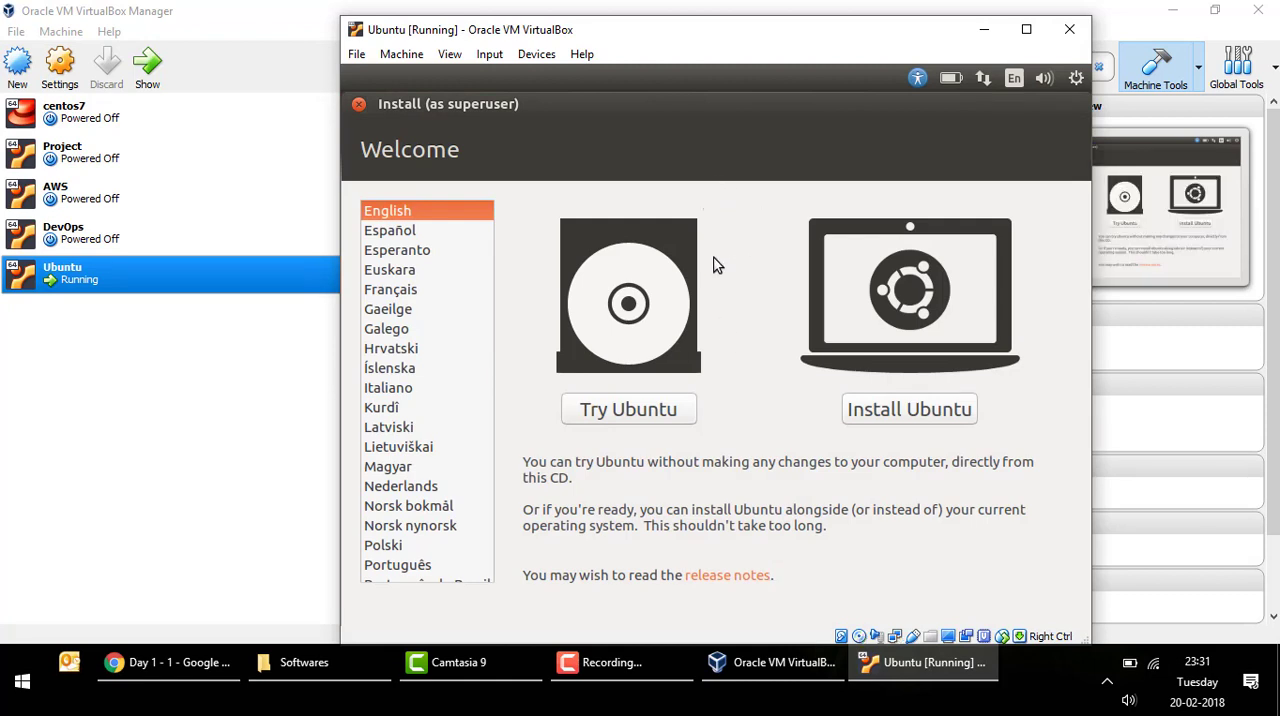
mouse_move(855, 403)
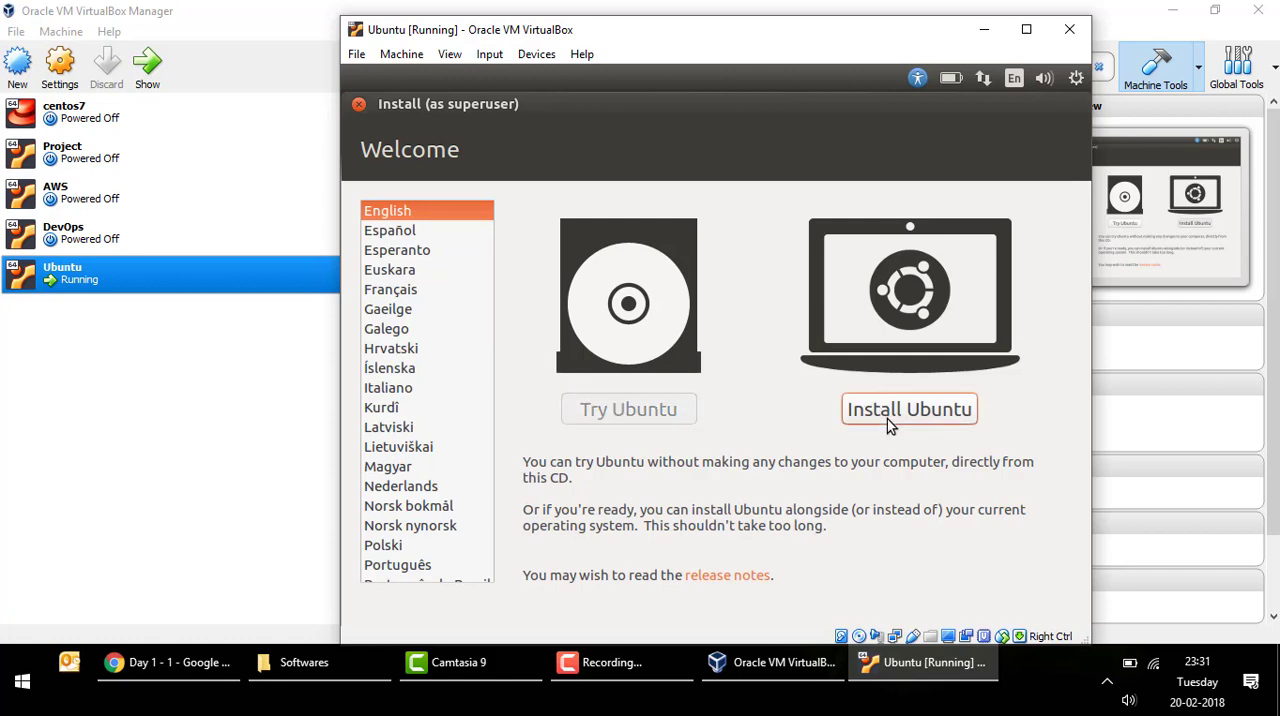
Begin installing Ubuntu without updates, choosing Erase disk and install Ubuntu.
click(908, 408)
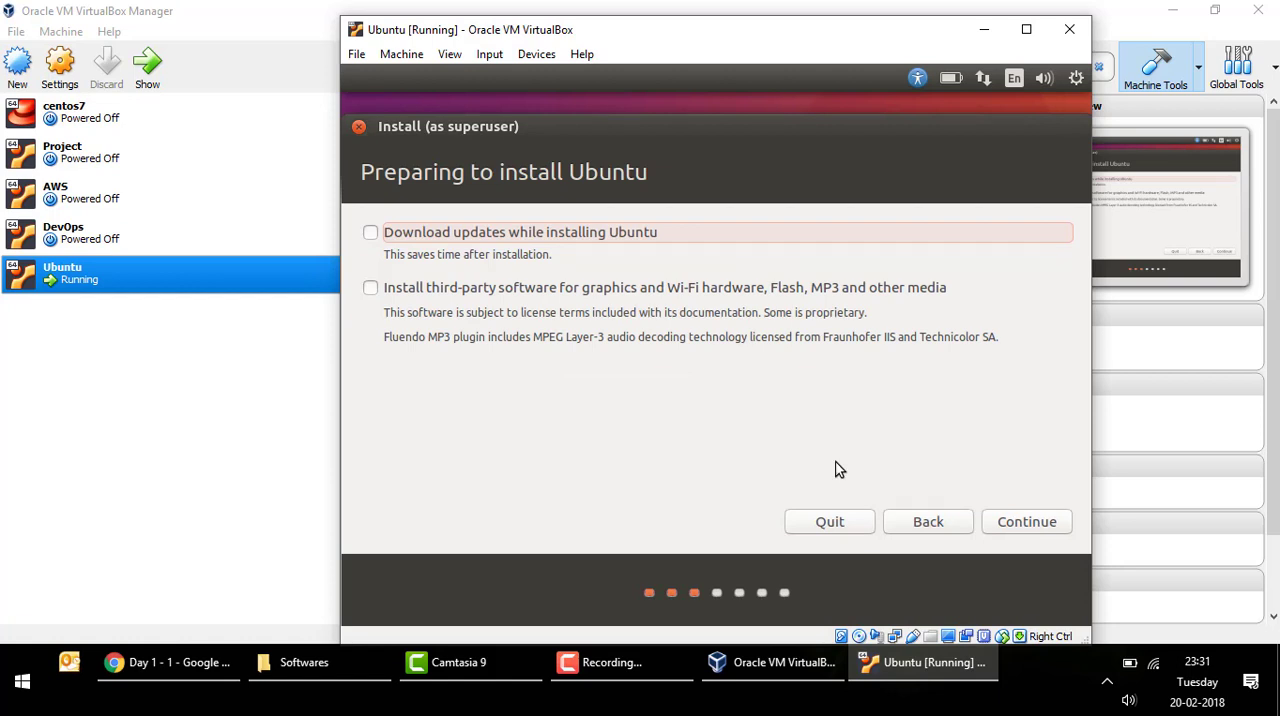
mouse_move(630, 289)
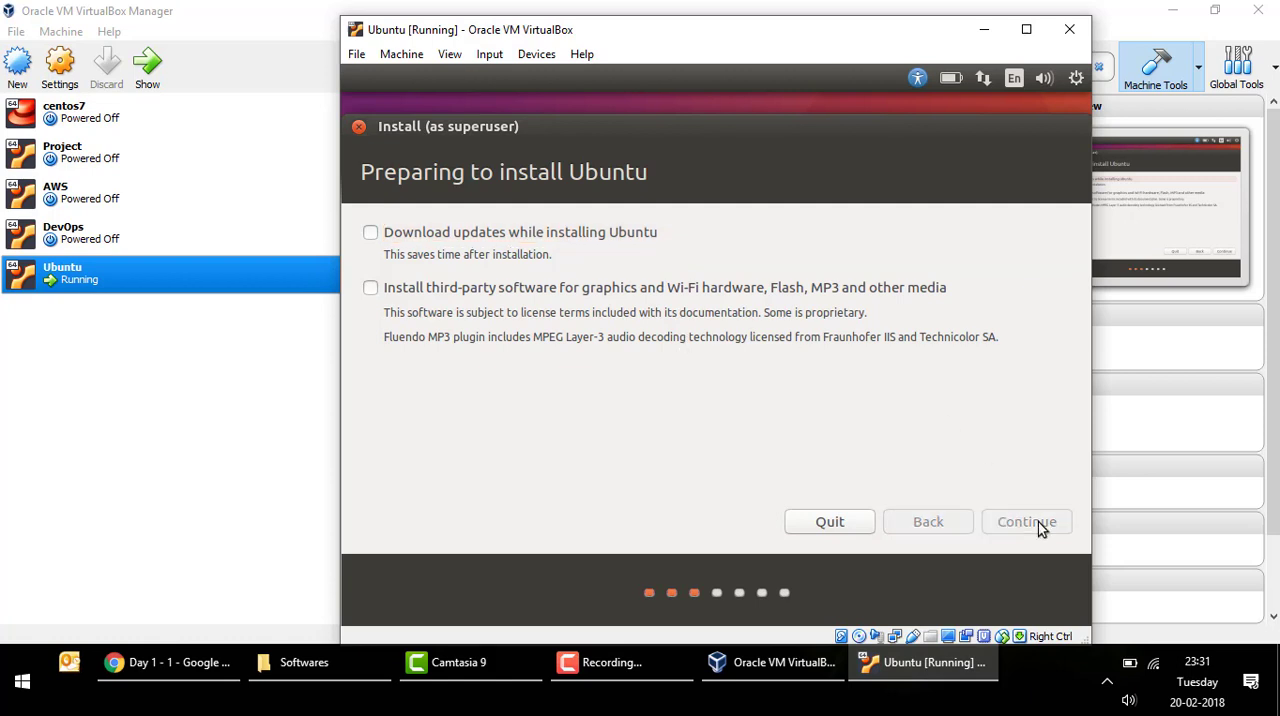
click(1026, 521)
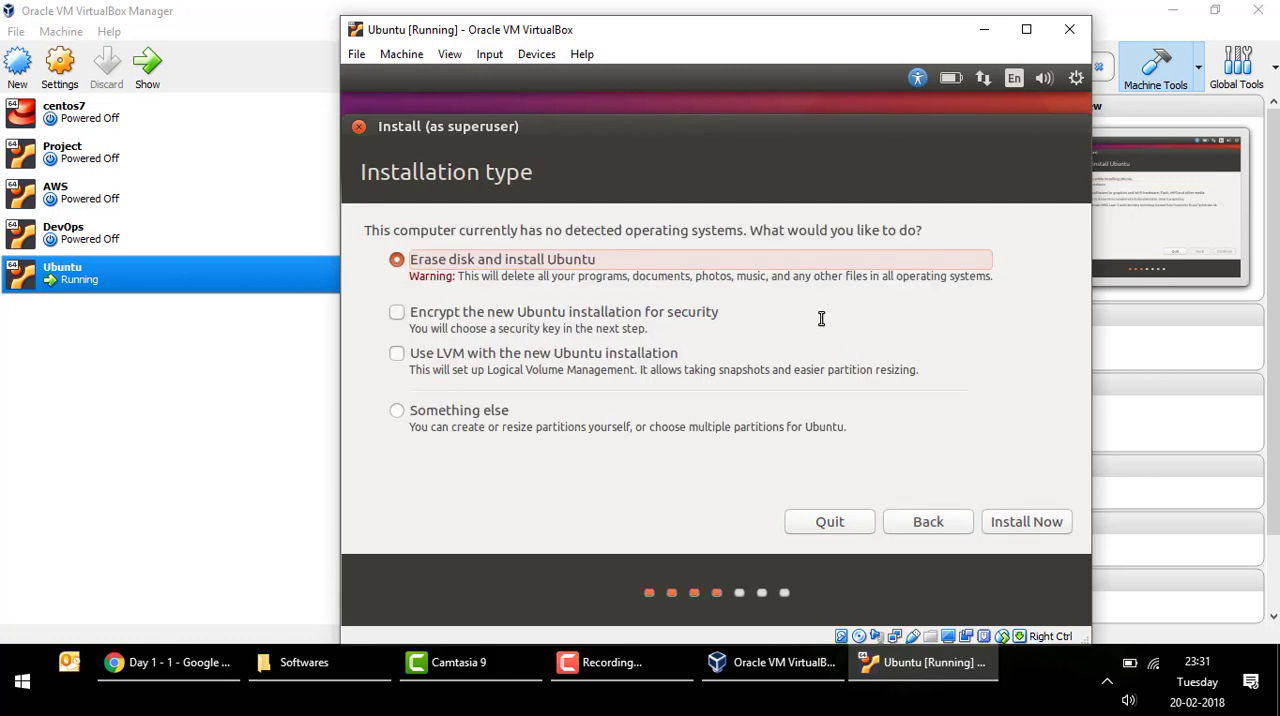
mouse_move(700, 240)
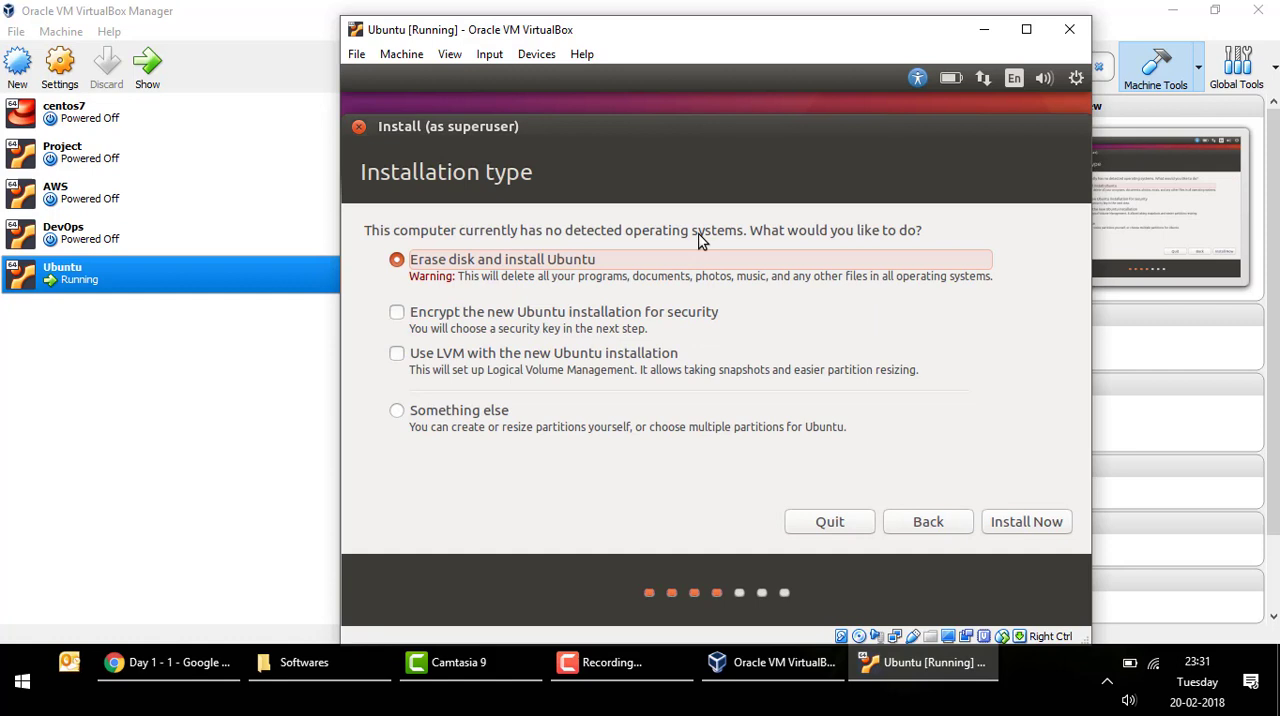
mouse_move(595, 279)
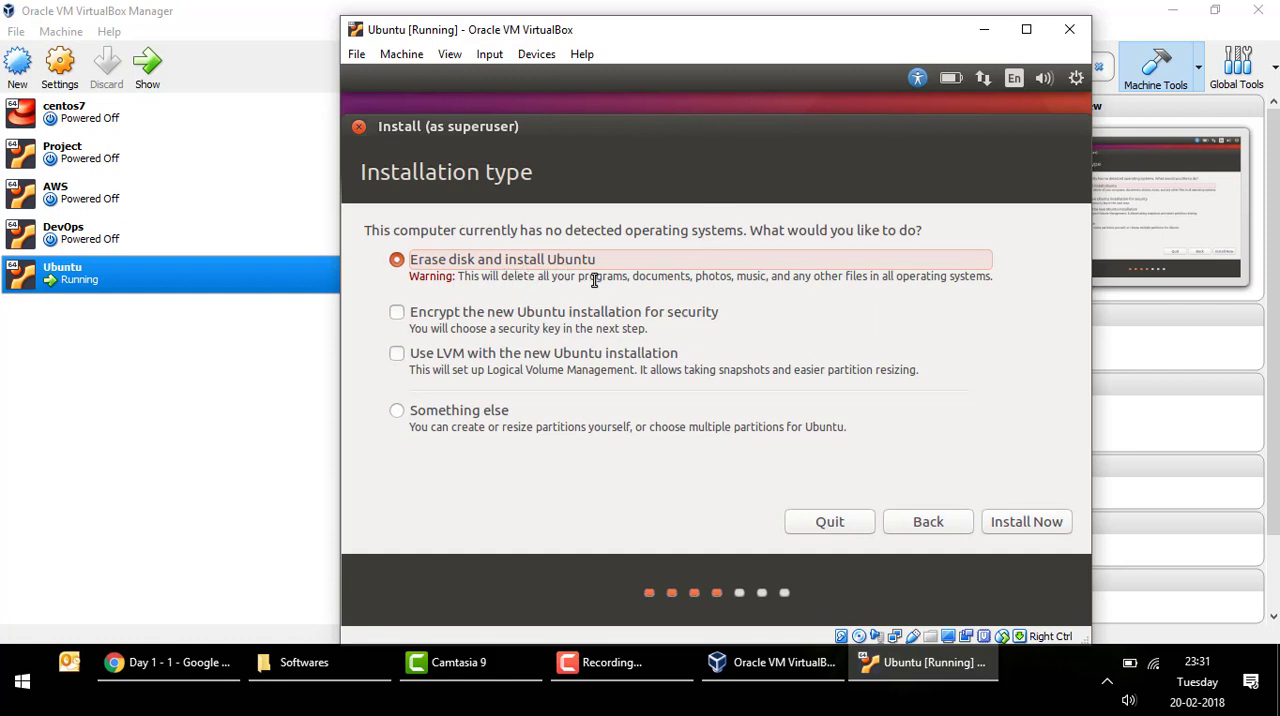
mouse_move(500, 276)
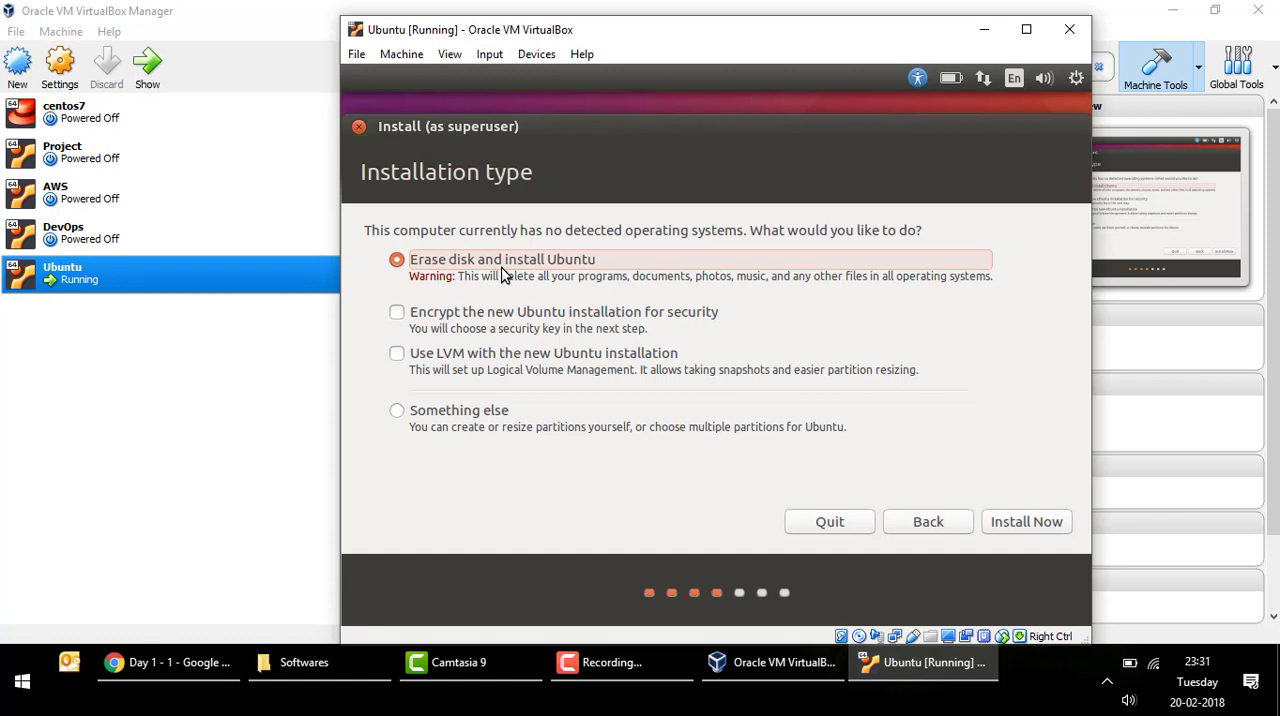
mouse_move(988, 426)
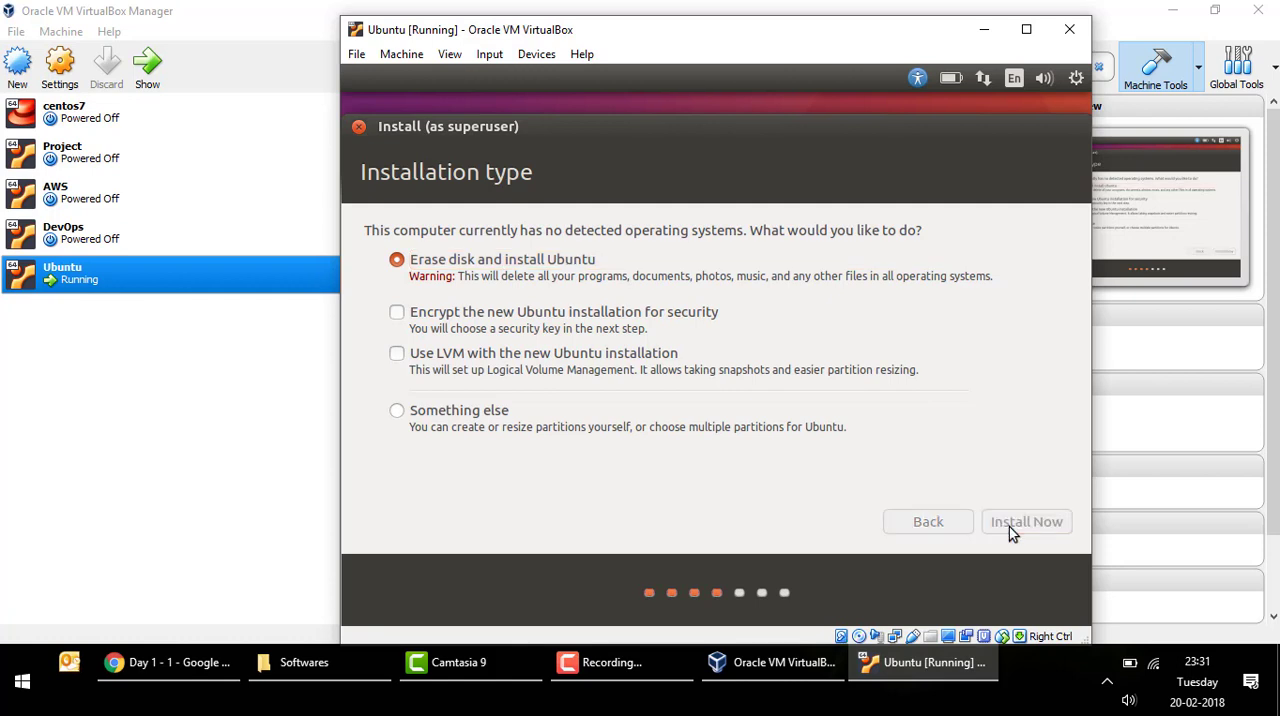
click(1025, 521)
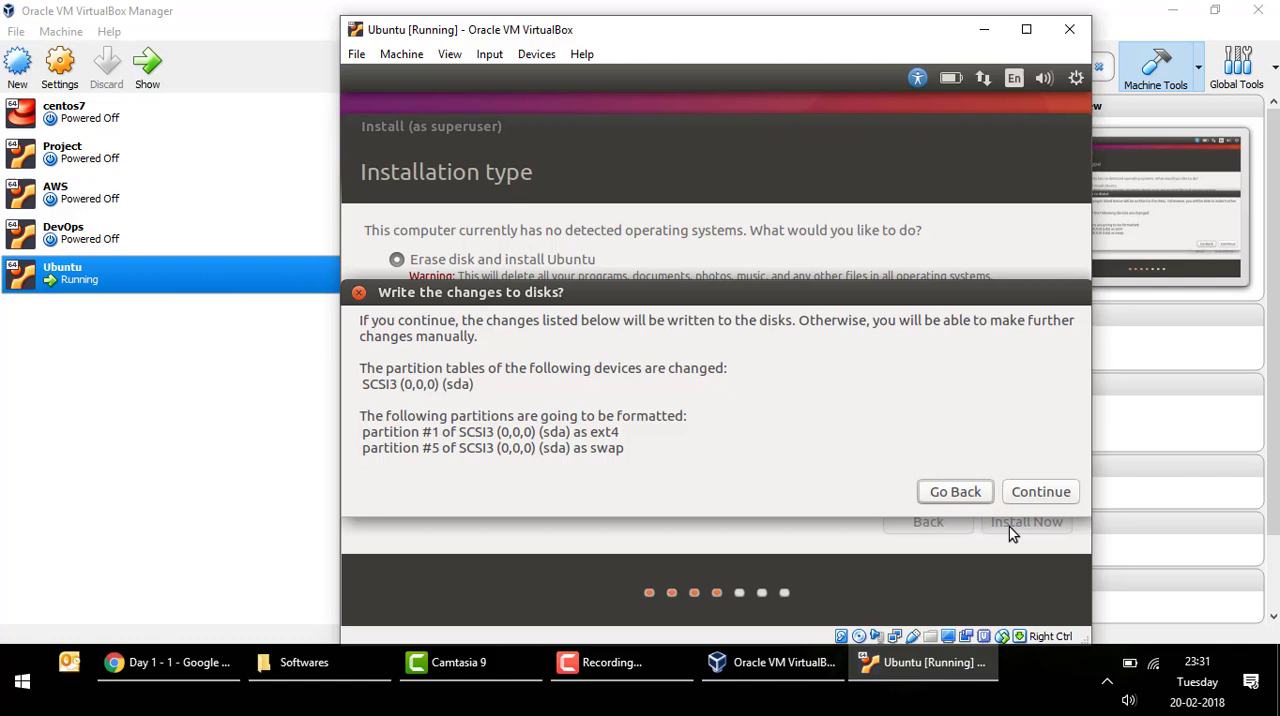
mouse_move(937, 438)
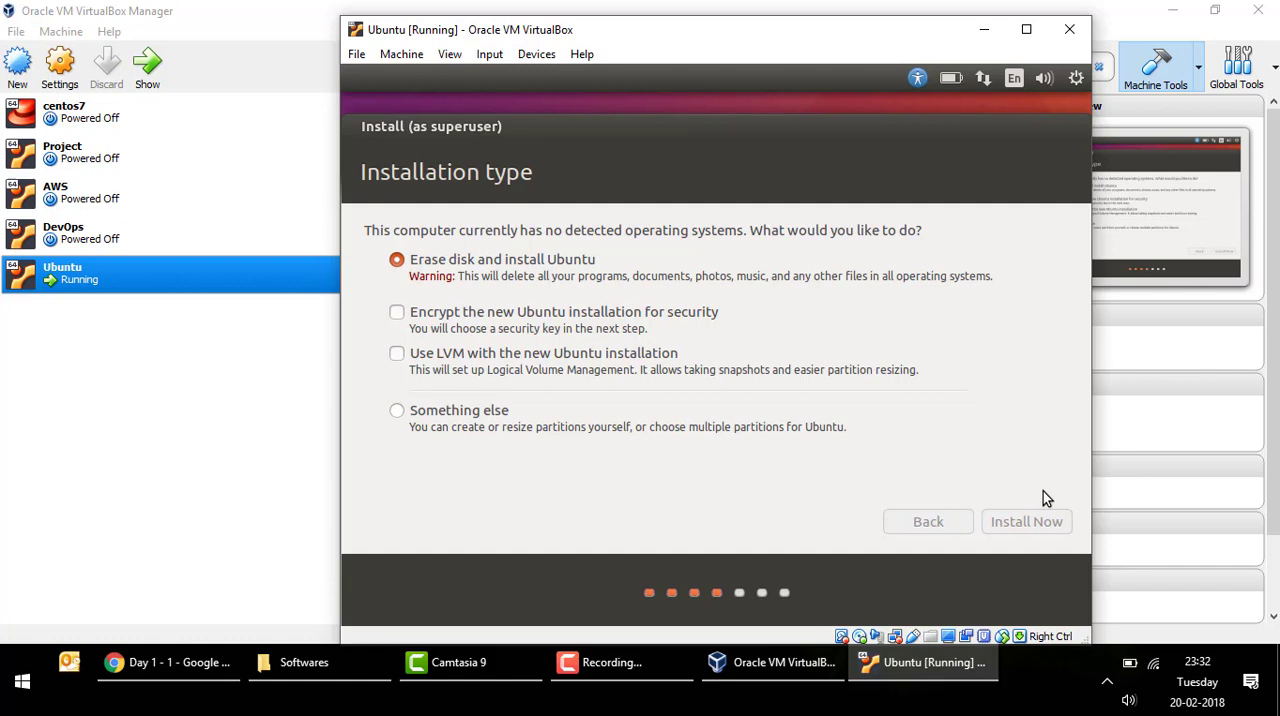
Confirm the disk writes, keep Kolkata and the English (US) keyboard, and maximize the VM window.
click(1026, 521)
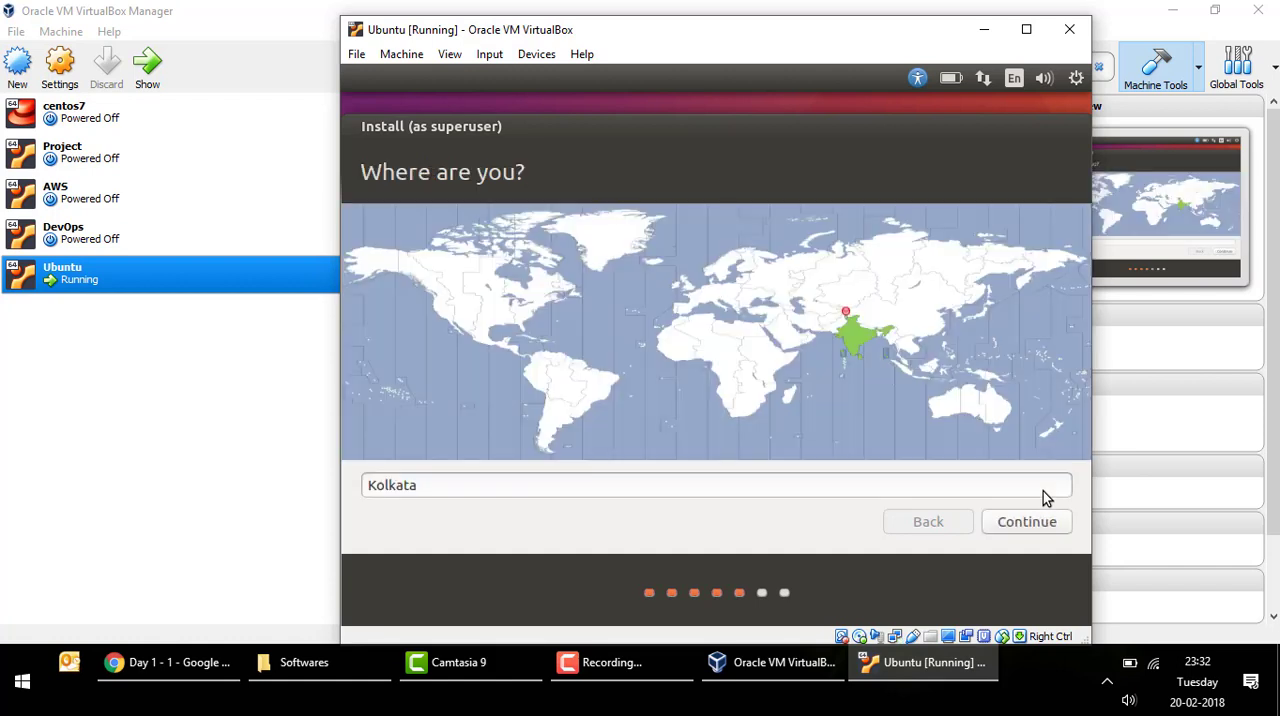
mouse_move(1026, 521)
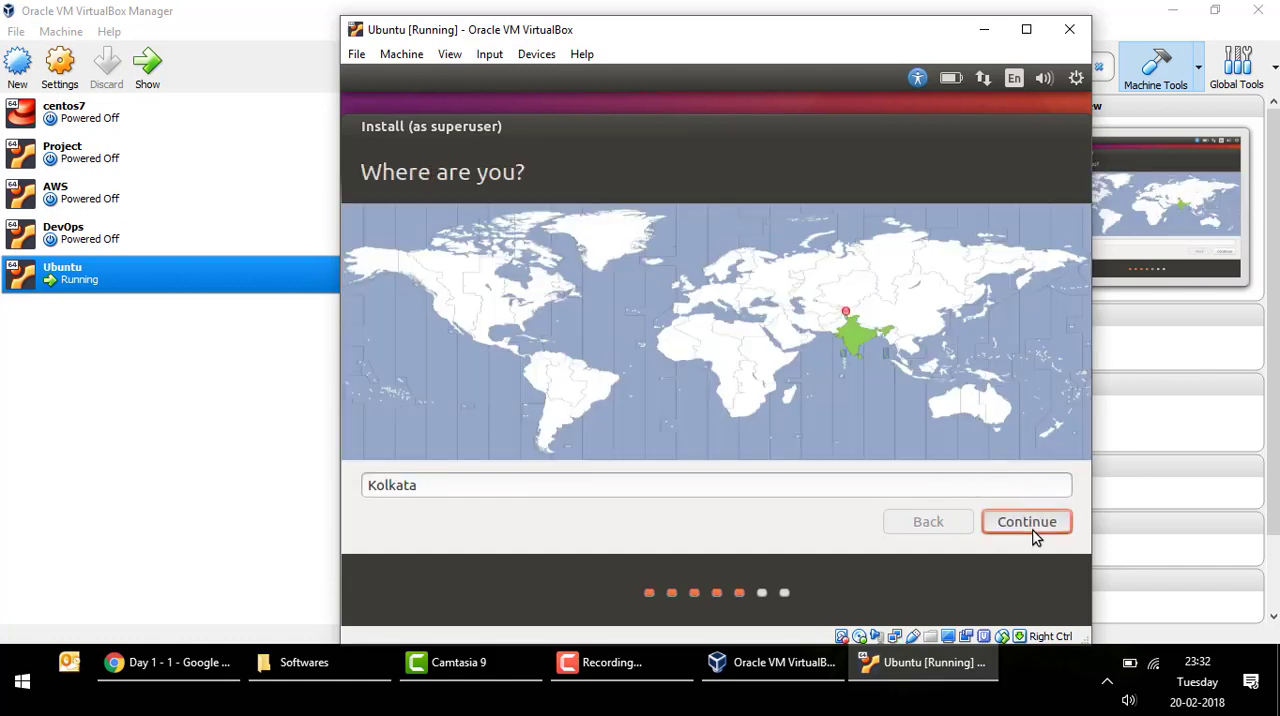
mouse_move(874, 330)
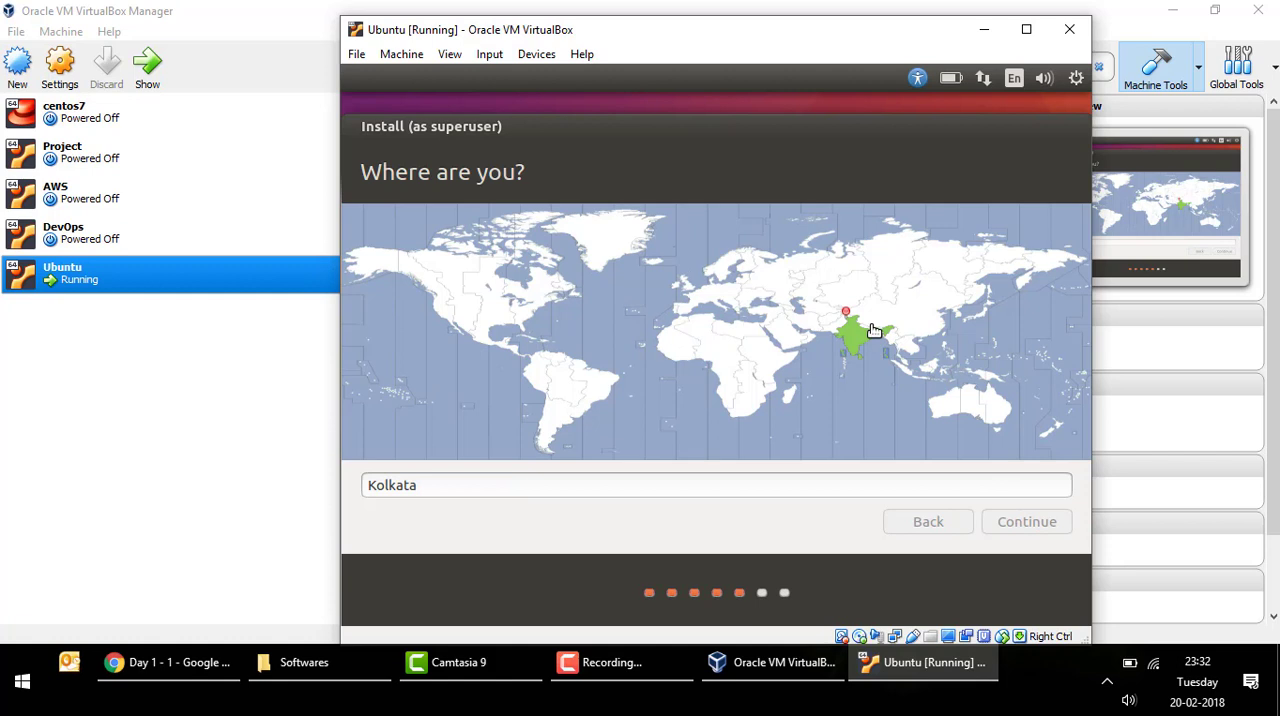
click(1026, 521)
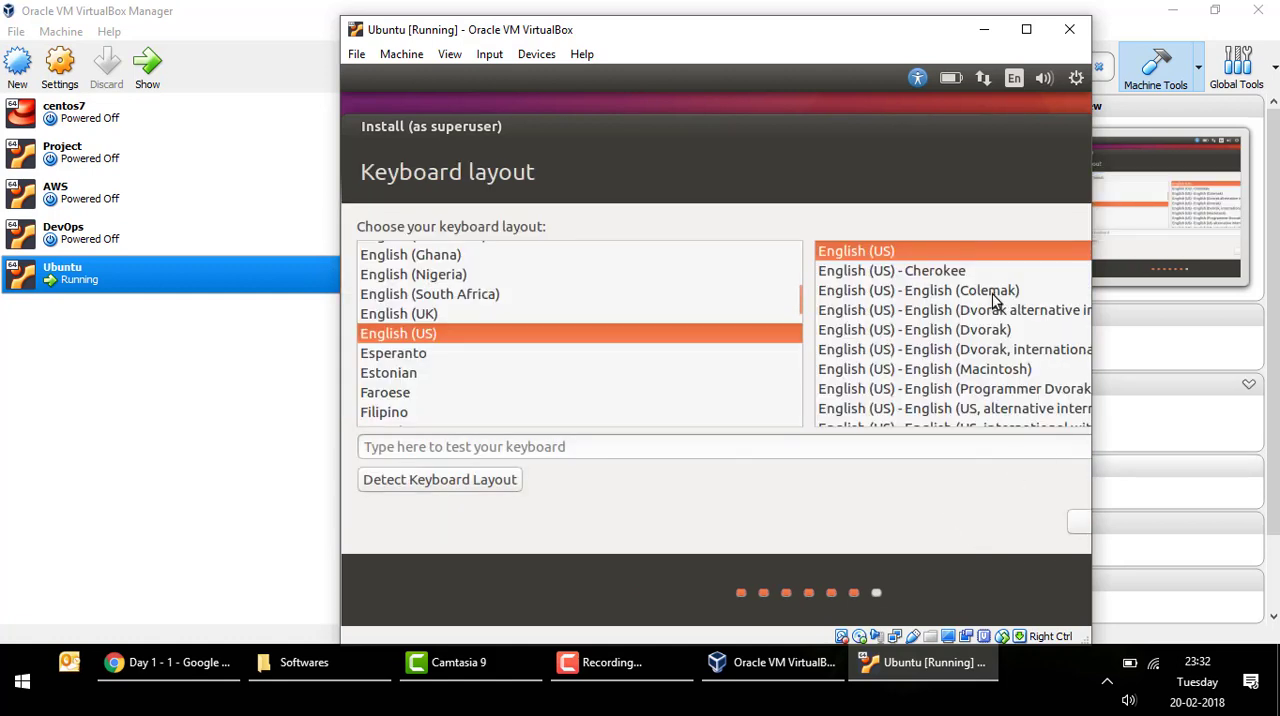
click(1026, 29)
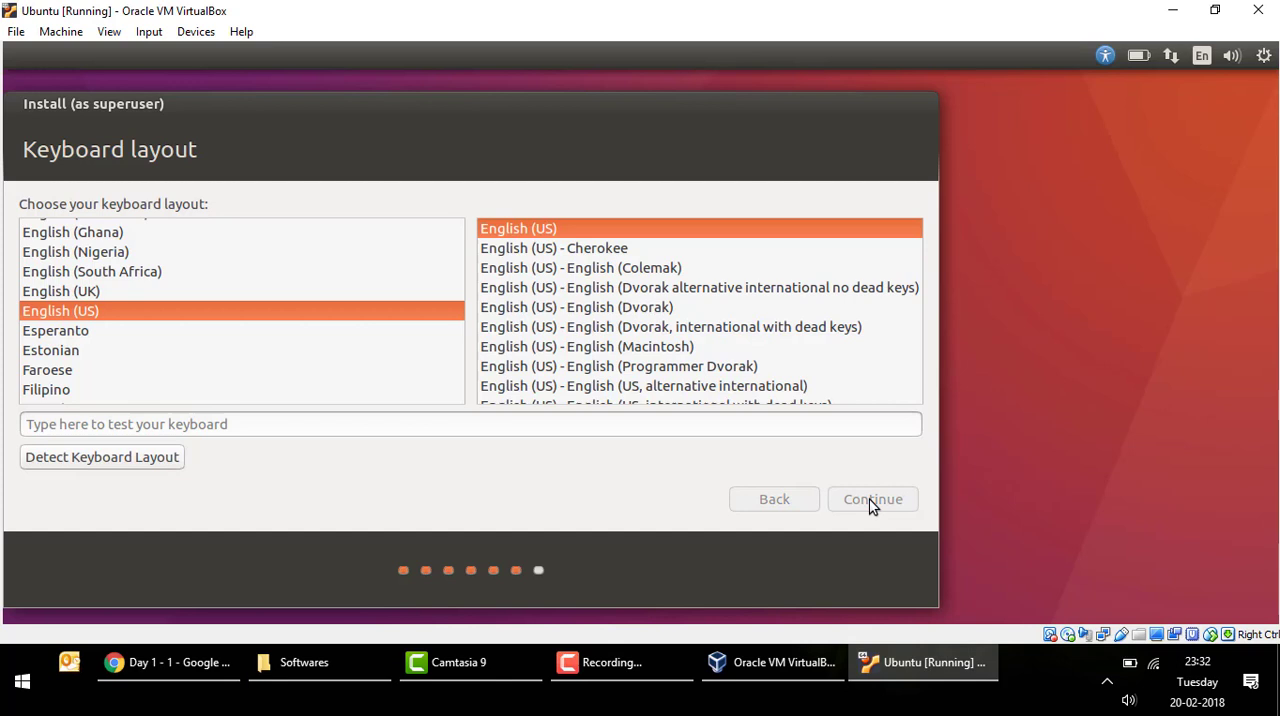
click(872, 499)
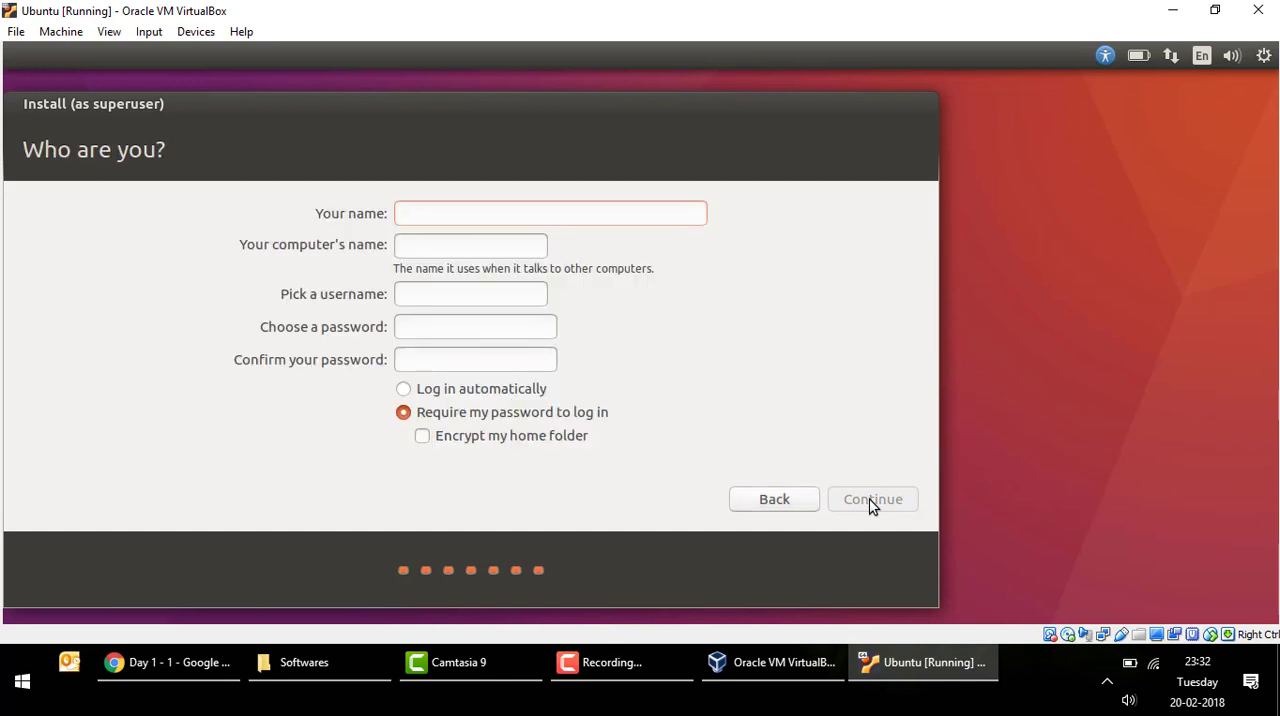
Create the user account 'Chetan Agrawl' with a password and let installation proceed.
click(549, 213)
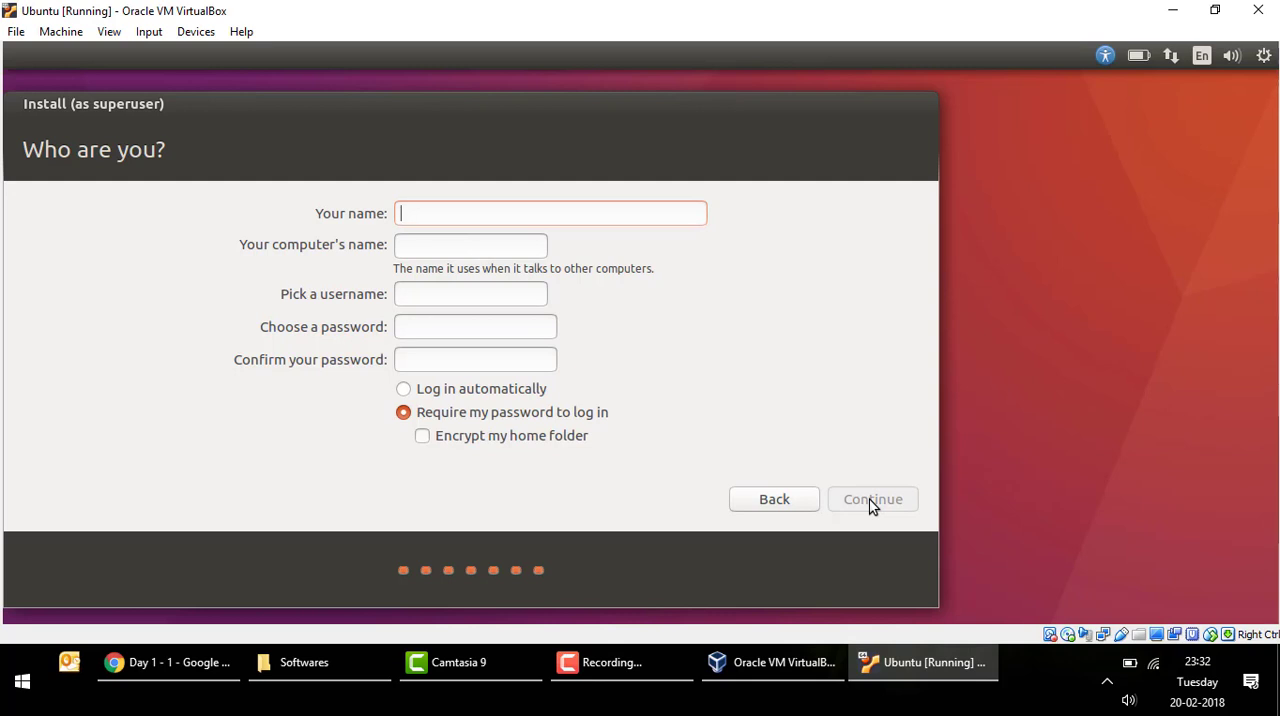
text(Cheta)
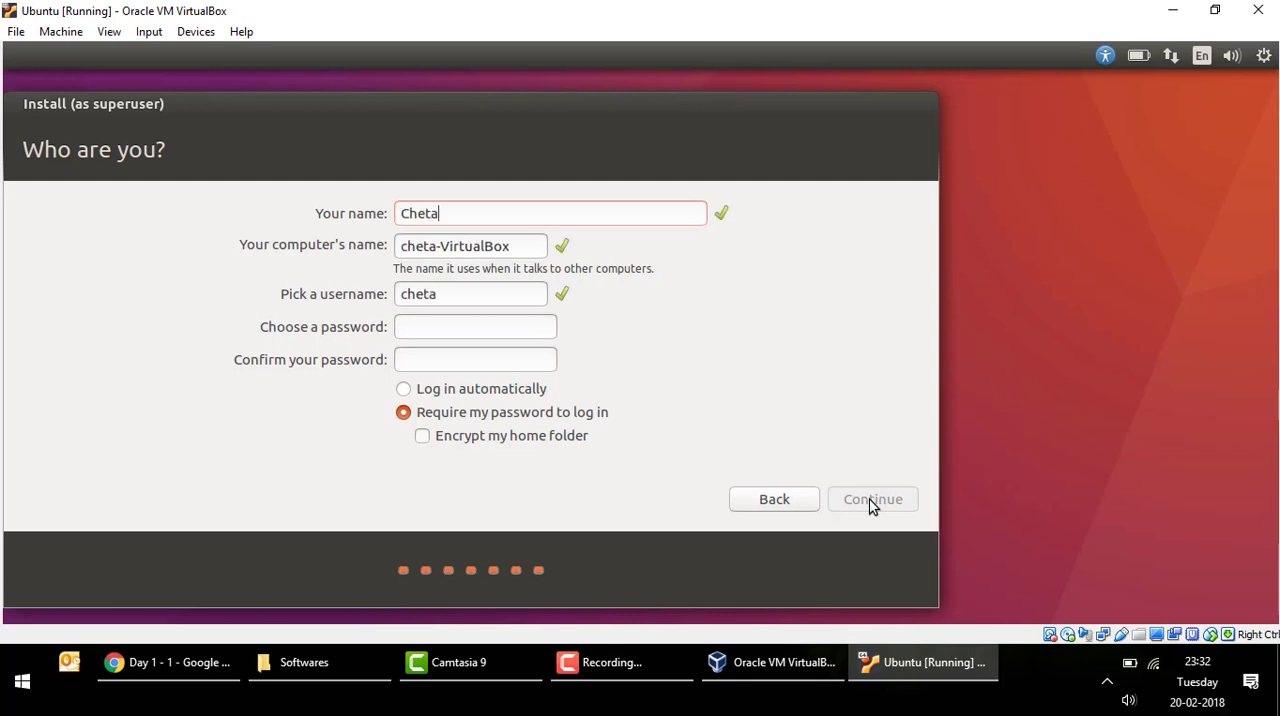
text(n Agraw)
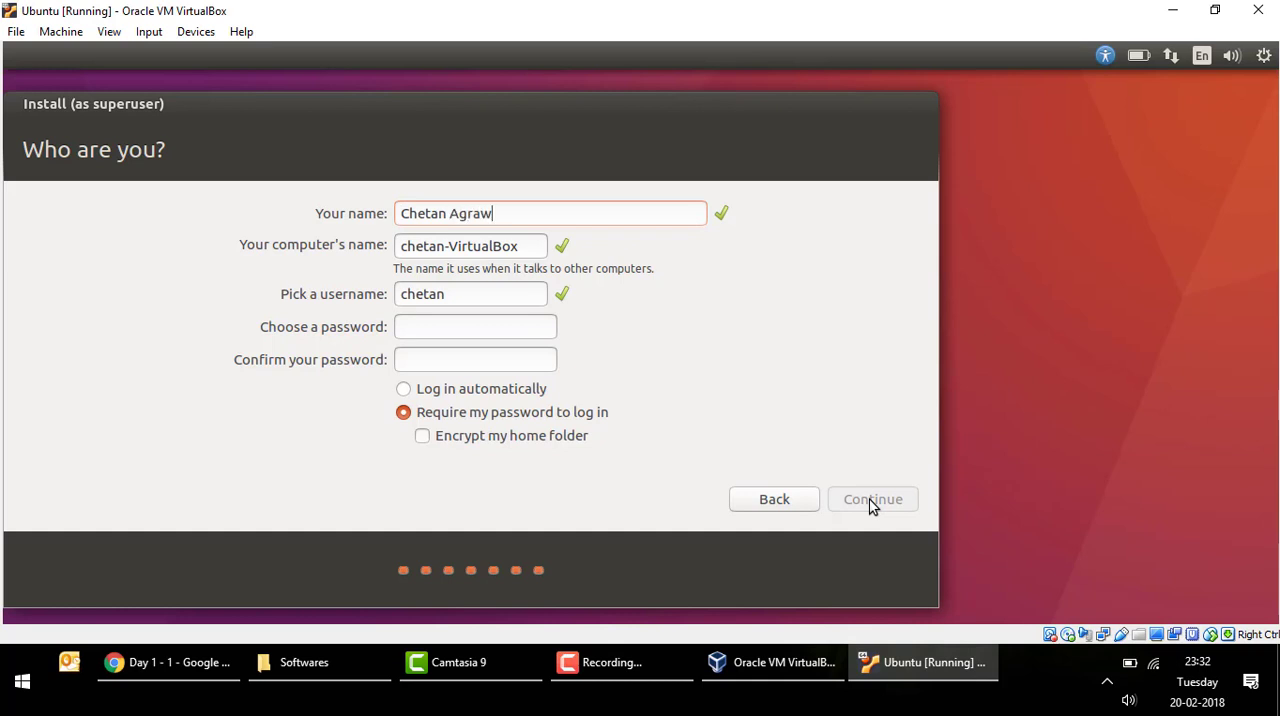
text(l)
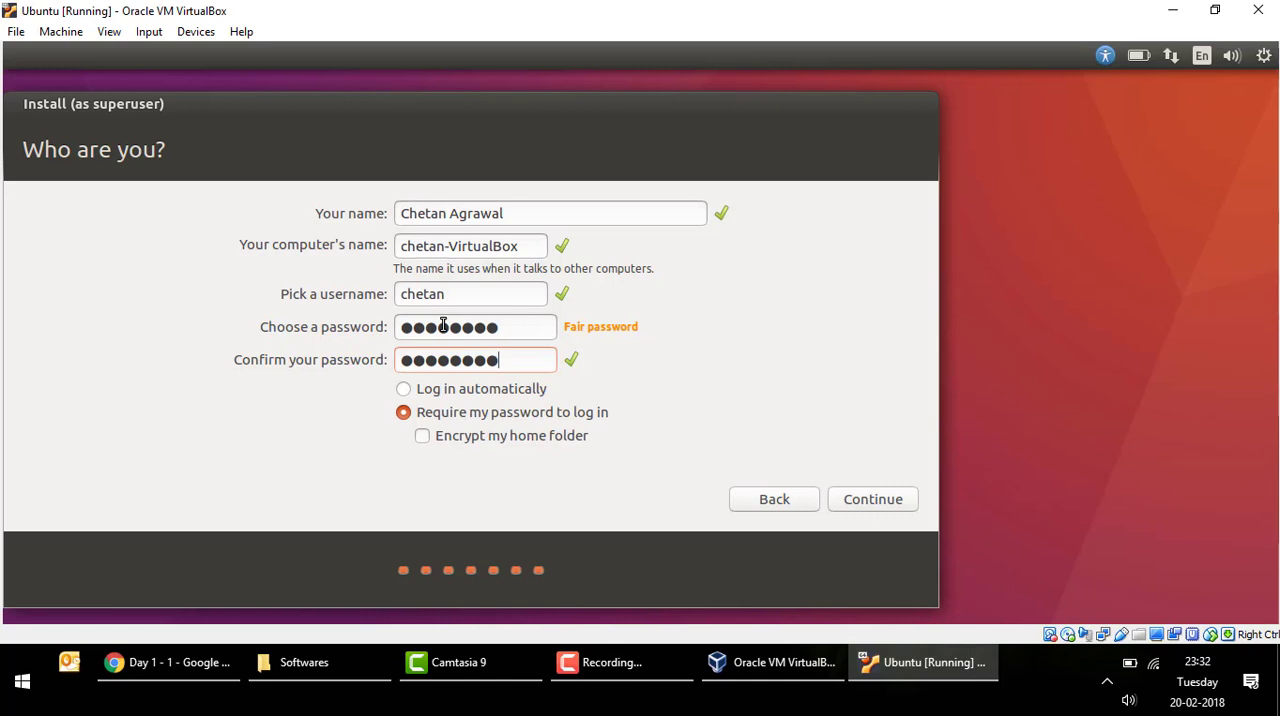
double_click(422, 293)
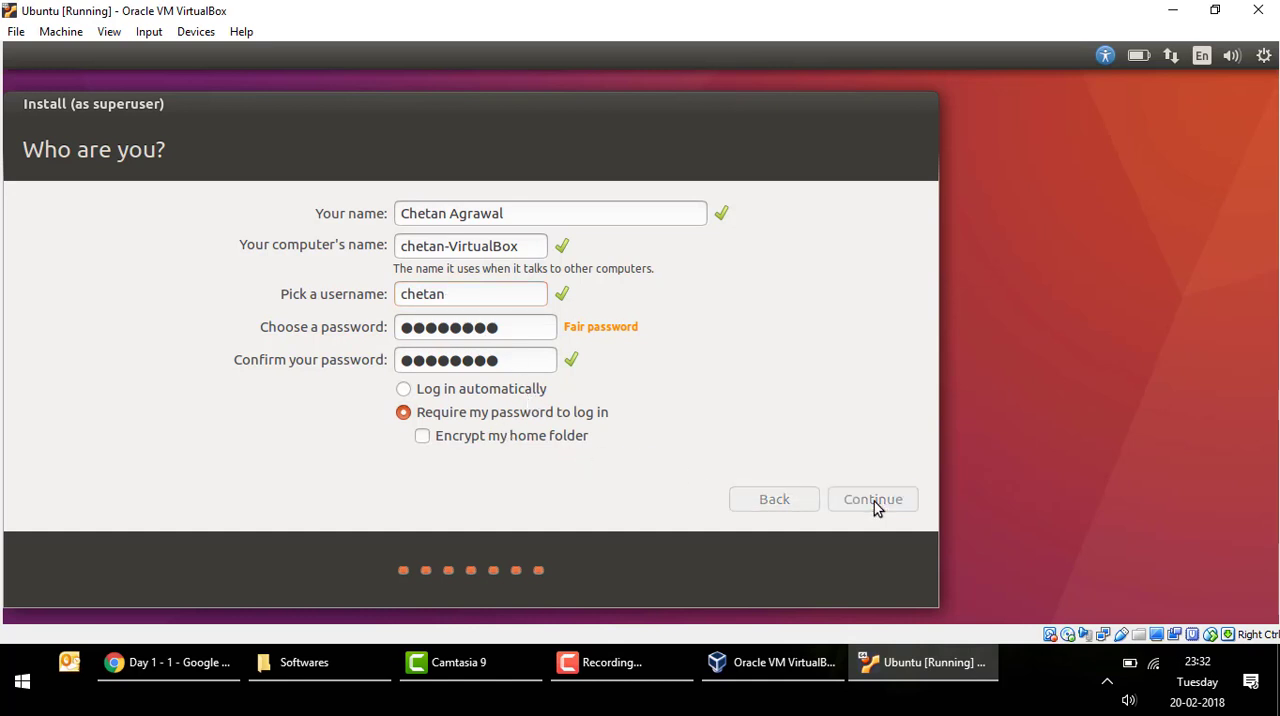
click(872, 499)
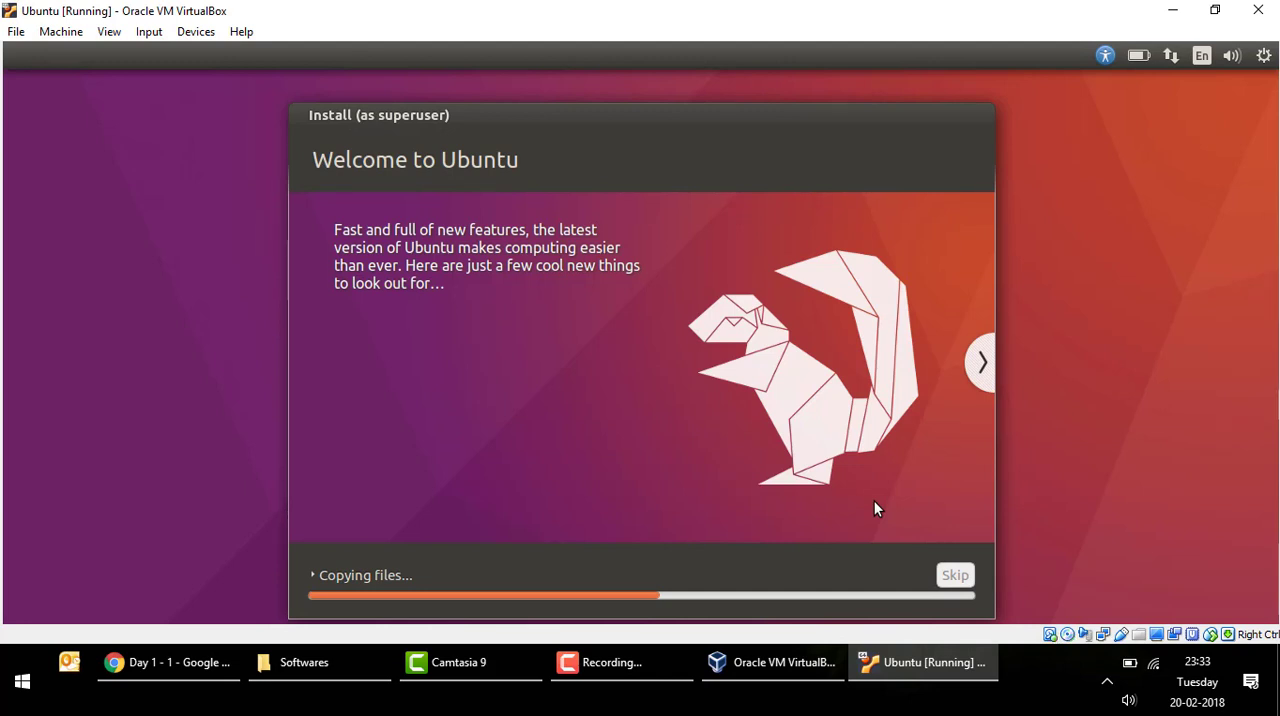
mouse_move(673, 640)
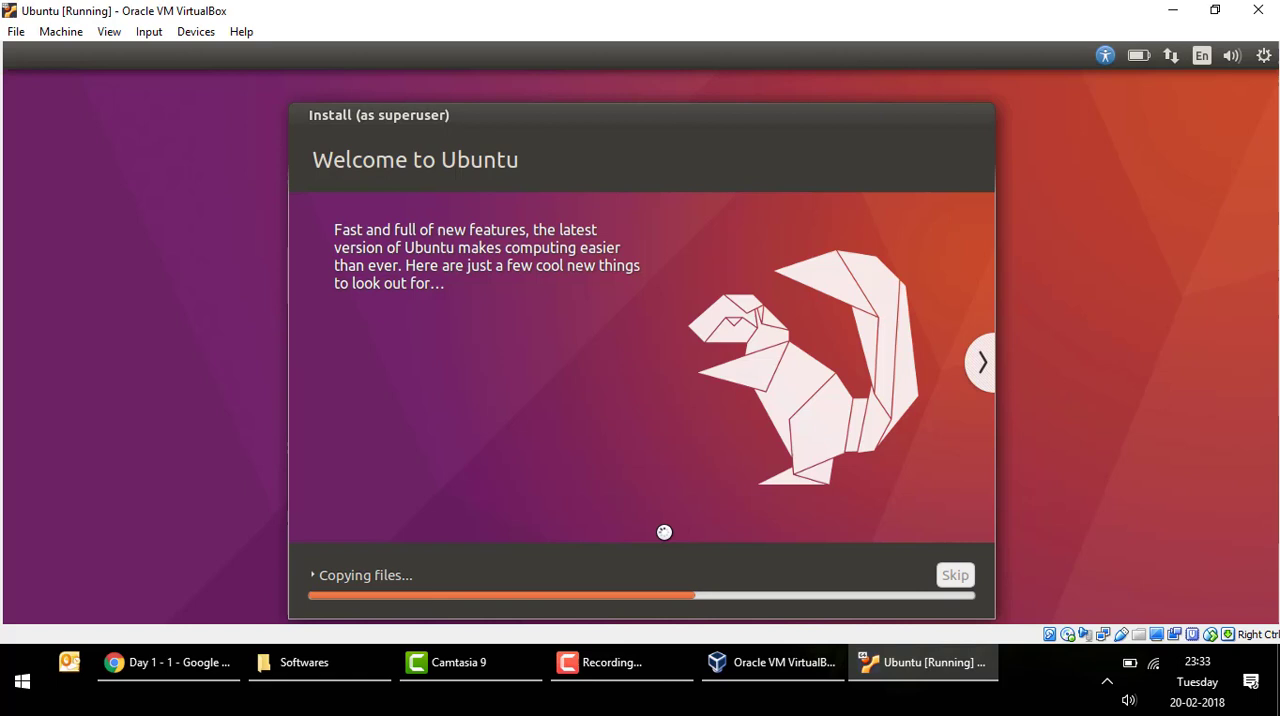
mouse_move(615, 662)
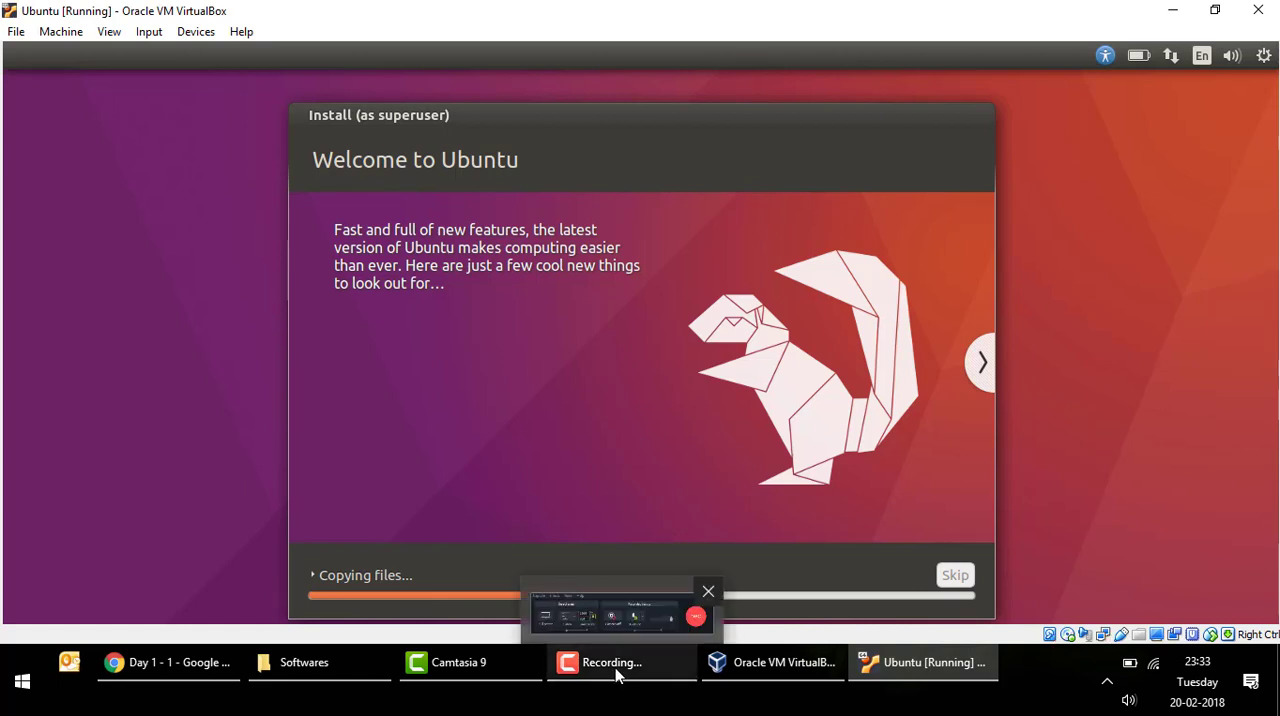
click(620, 662)
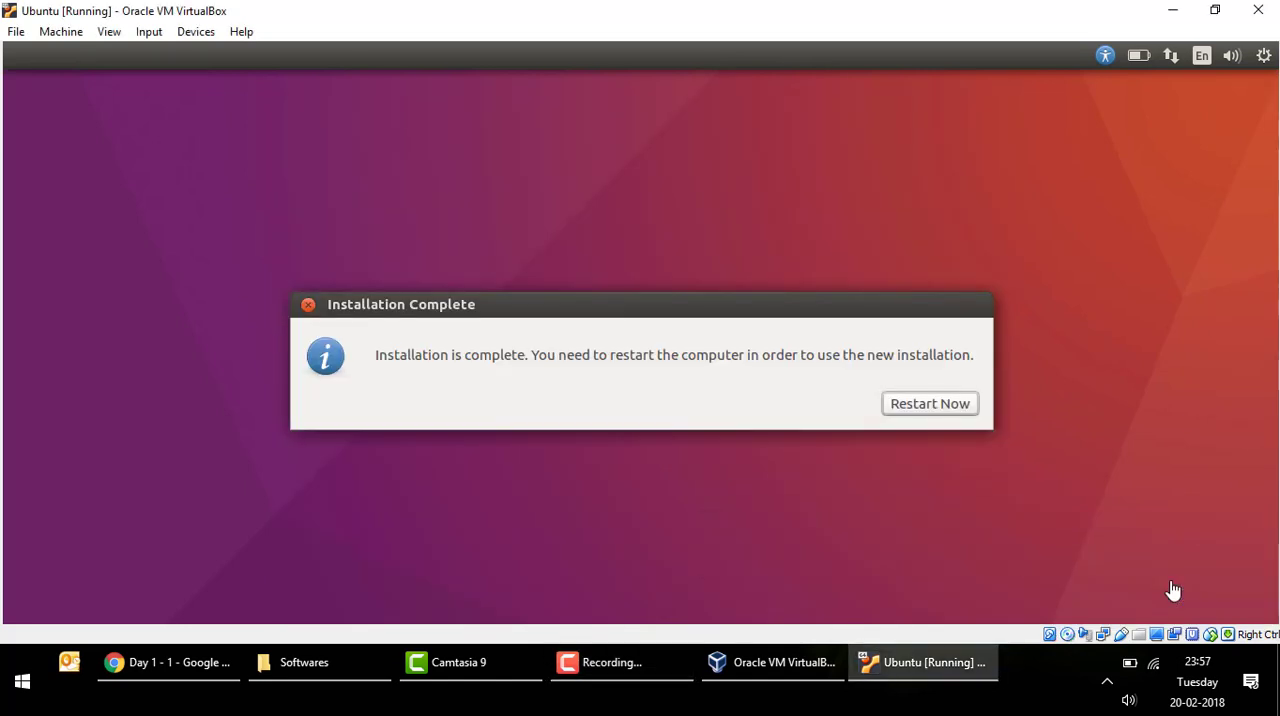
mouse_move(702, 354)
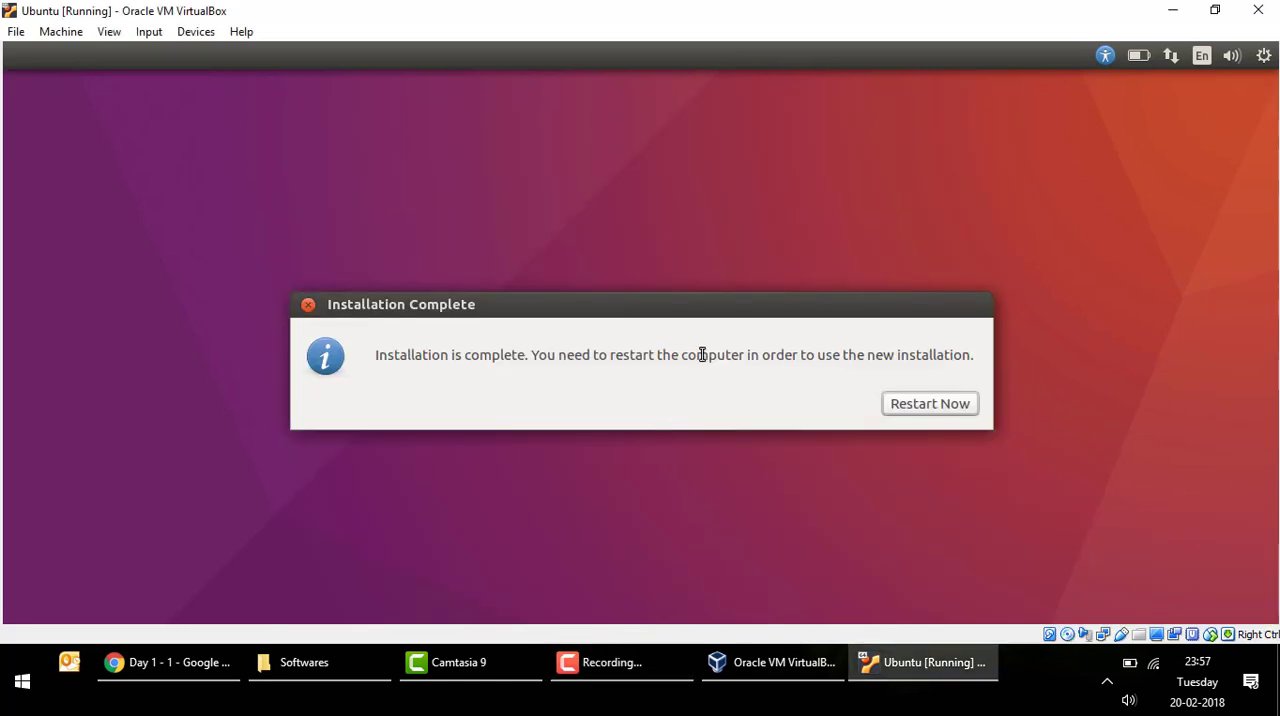
mouse_move(693, 349)
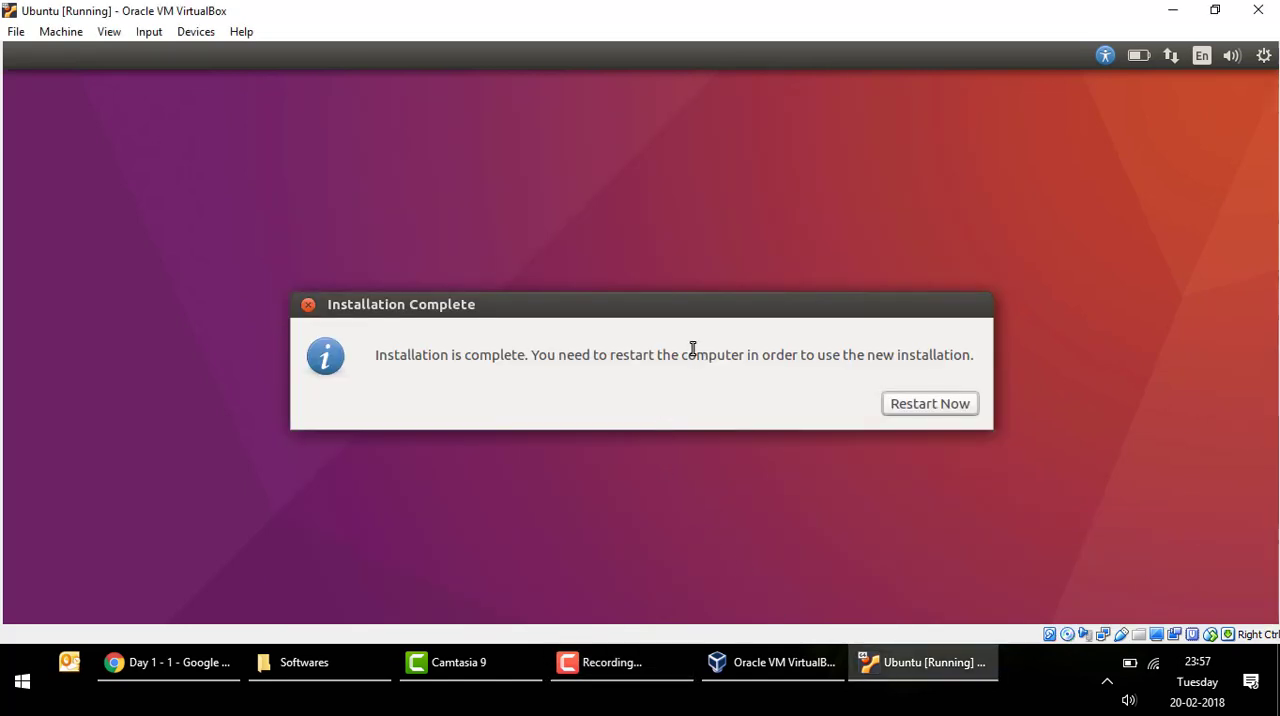
mouse_move(781, 359)
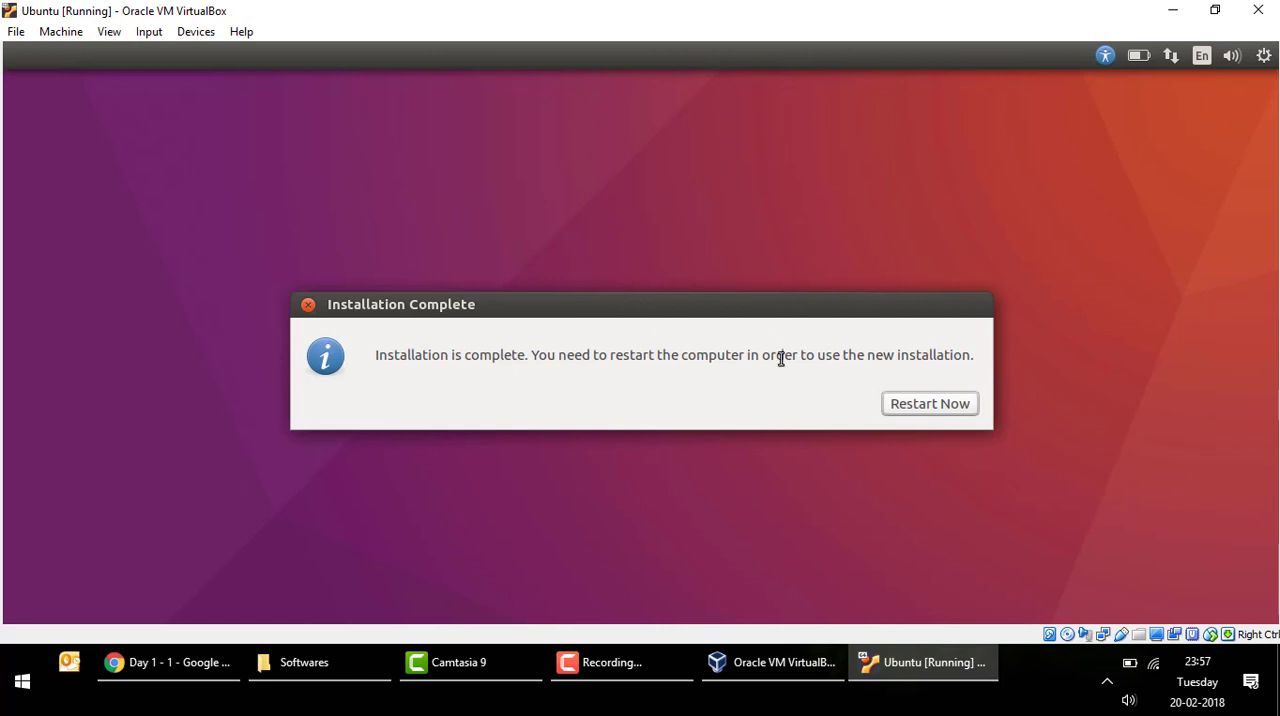
mouse_move(920, 481)
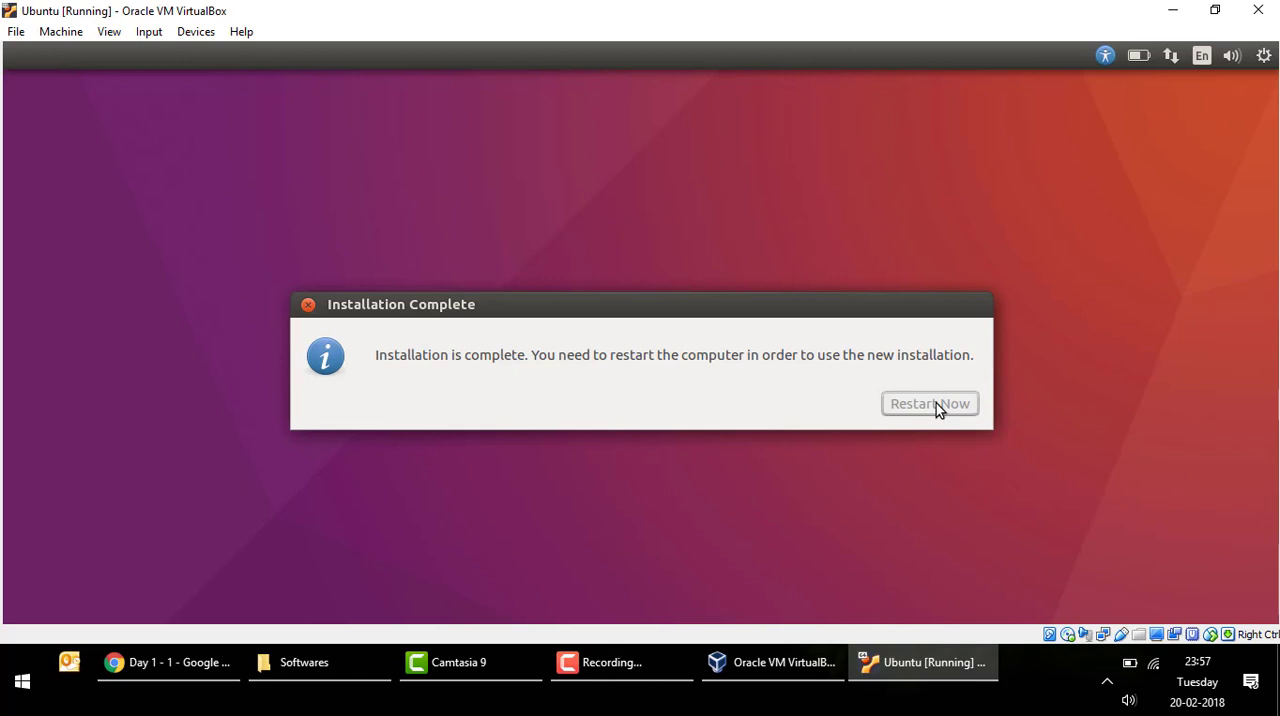
Choose Restart Now in the Installation Complete dialog.
click(928, 403)
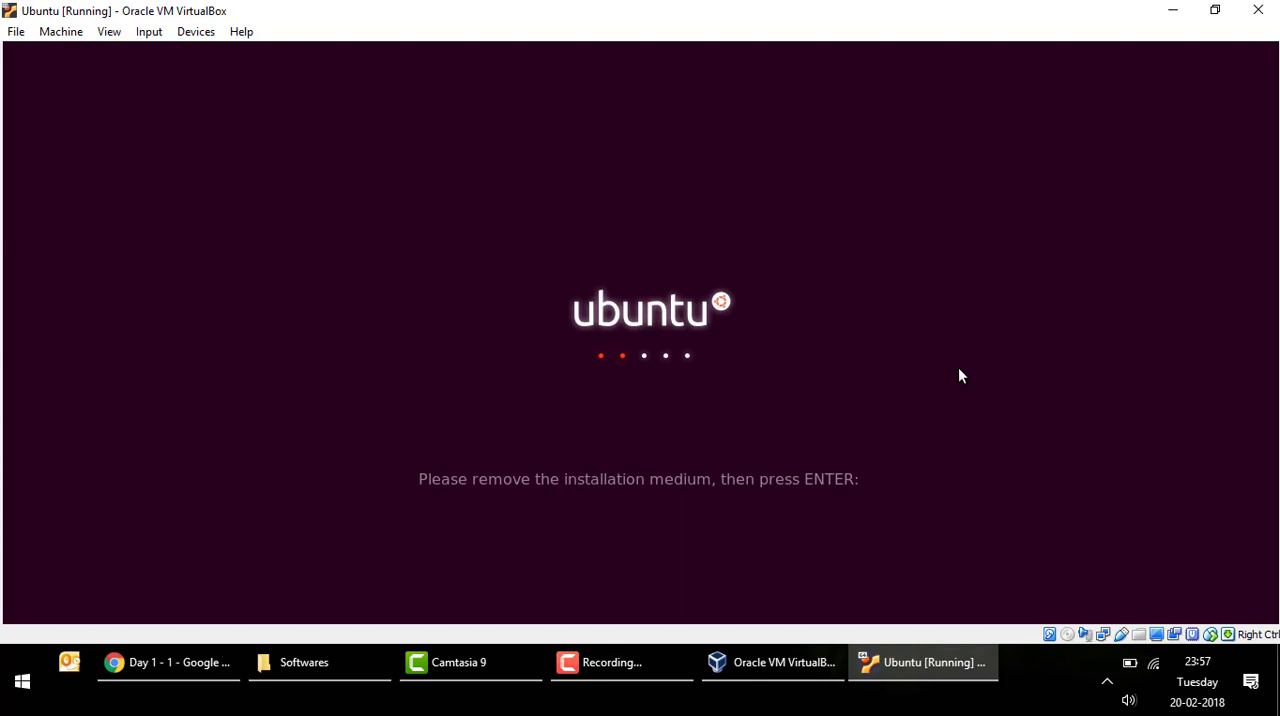
Continue past the remove-installation-medium prompt and boot to the Ubuntu login screen.
key(Return)
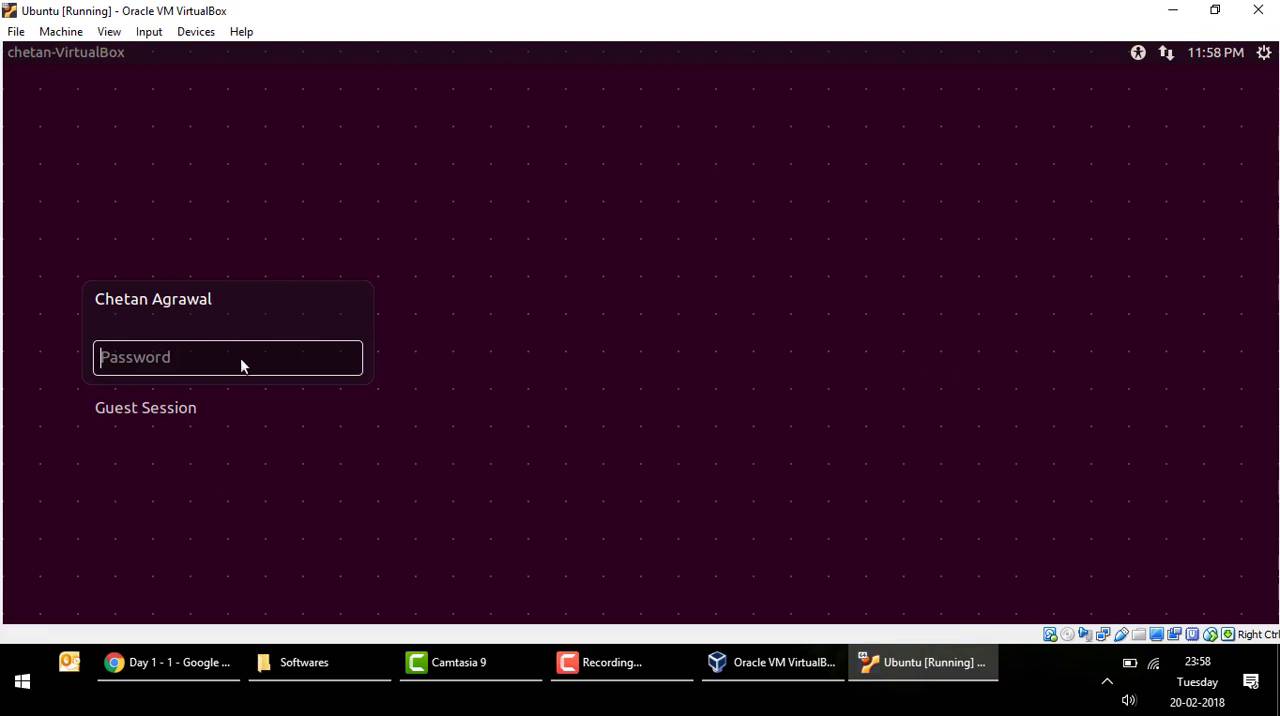
Log in with the account password and open the desktop search dash.
text(•)
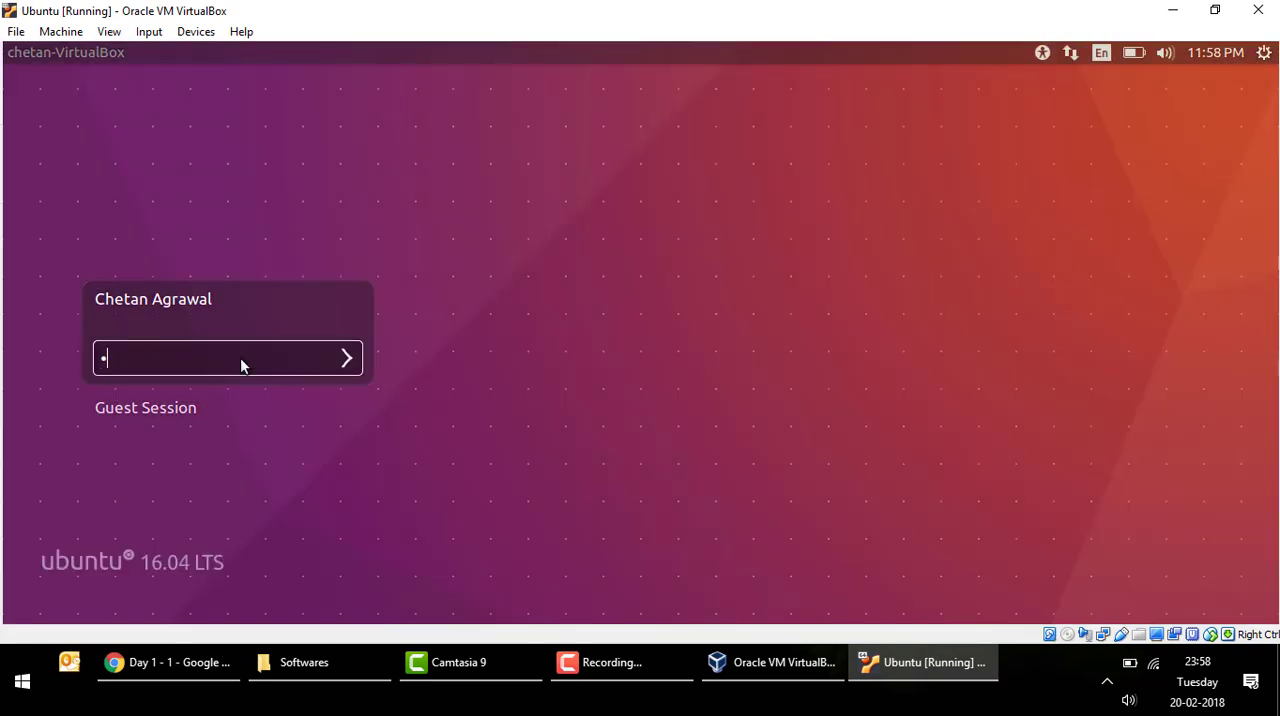
text(password)
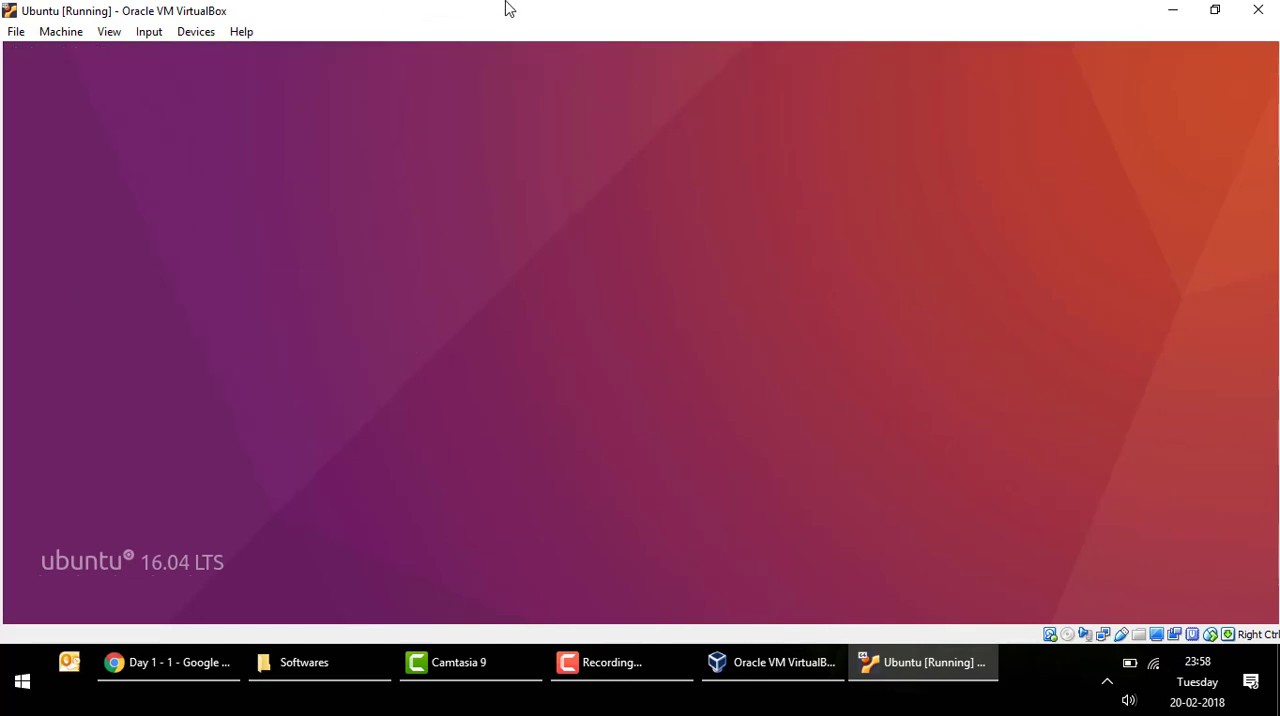
mouse_move(445, 308)
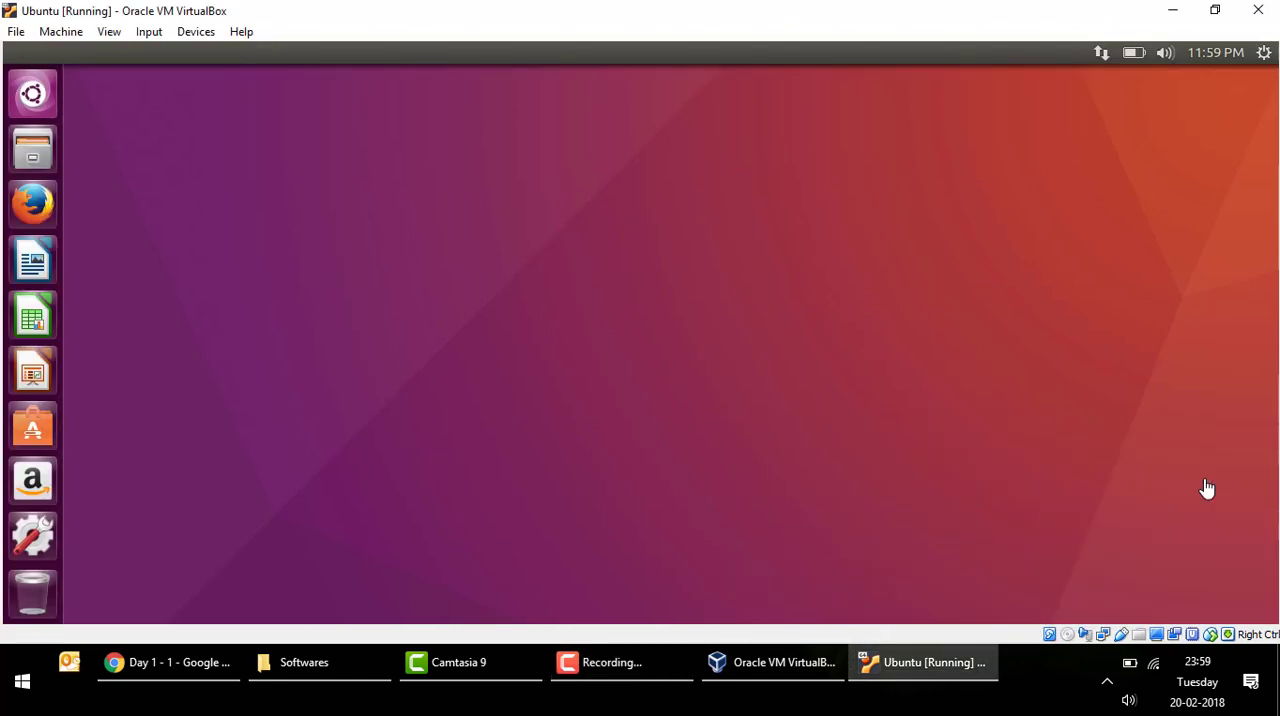
mouse_move(123, 127)
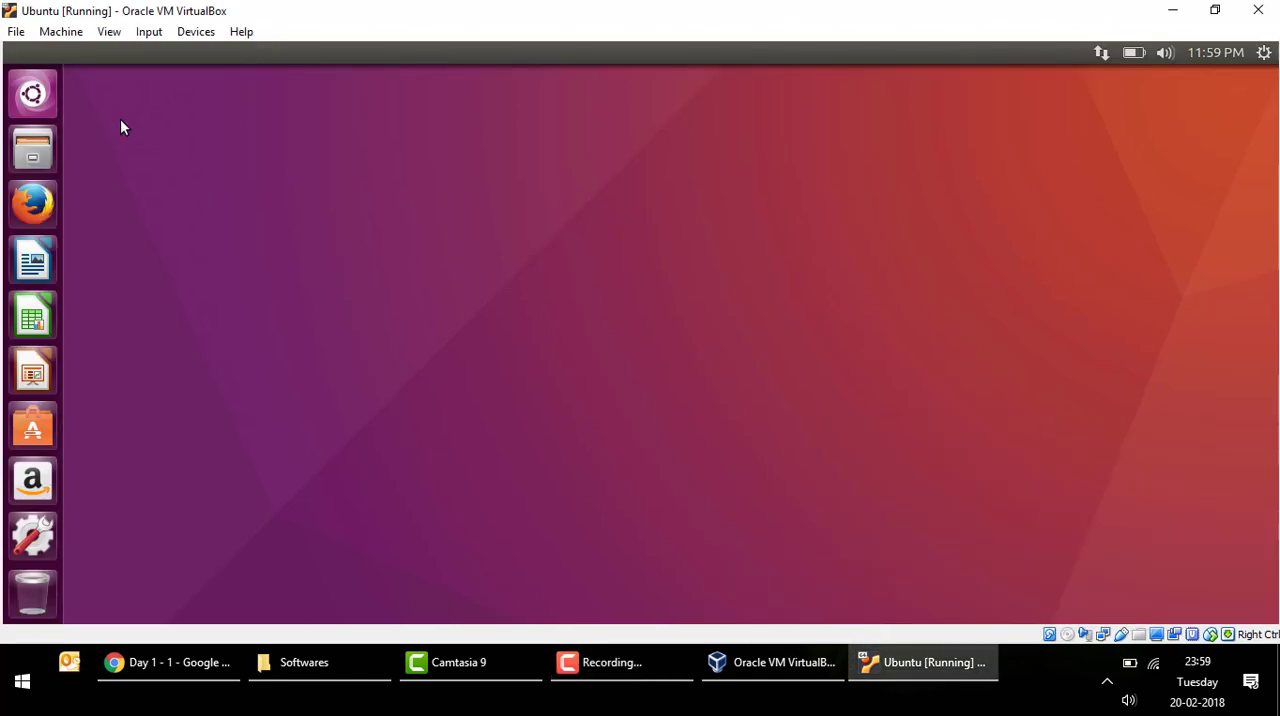
mouse_move(205, 142)
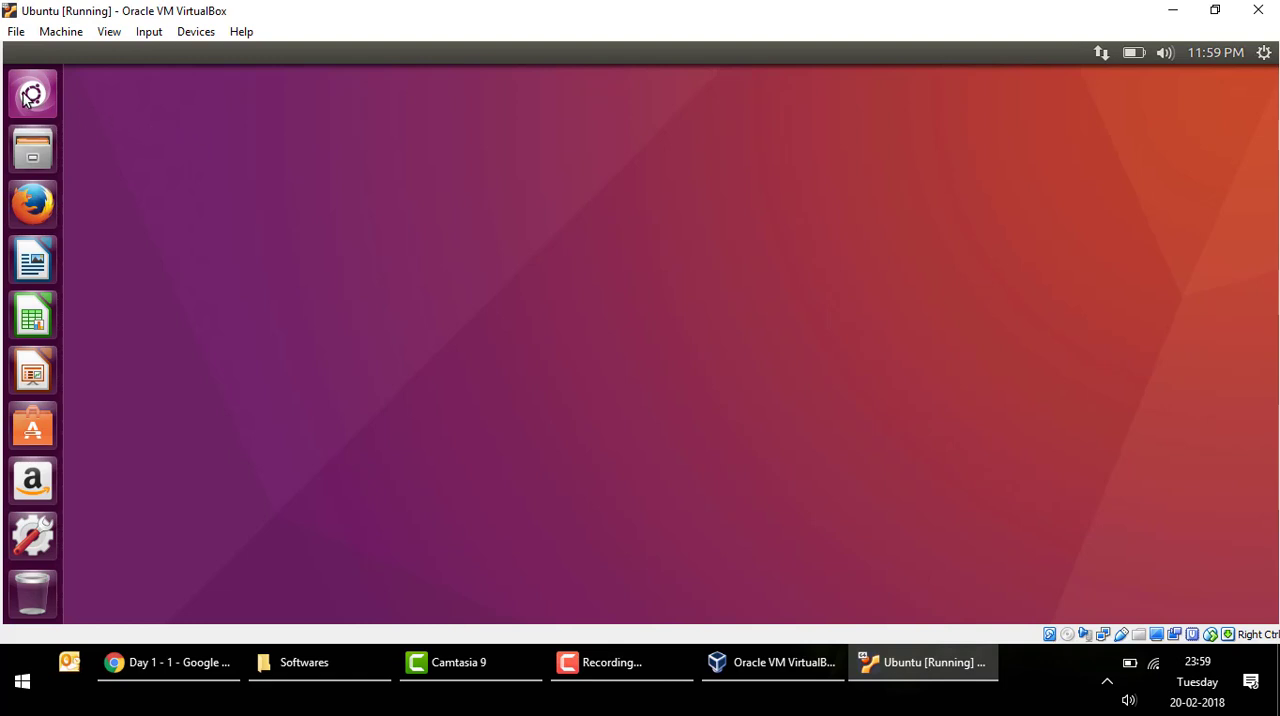
click(32, 93)
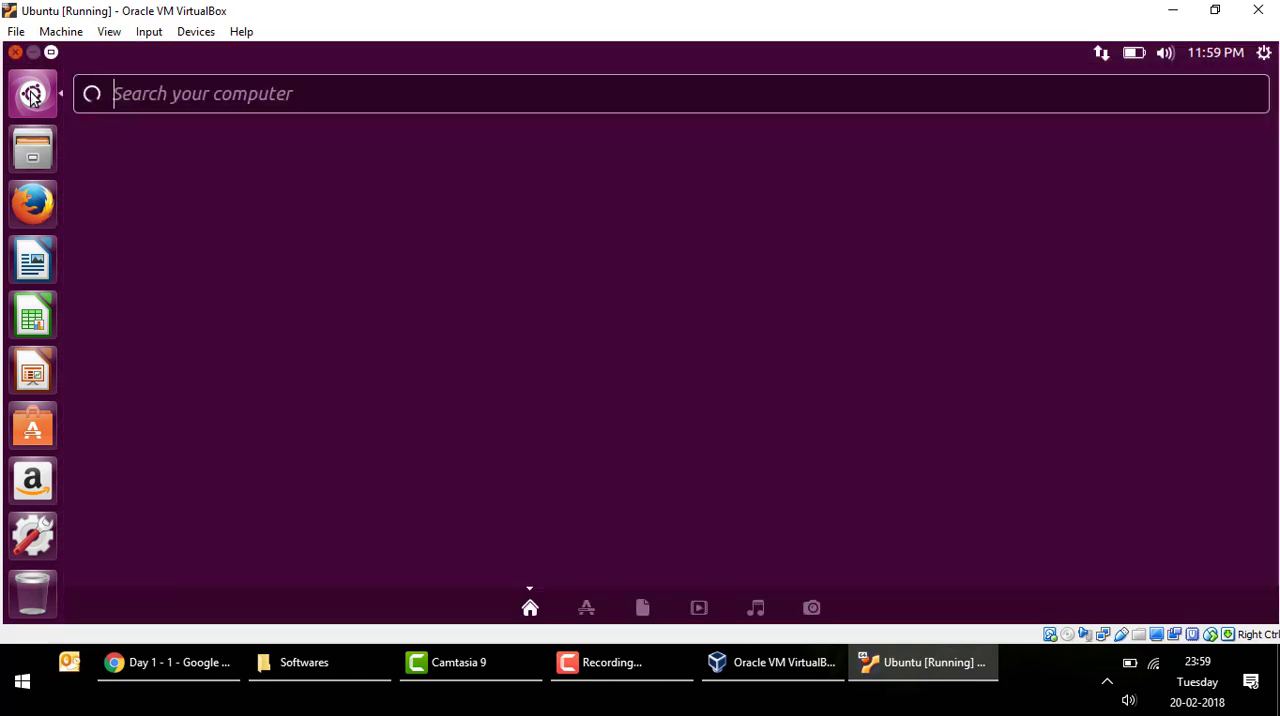
Launch Terminal, run ifconfig, and highlight enp0s8's address 192.168.56.101.
text(te)
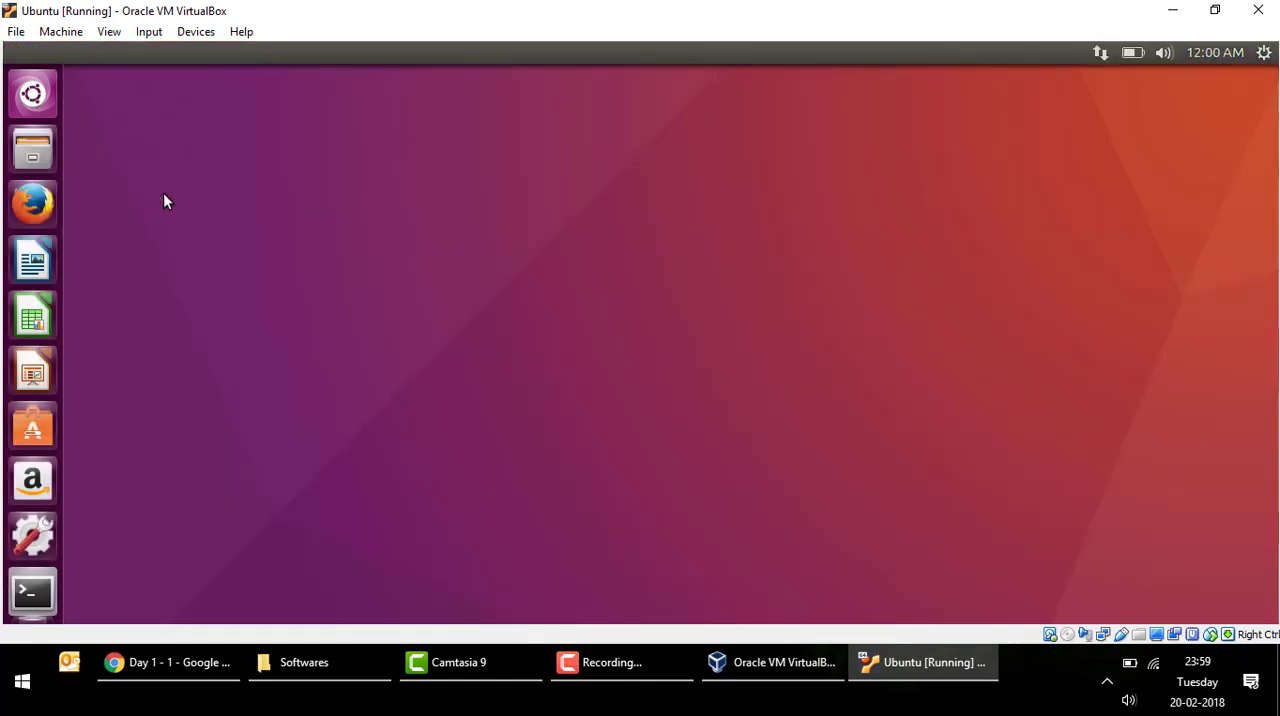
click(32, 592)
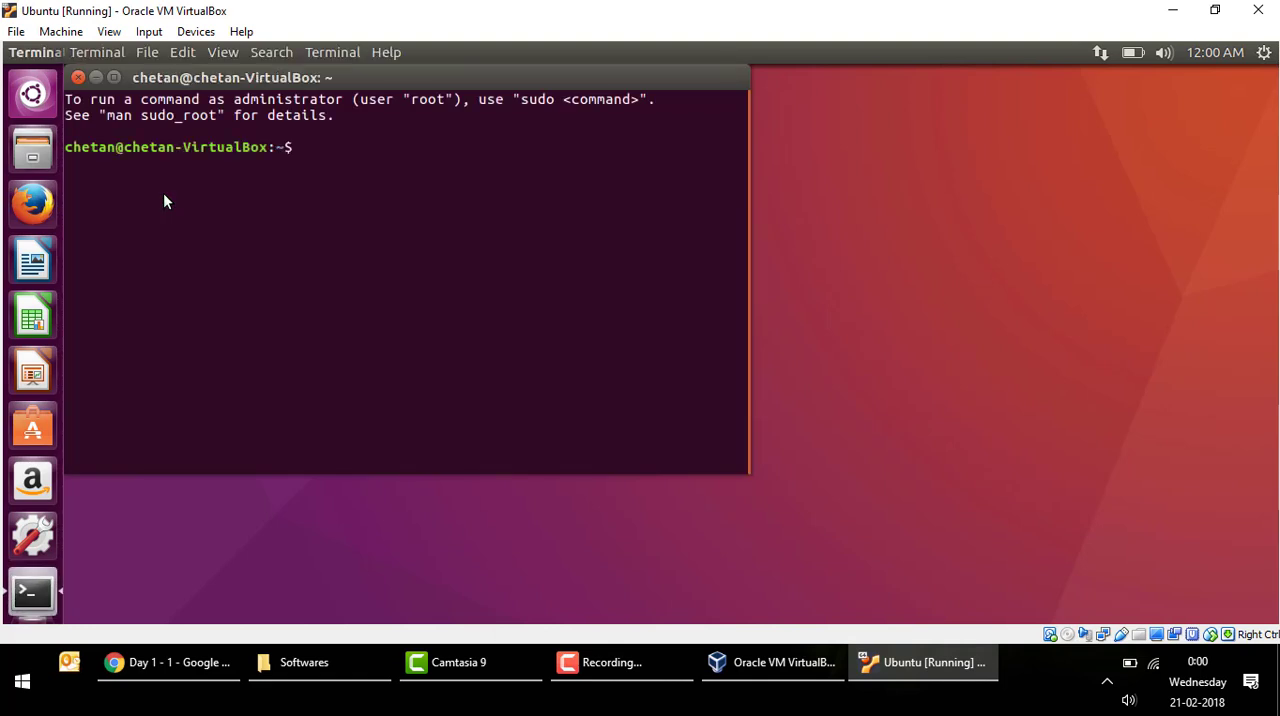
text(i)
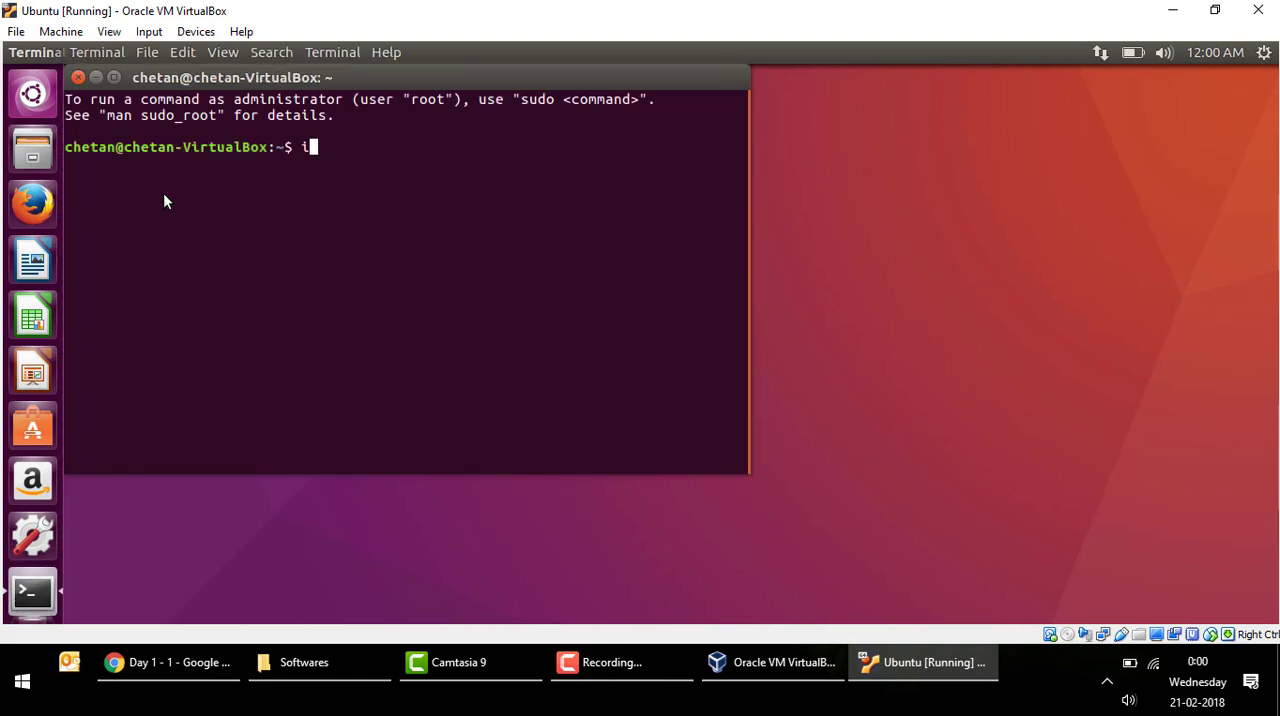
text(fco)
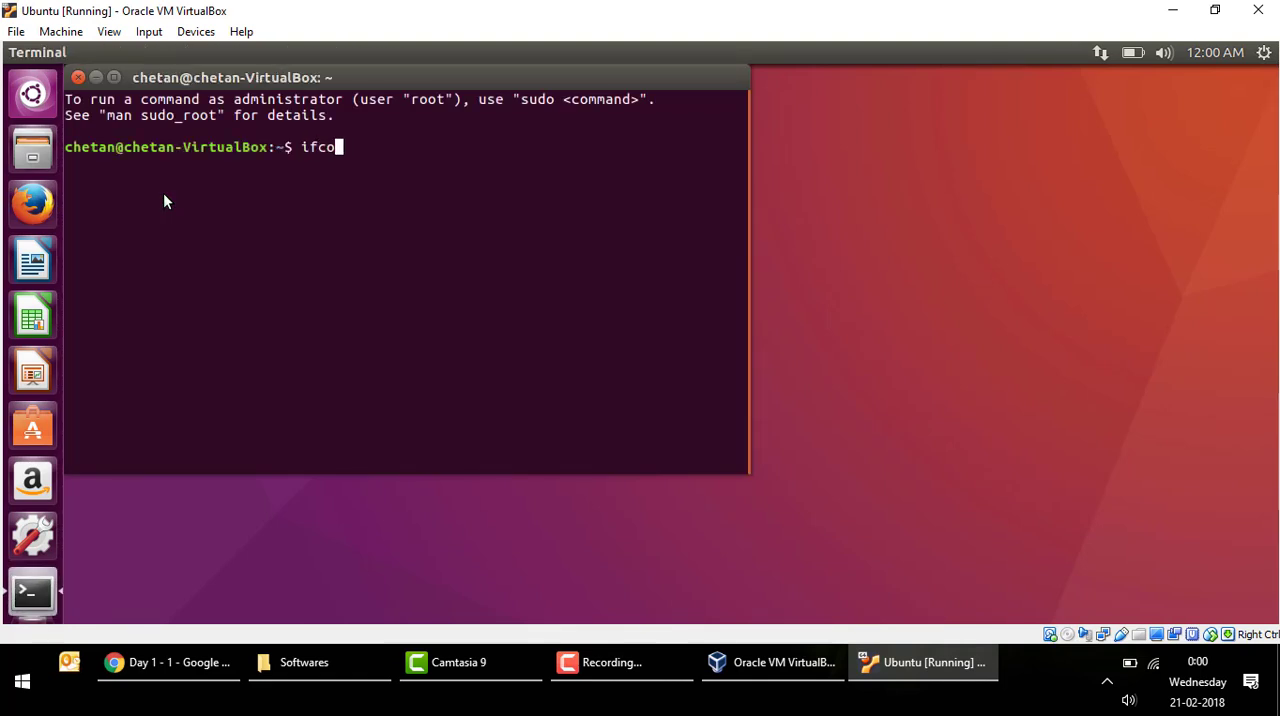
key(Return)
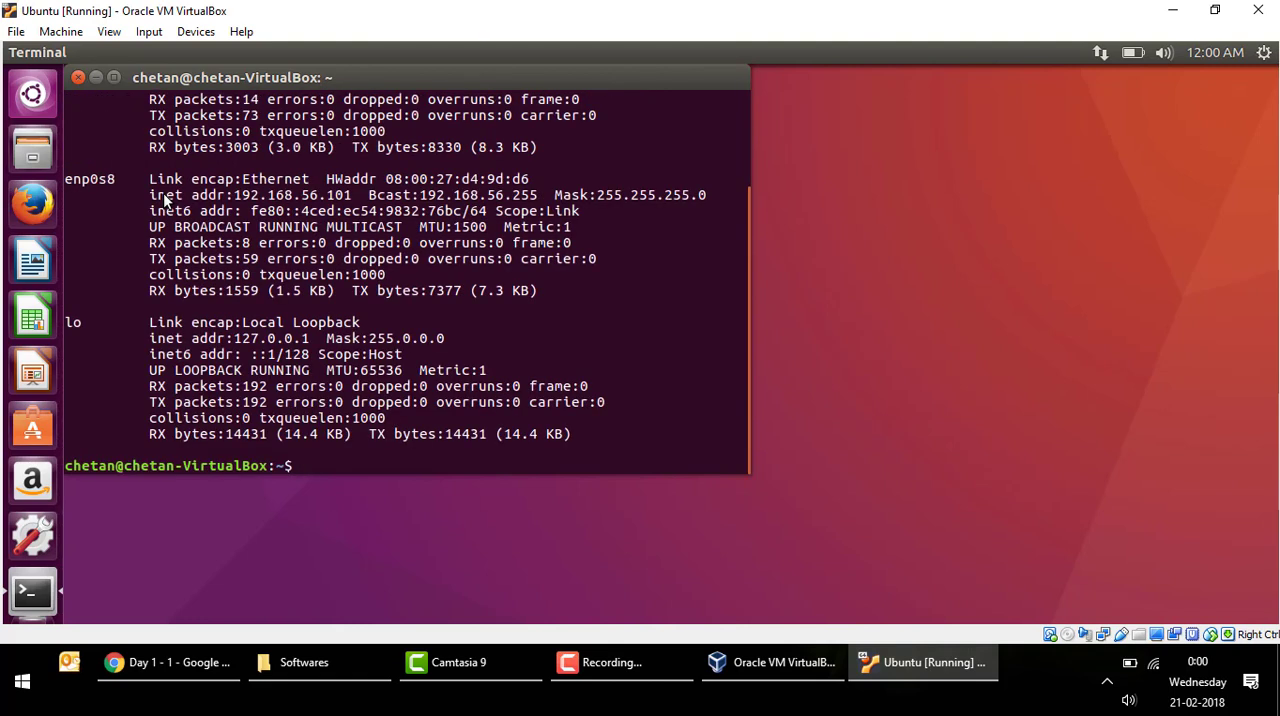
double_click(291, 195)
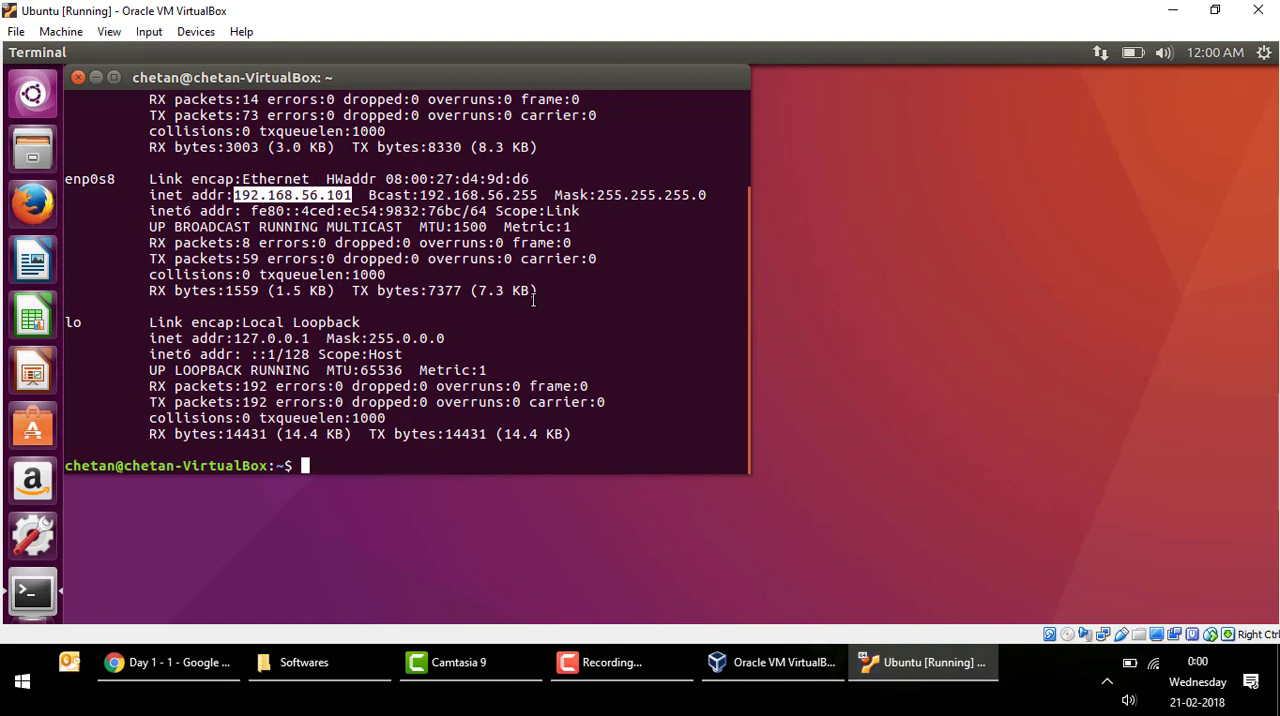
mouse_move(250, 543)
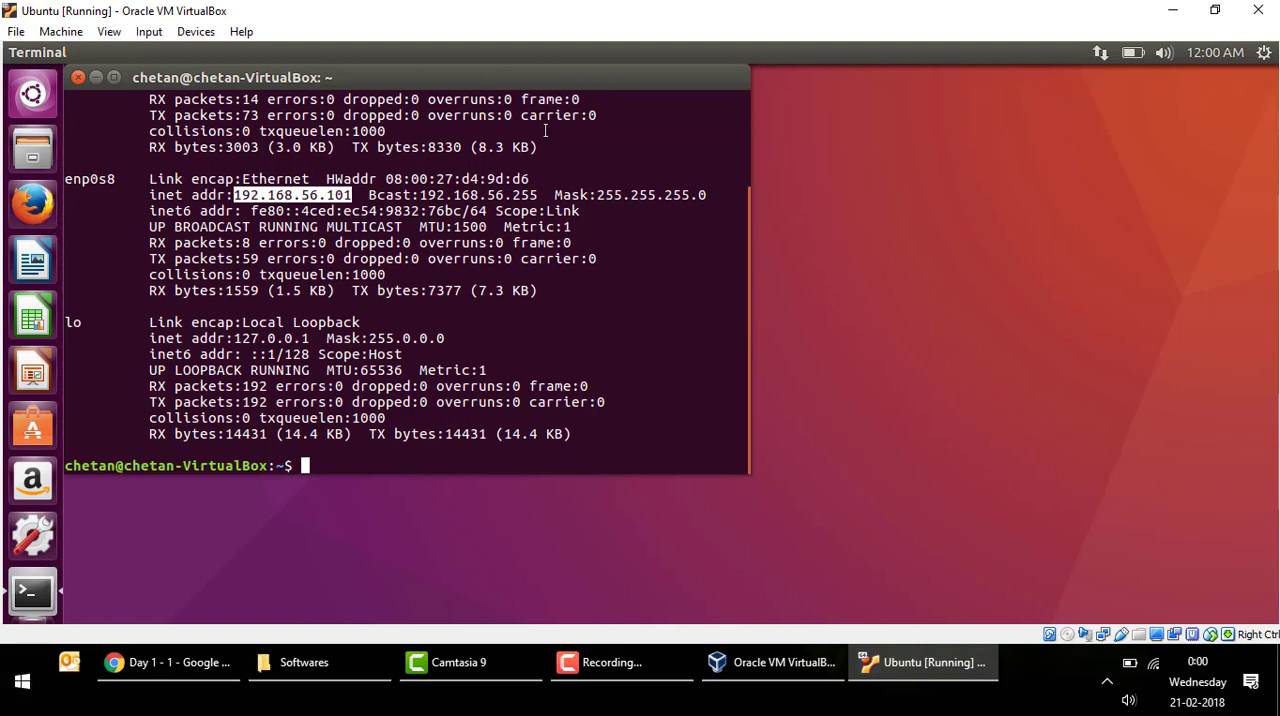
mouse_move(611, 90)
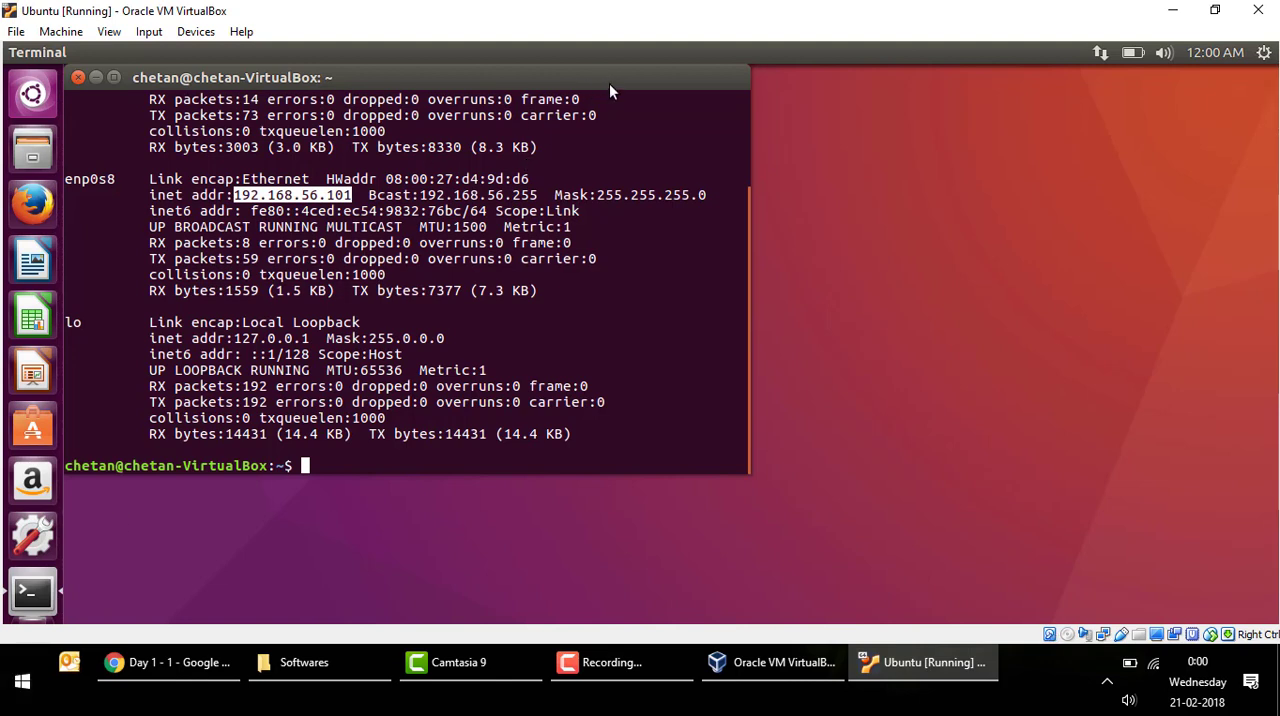
mouse_move(597, 216)
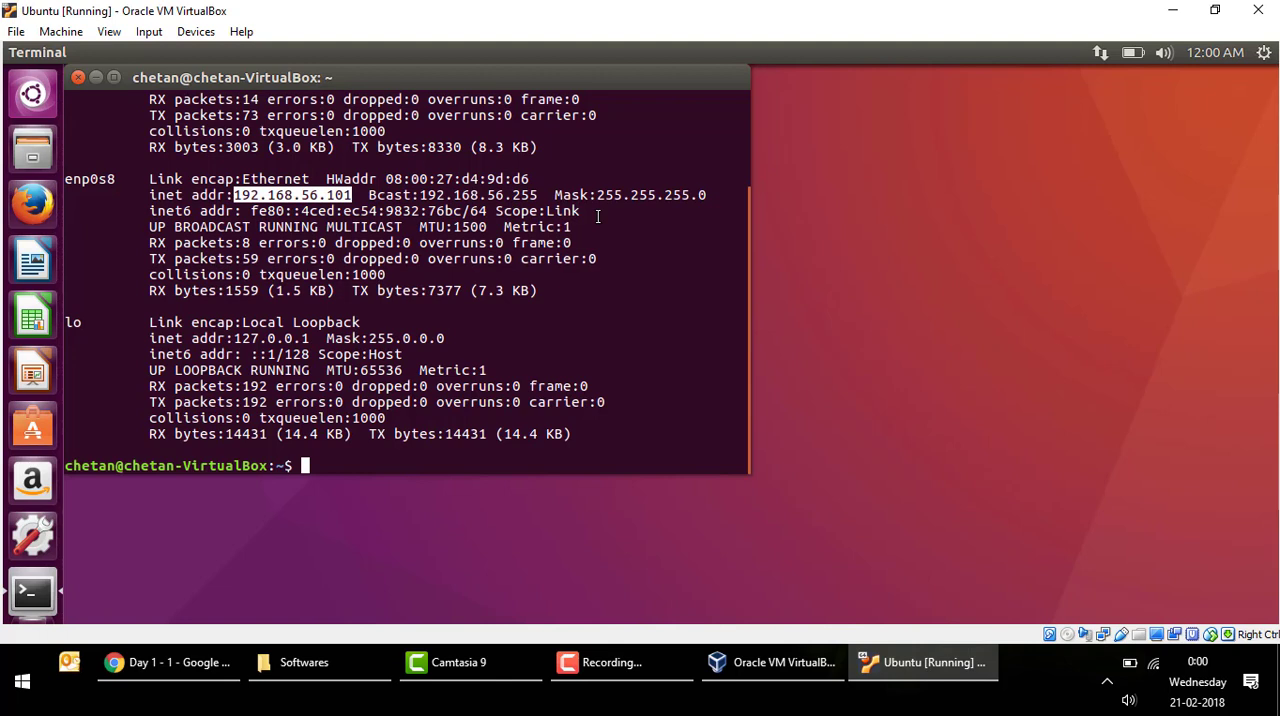
Exit the terminal and shut down Ubuntu from the gear menu's Shut Down option.
text(exit)
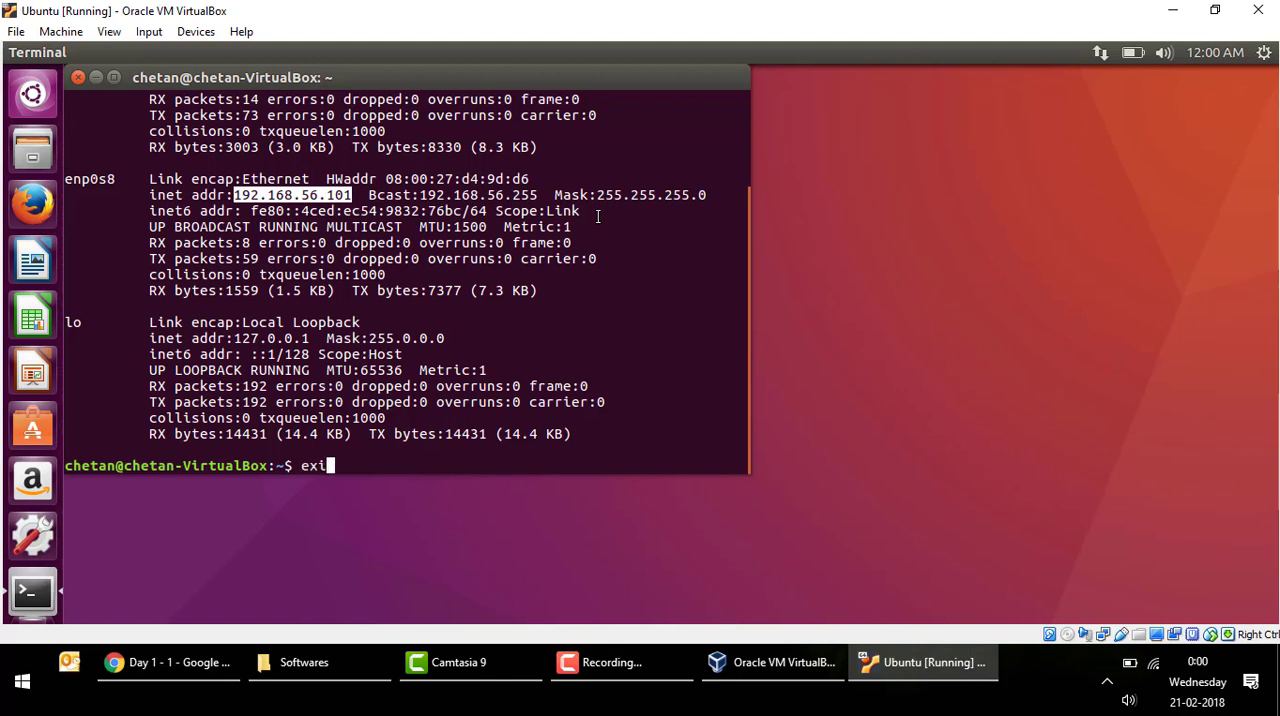
key(Return)
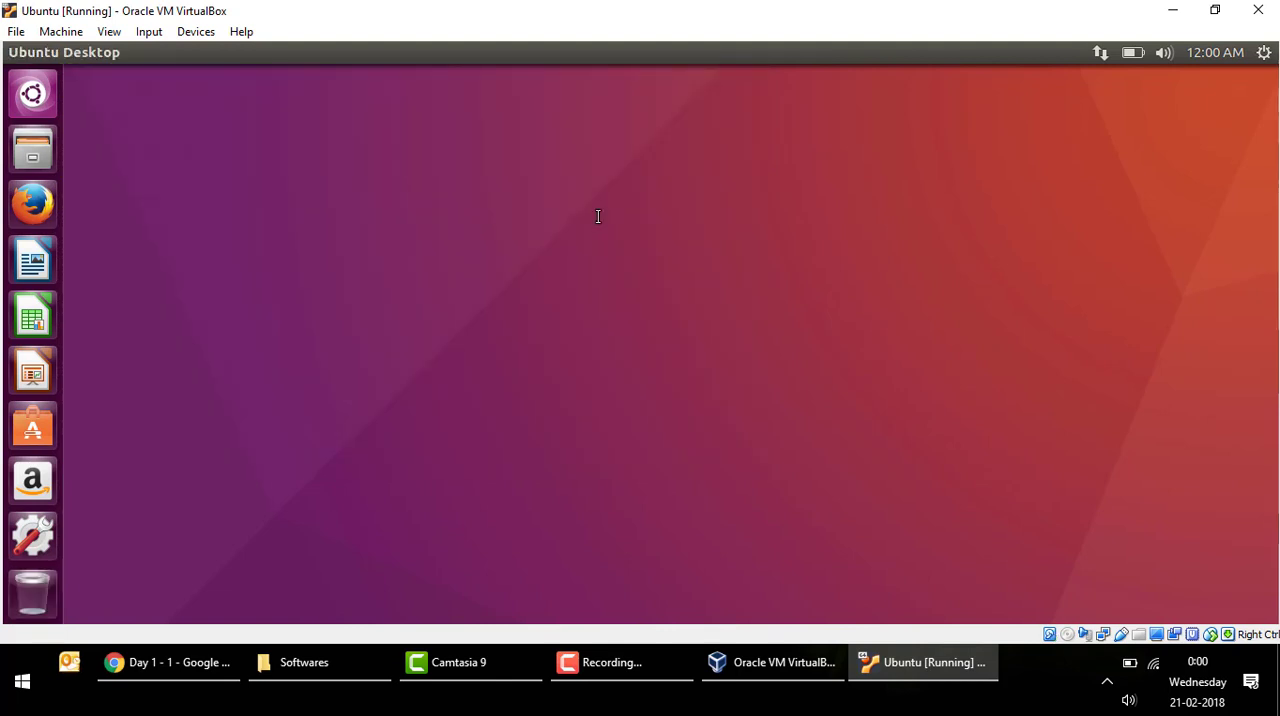
mouse_move(1264, 58)
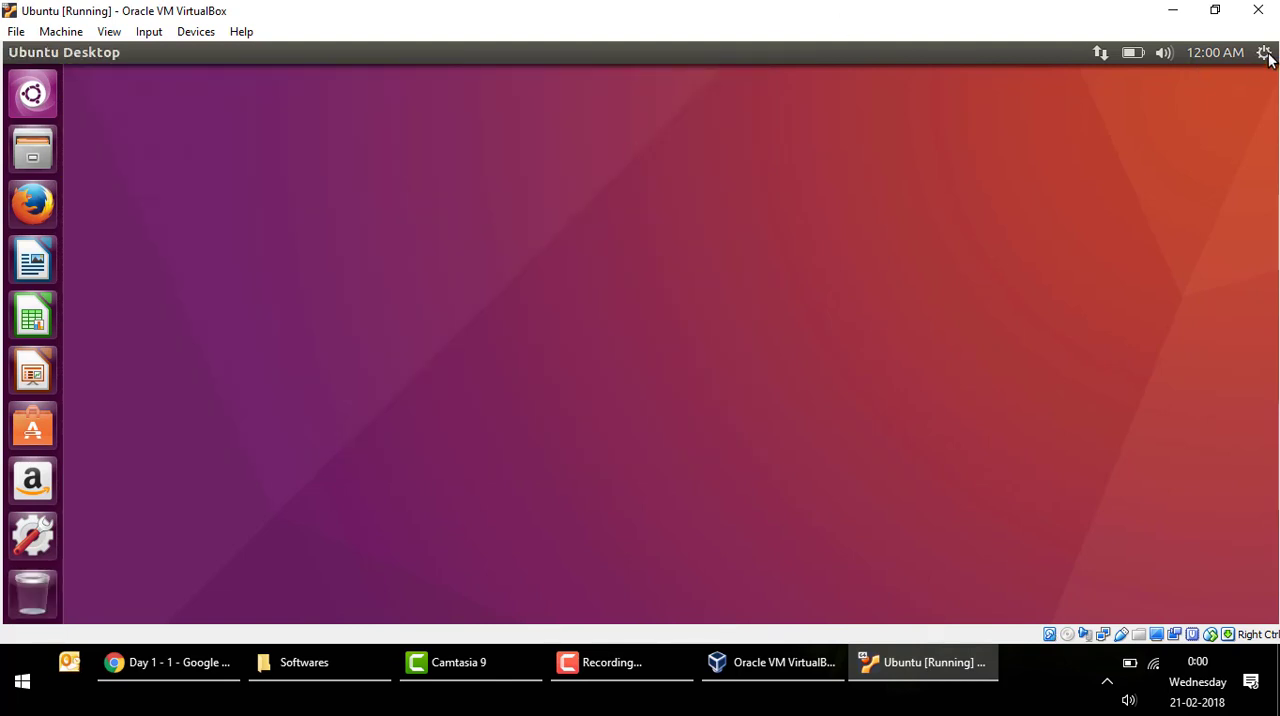
click(1263, 52)
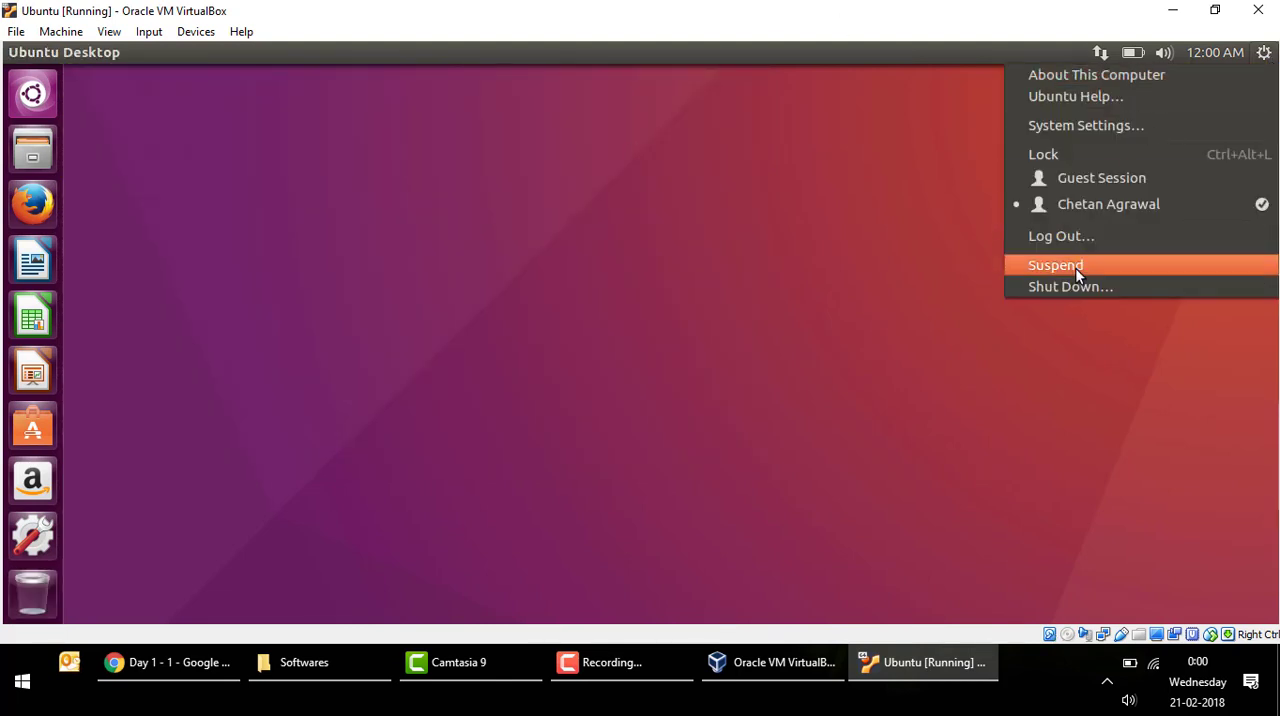
mouse_move(1070, 287)
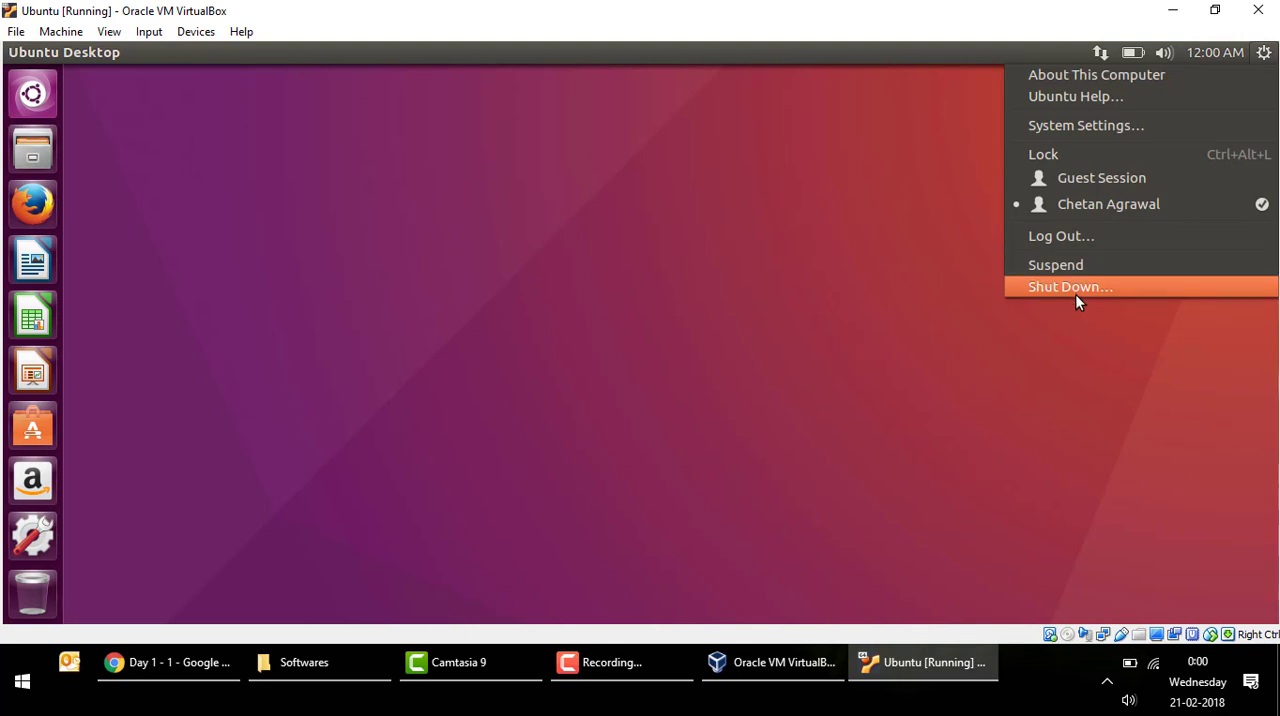
click(1069, 286)
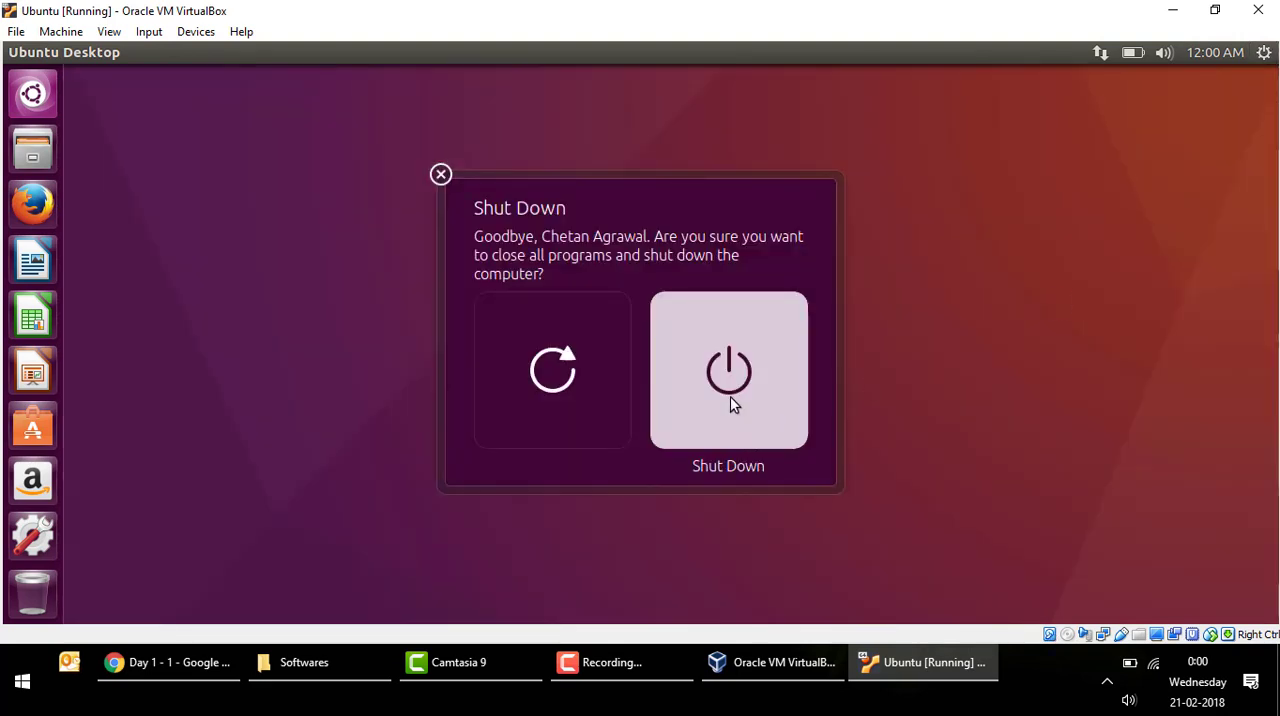
click(441, 174)
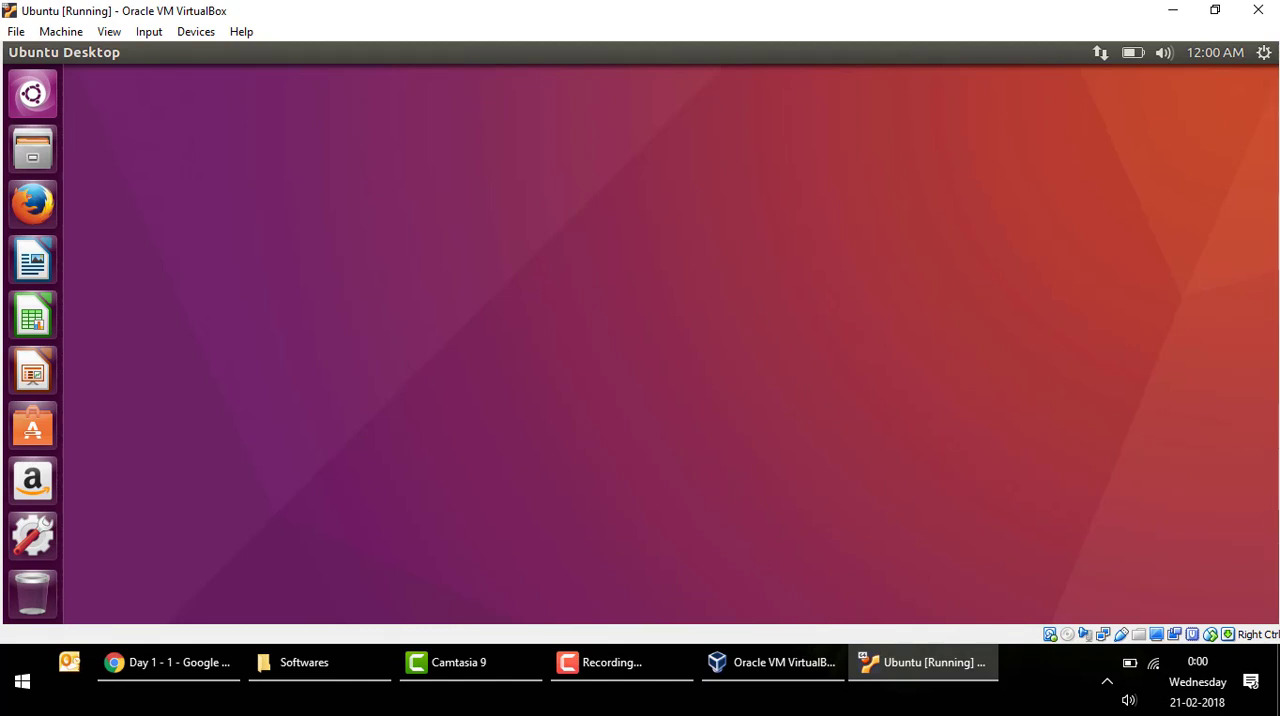
mouse_move(775, 662)
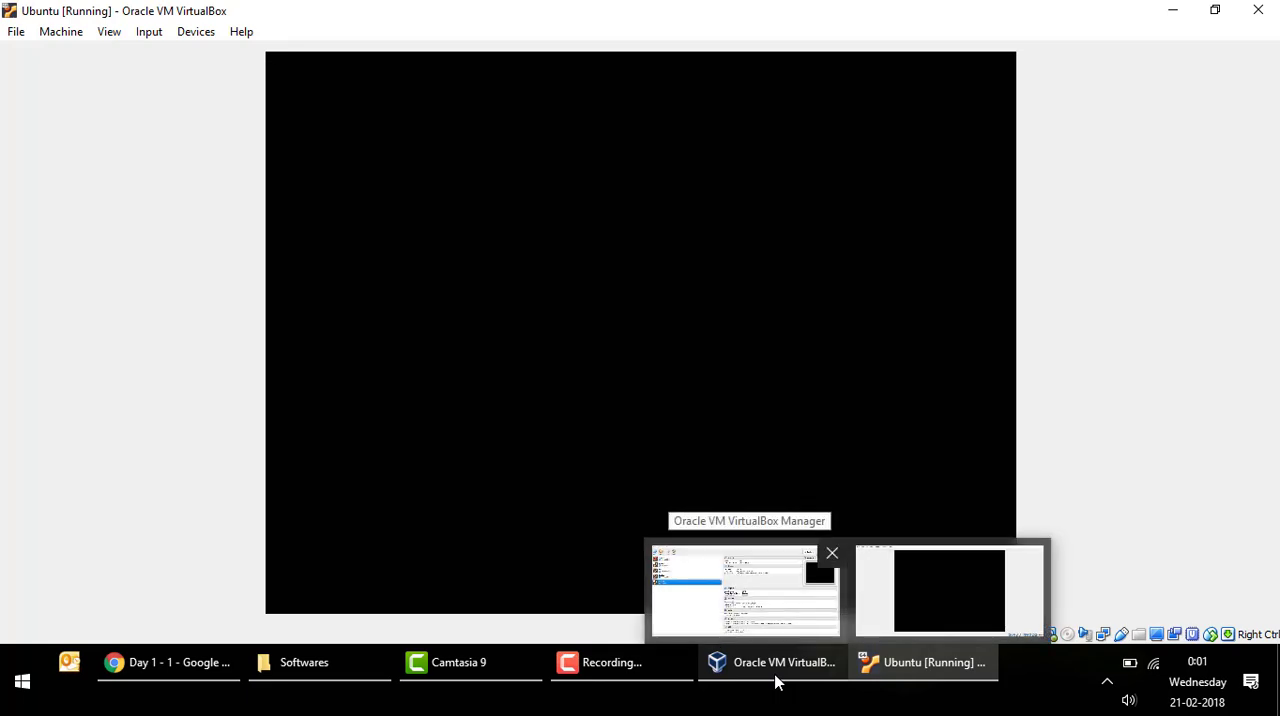
Switch to VirtualBox Manager and select the Ubuntu machine, now listed as Powered Off.
click(745, 590)
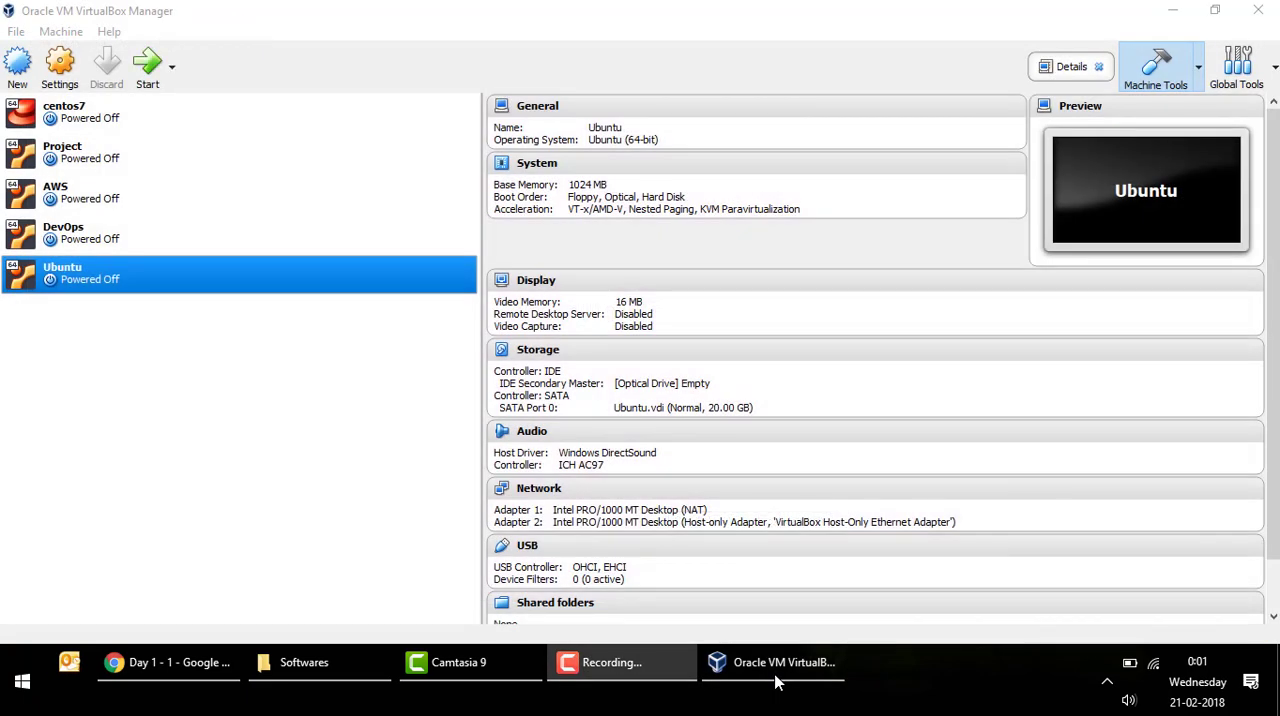
mouse_move(98, 282)
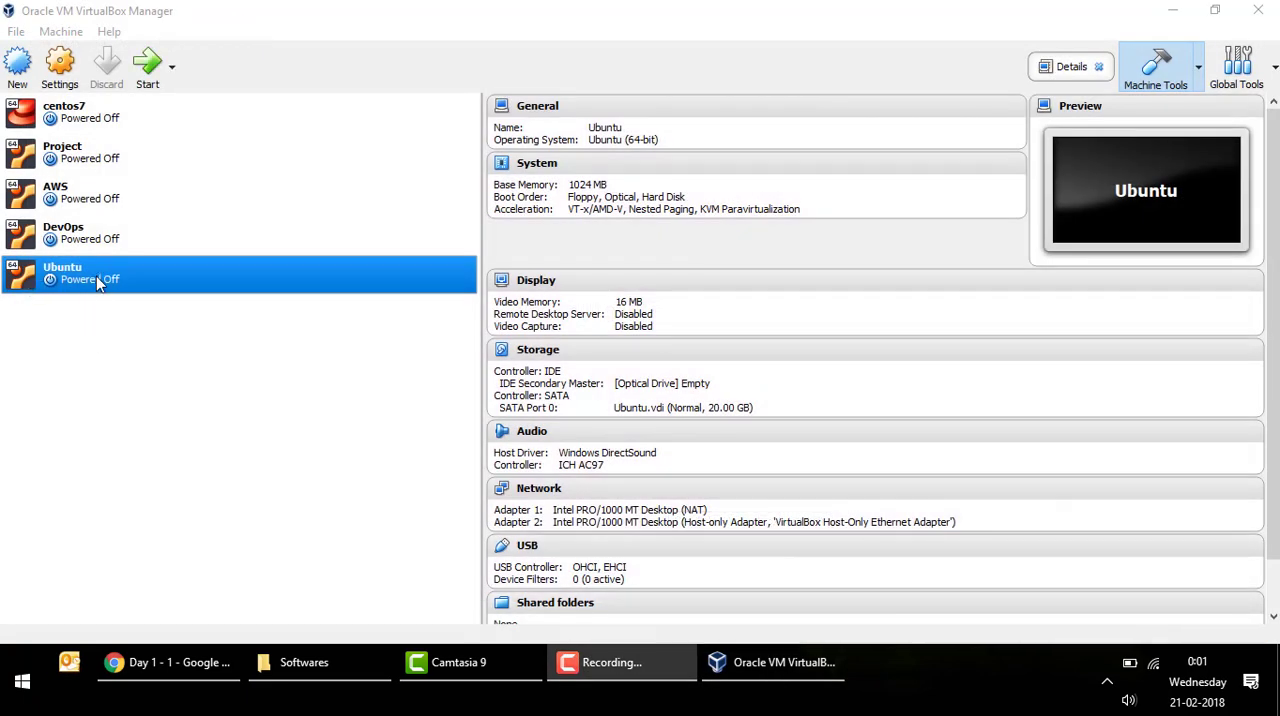
mouse_move(147, 90)
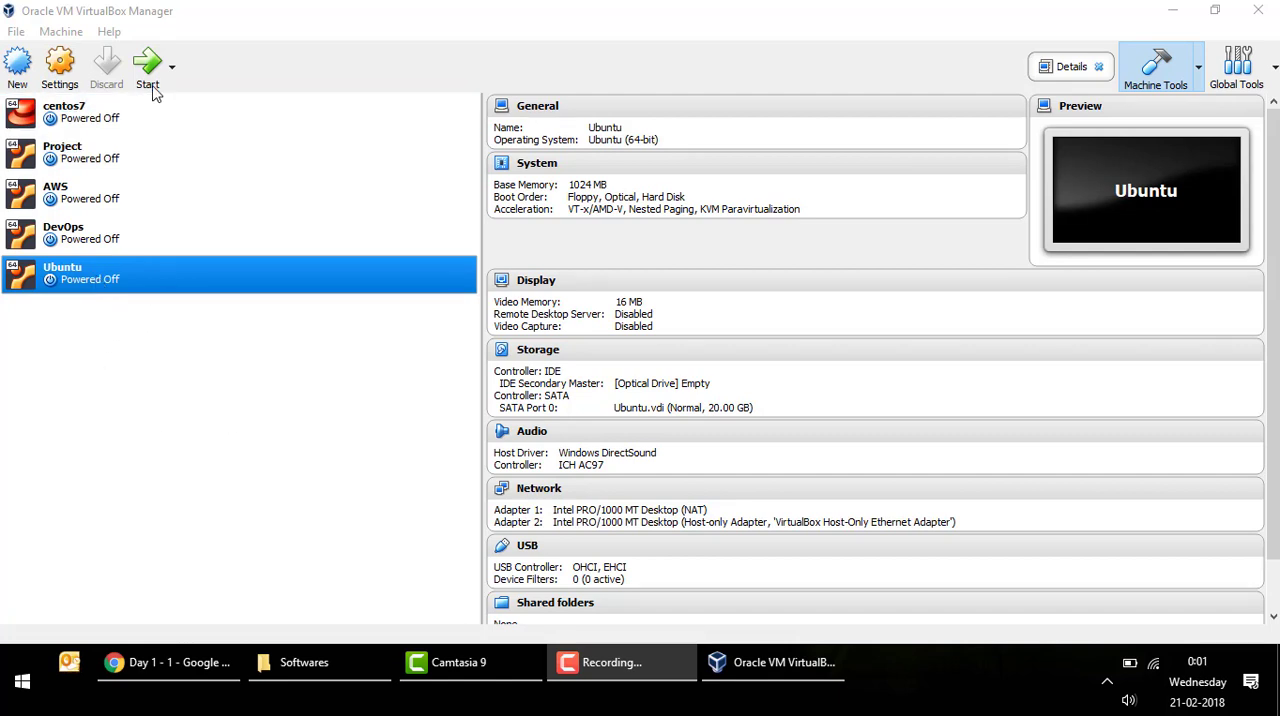
mouse_move(147, 63)
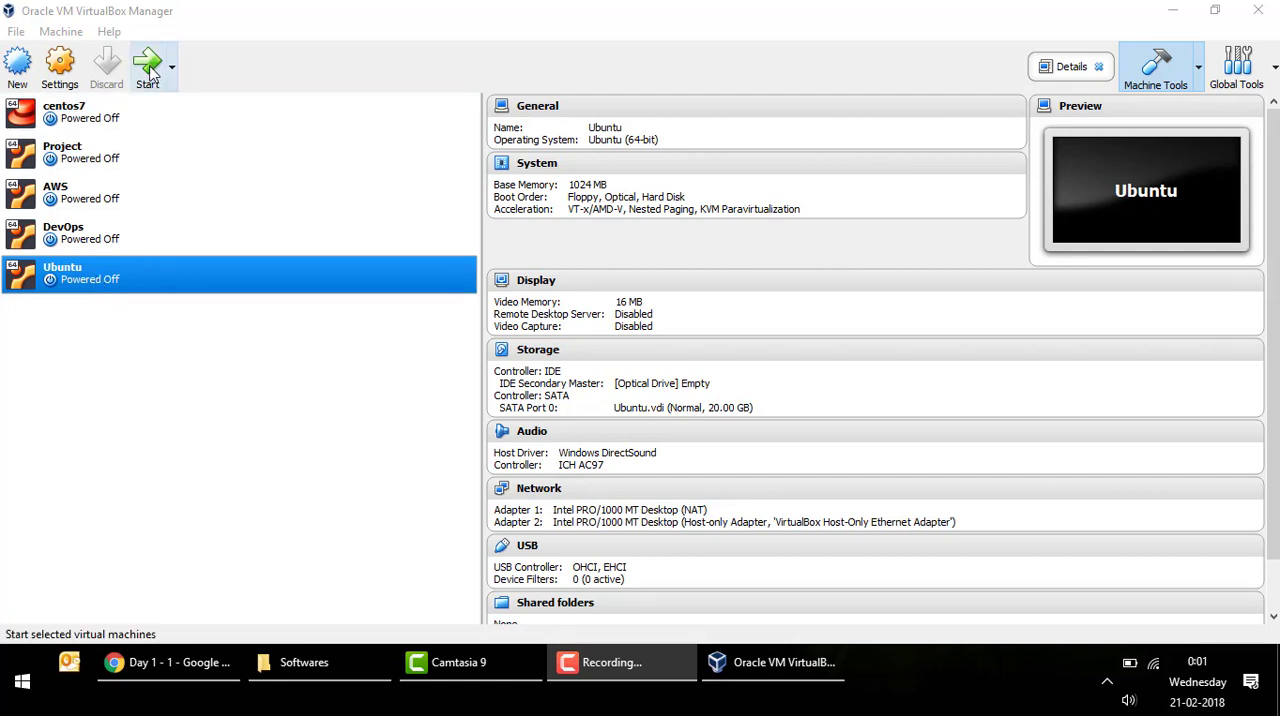
click(240, 112)
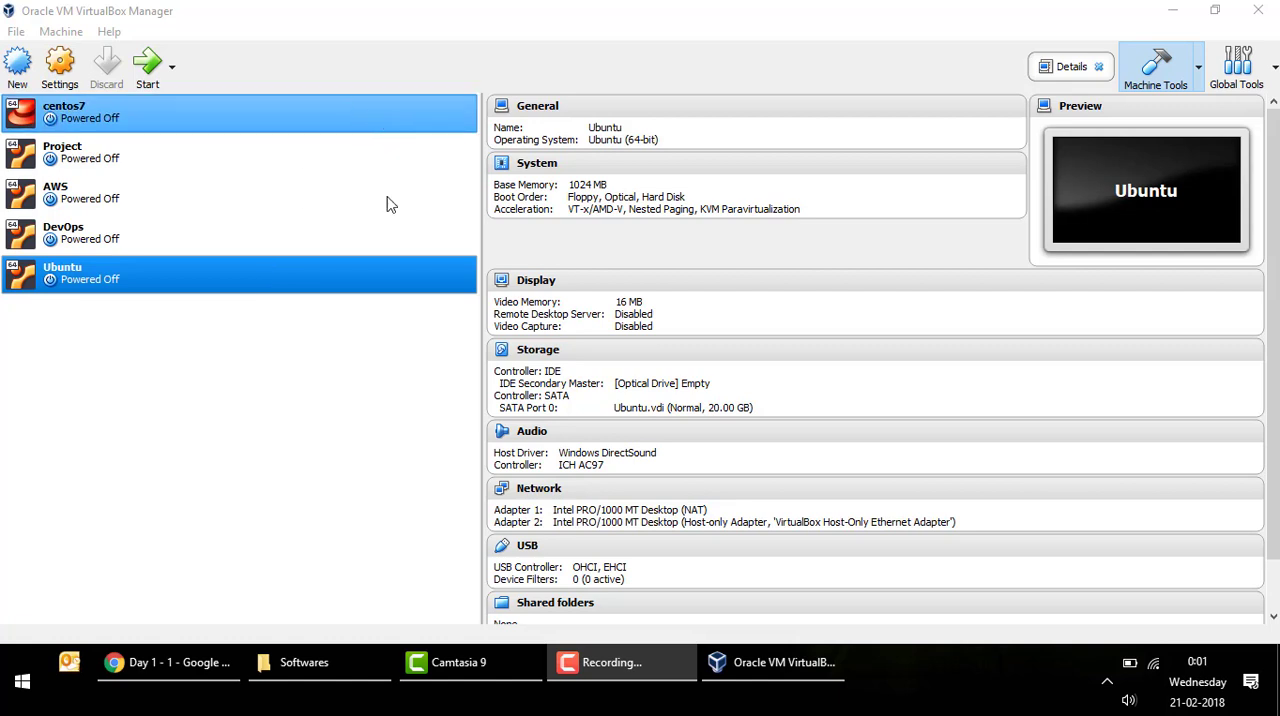